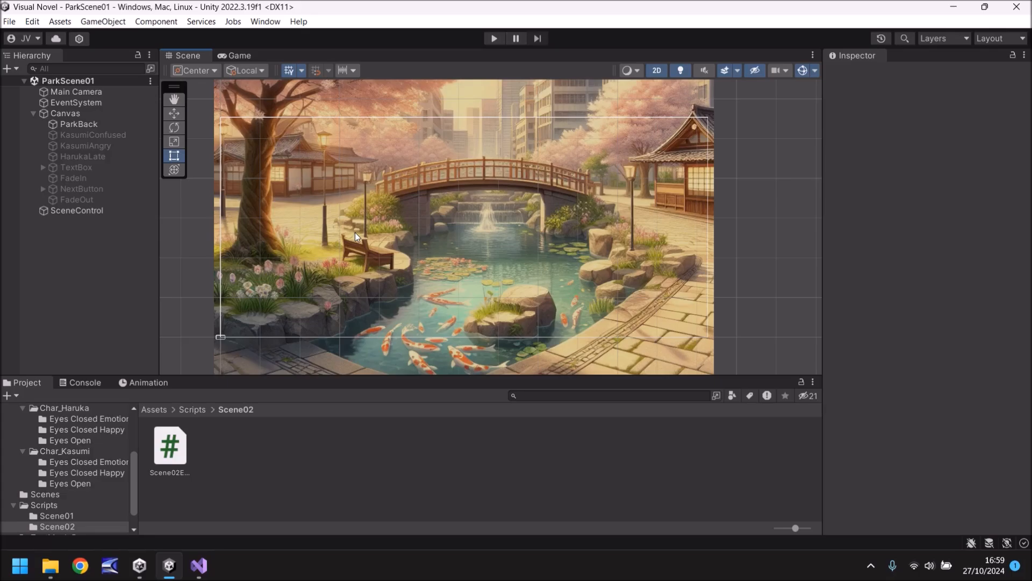
mouse_move(559, 248)
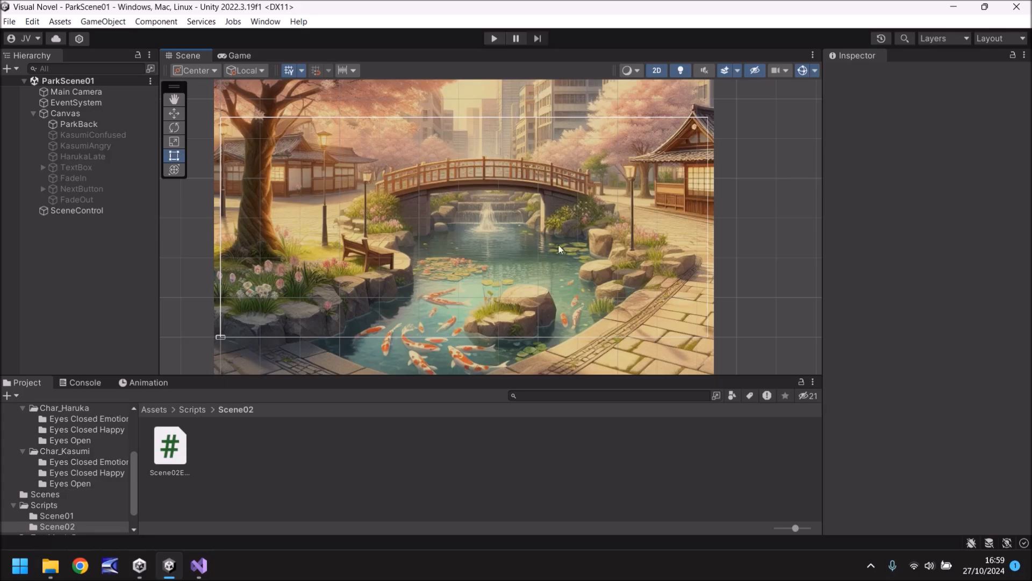
mouse_move(534, 266)
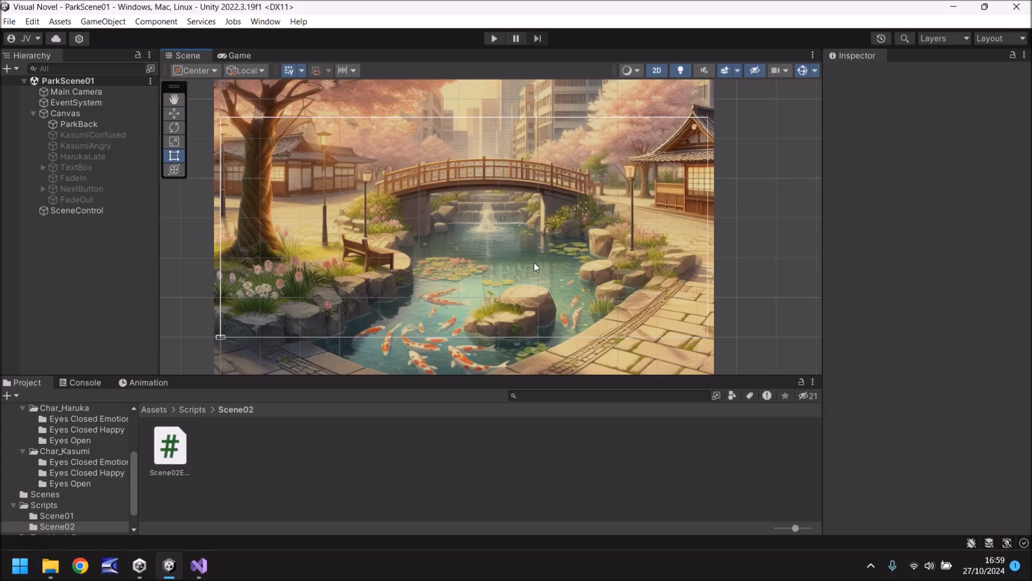
mouse_move(531, 267)
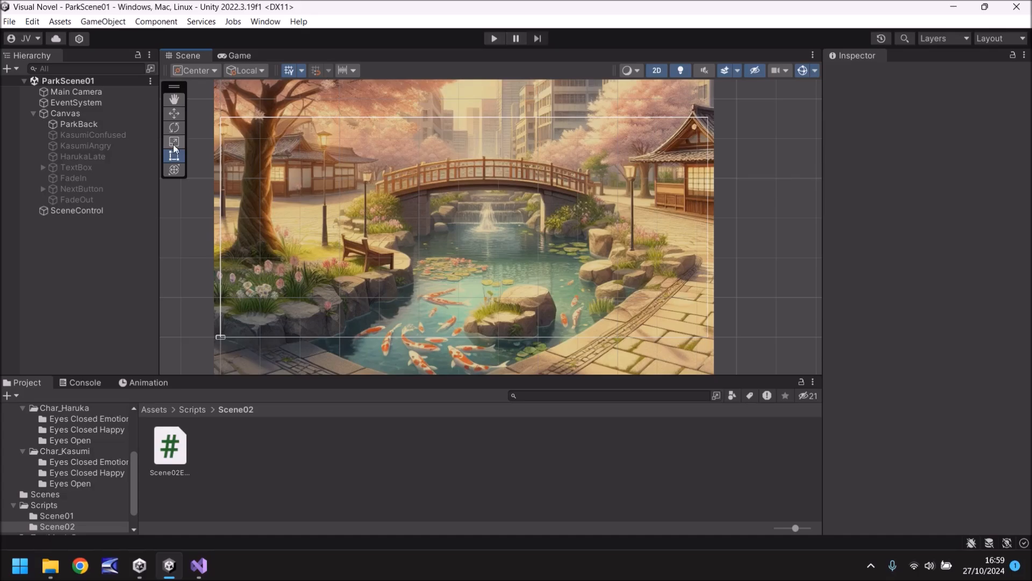
Enable KasumiConfused and FadeIn in the Hierarchy, preview the park scene, then return to the script editor
click(95, 135)
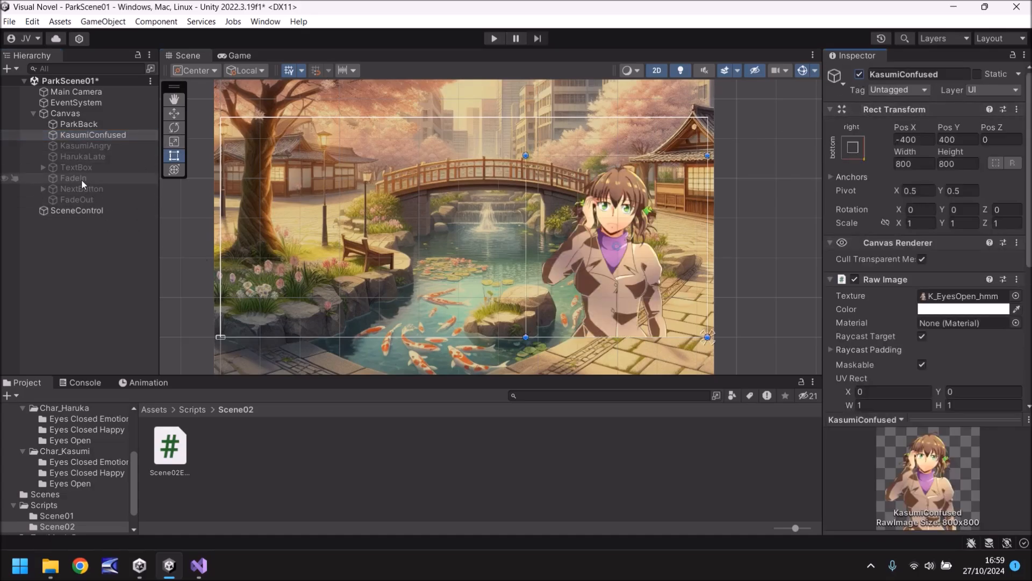
click(73, 177)
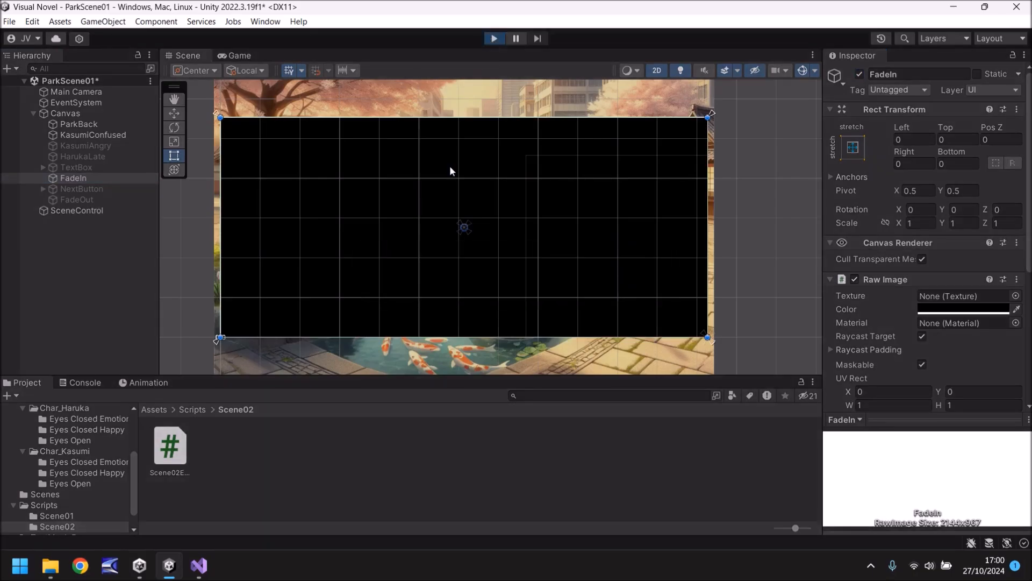
click(238, 55)
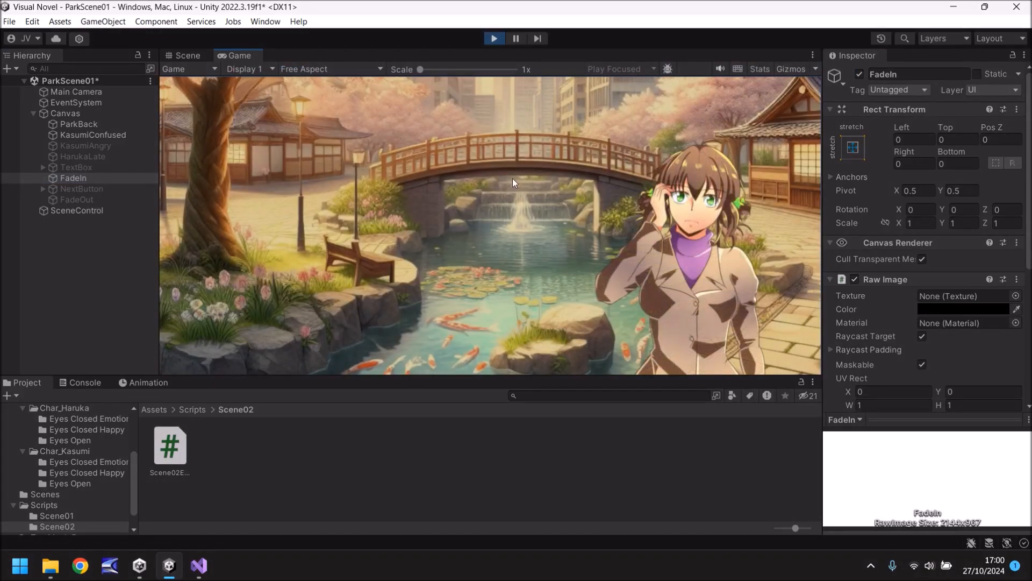
mouse_move(483, 203)
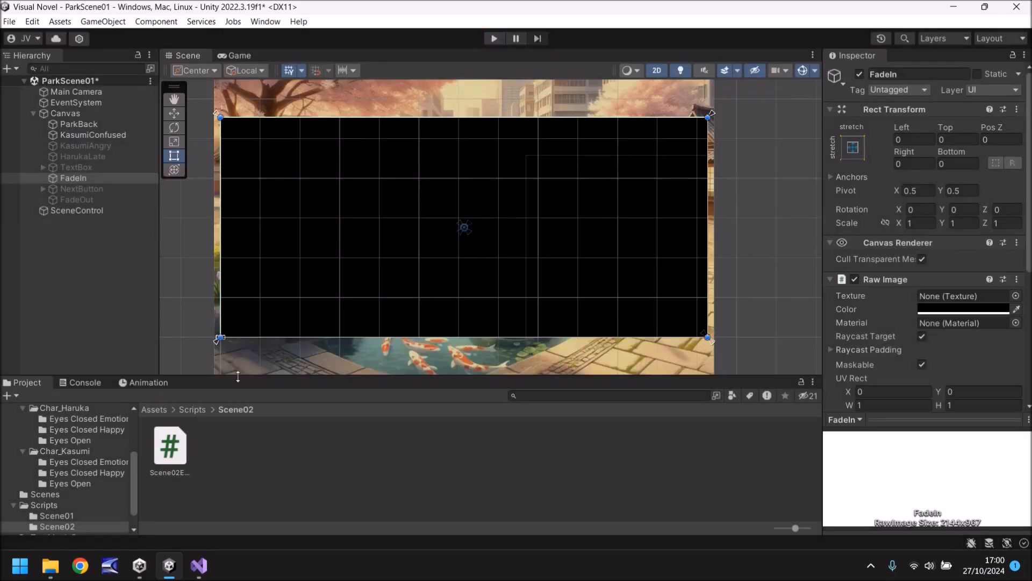
click(198, 570)
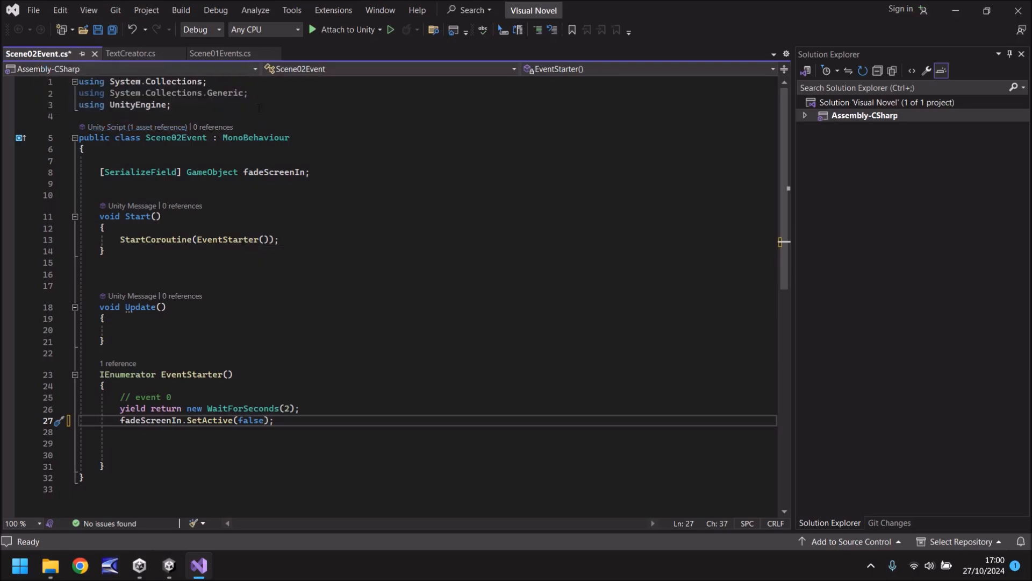
Copy Scene01Events' EventStarter coroutine and paste it into Scene02Event
click(219, 54)
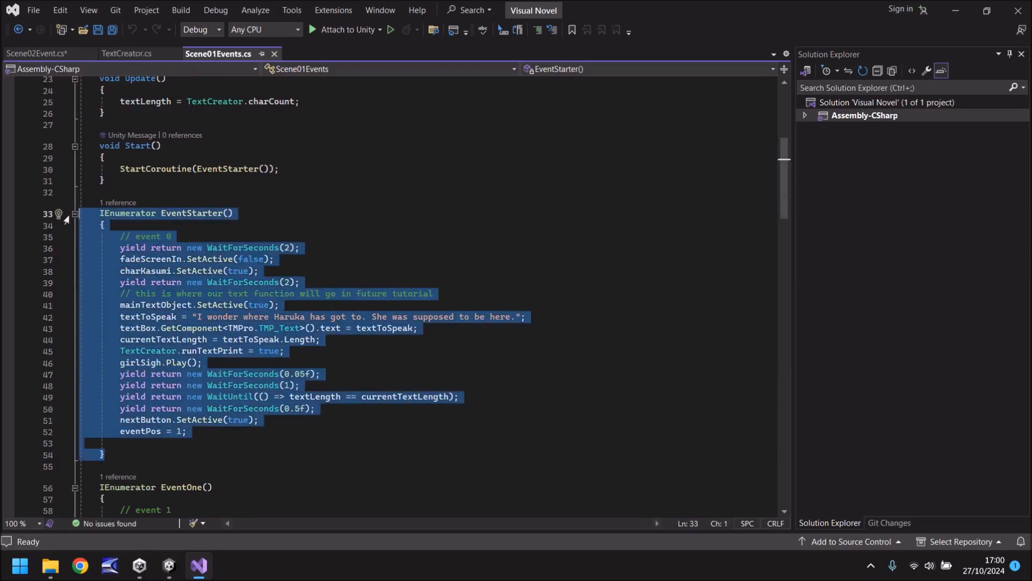
click(40, 54)
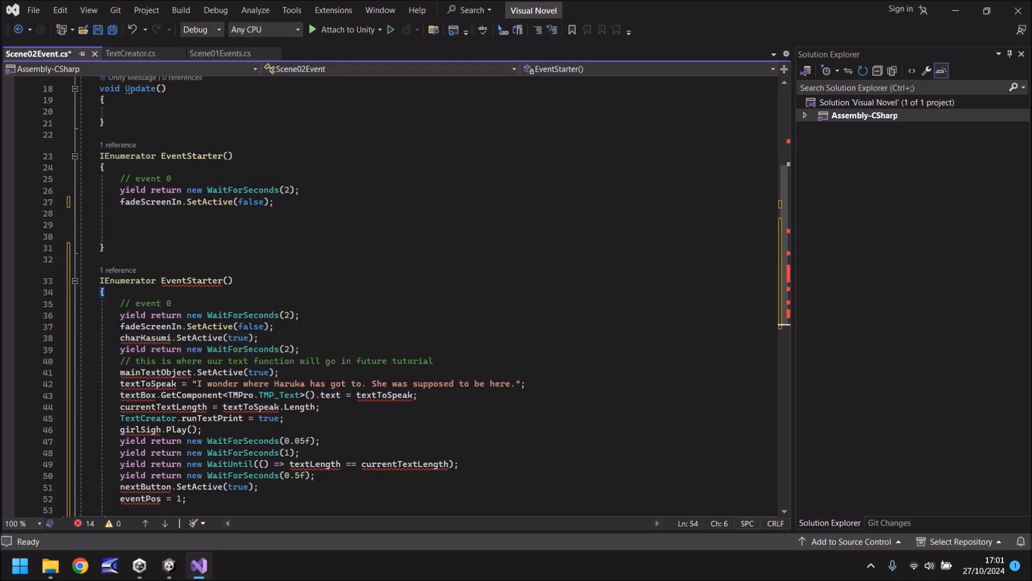
Move the copied event lines into the first EventStarter and delete the leftover duplicate coroutine
drag(121, 326, 192, 476)
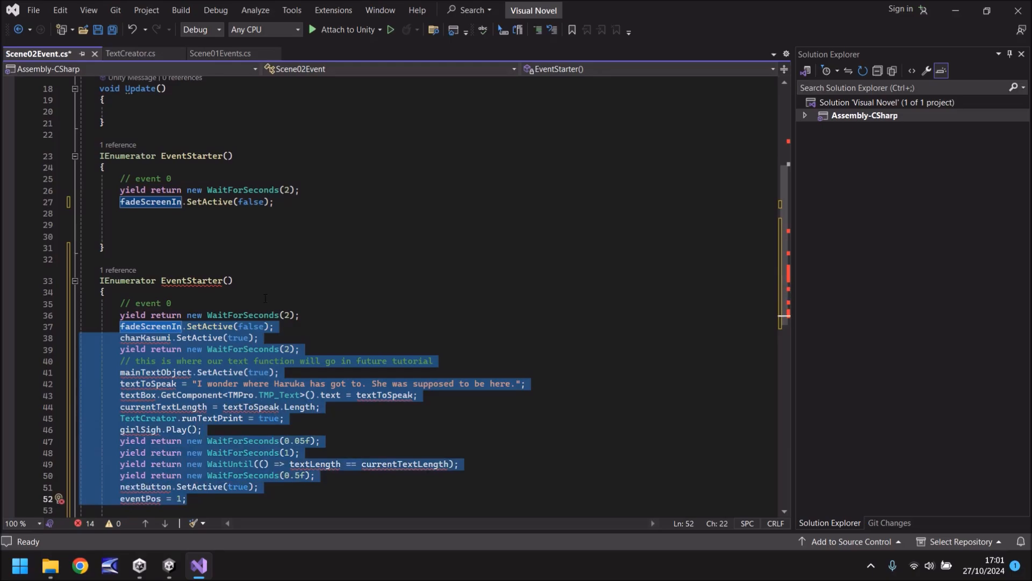
key(Delete)
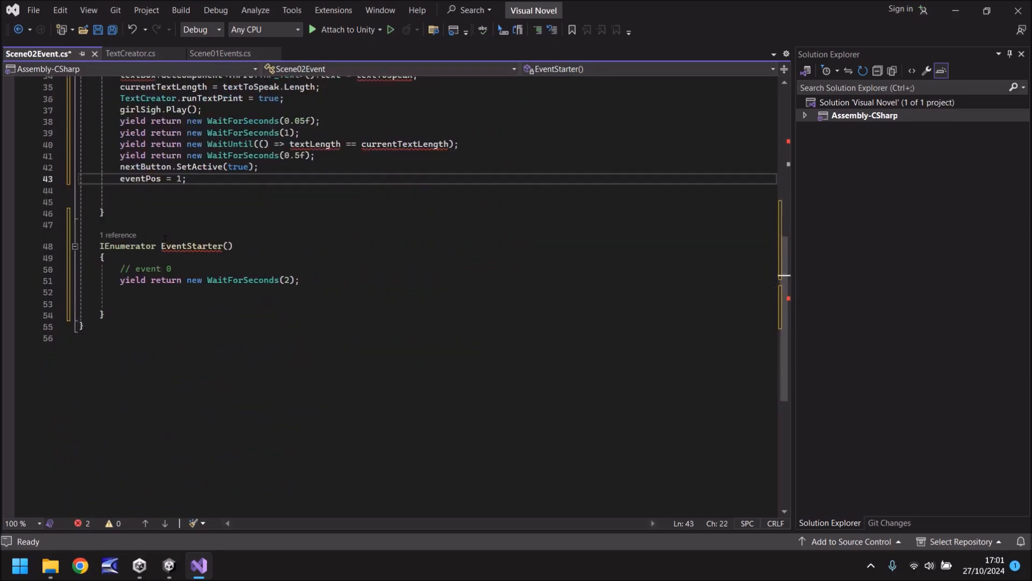
drag(82, 224, 102, 314)
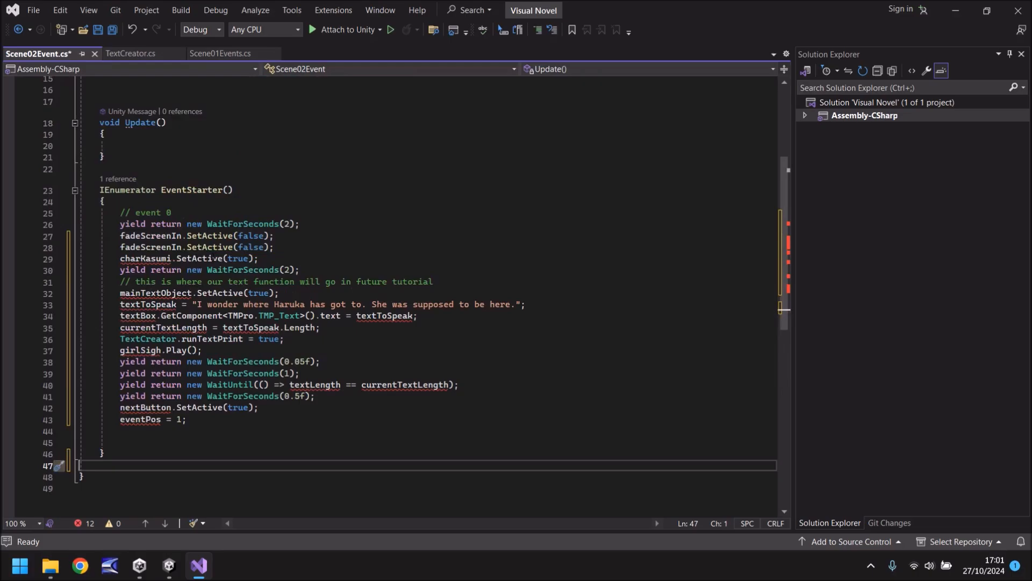
mouse_move(202, 303)
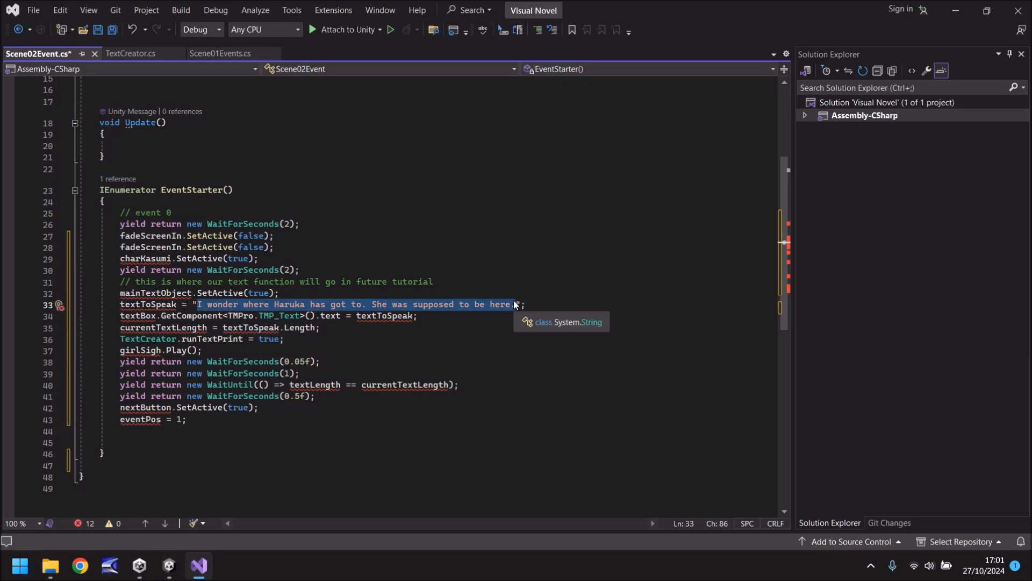
Replace the textToSpeak string with "Let's start looking for Akane."
text(Let's start looking for A";)
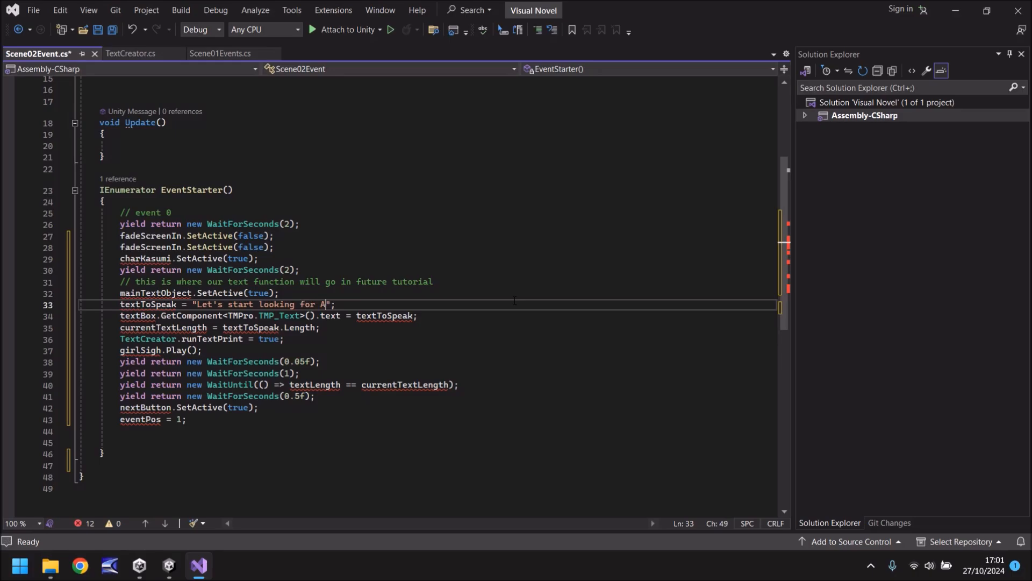
text(kane.)
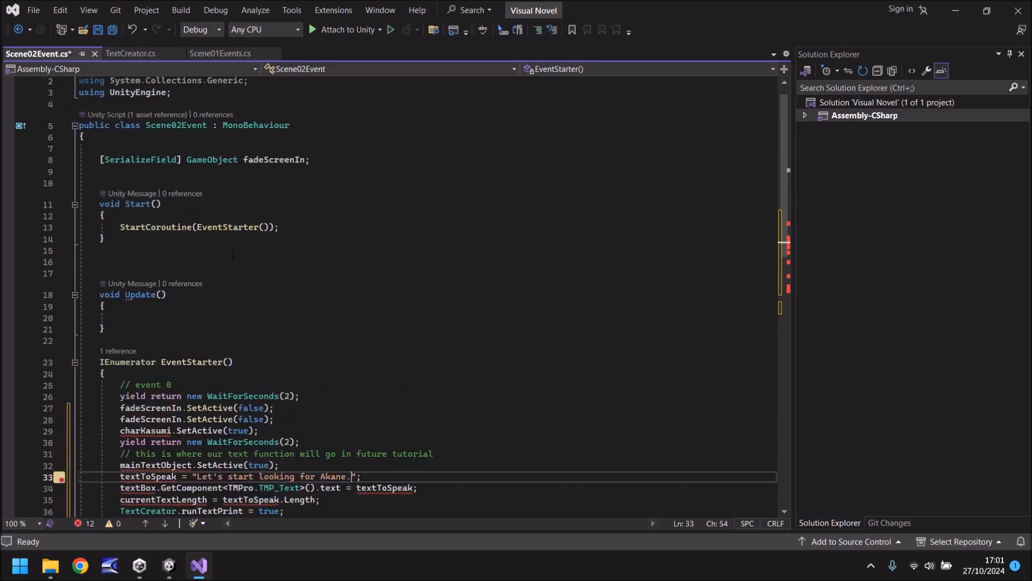
scroll(down, 3)
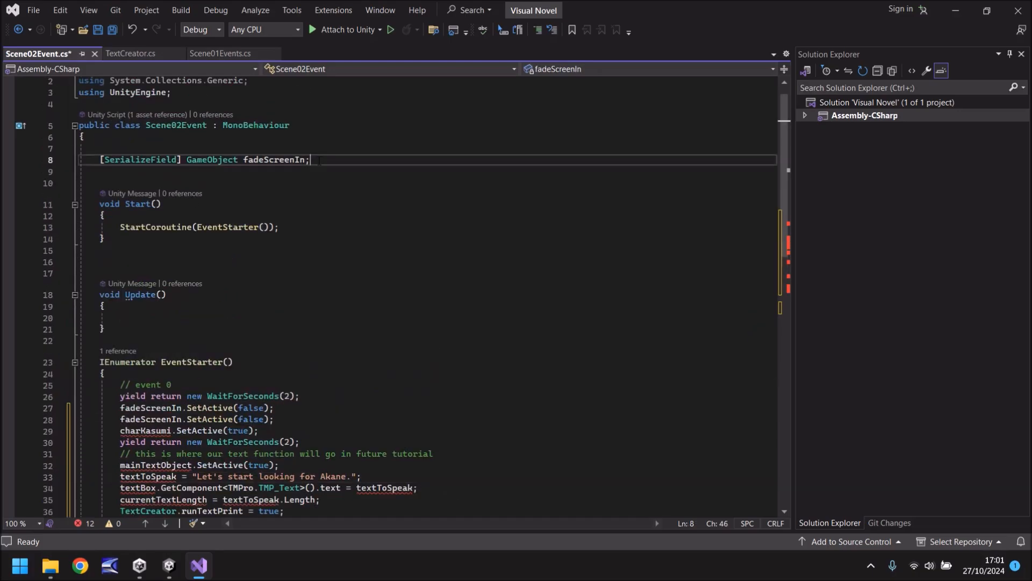
Declare [SerializeField] GameObject charKasumi; under the fadeScreen fields
text([SerializeField] GameObject fadeScreenOut;)
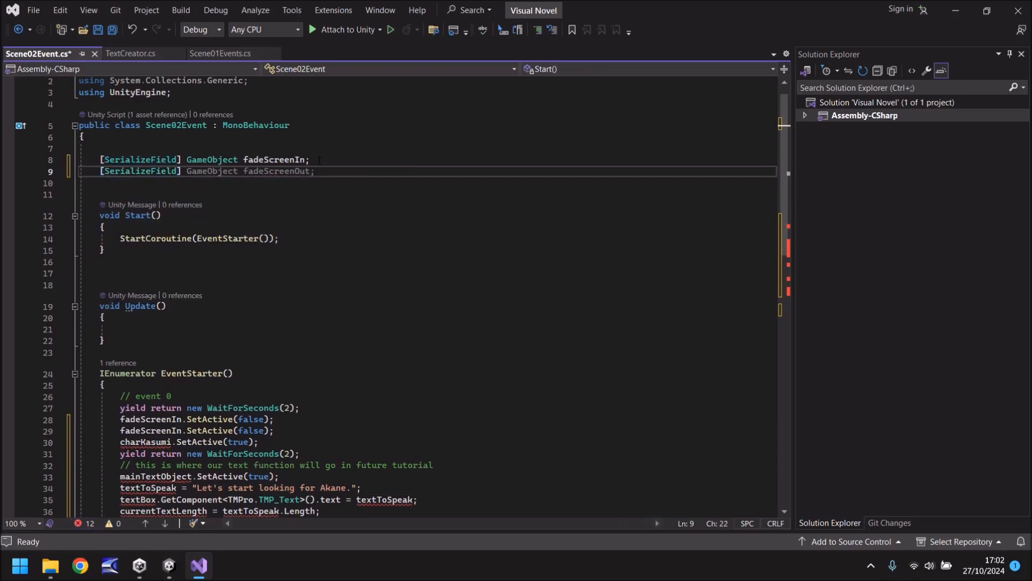
text(c)
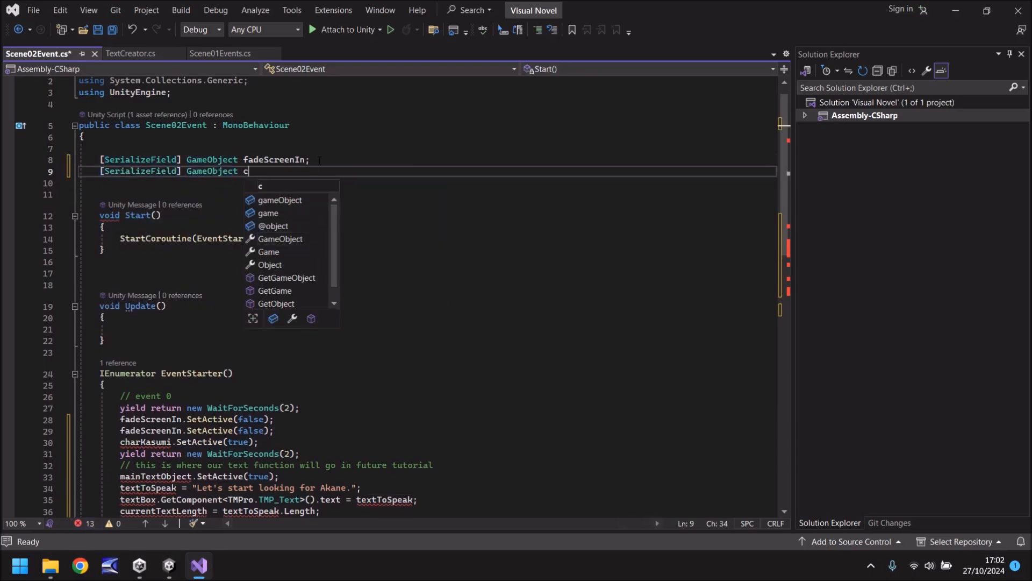
text(harKasumi)
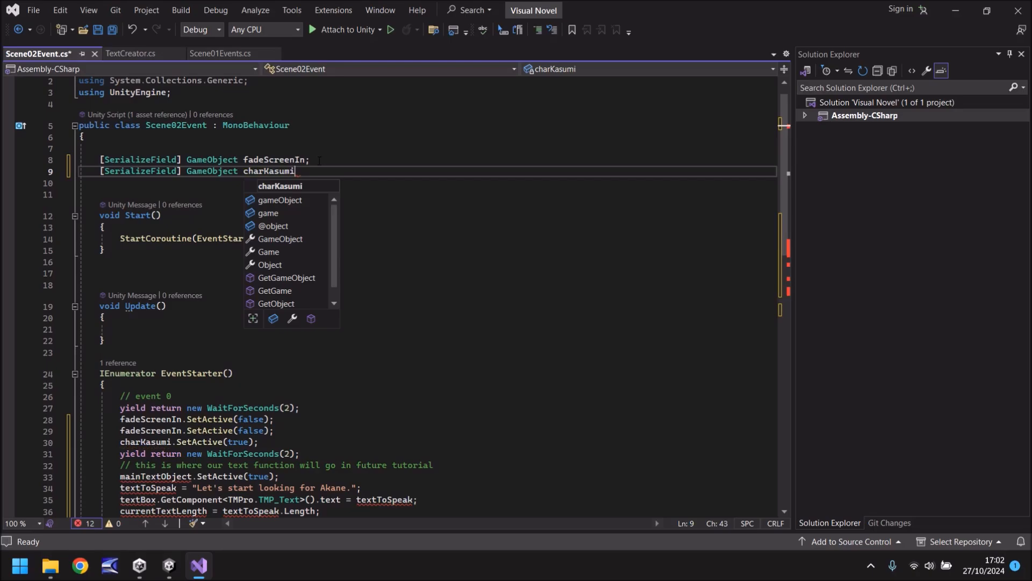
text(;)
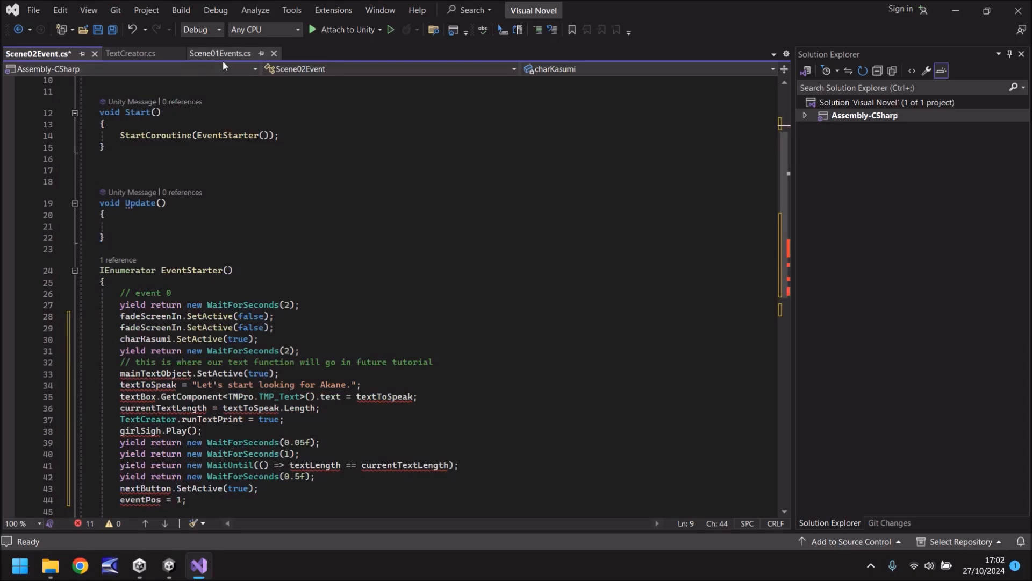
Add a [SerializeField] int eventPos = 0; declaration modelled on Scene01Events
click(219, 54)
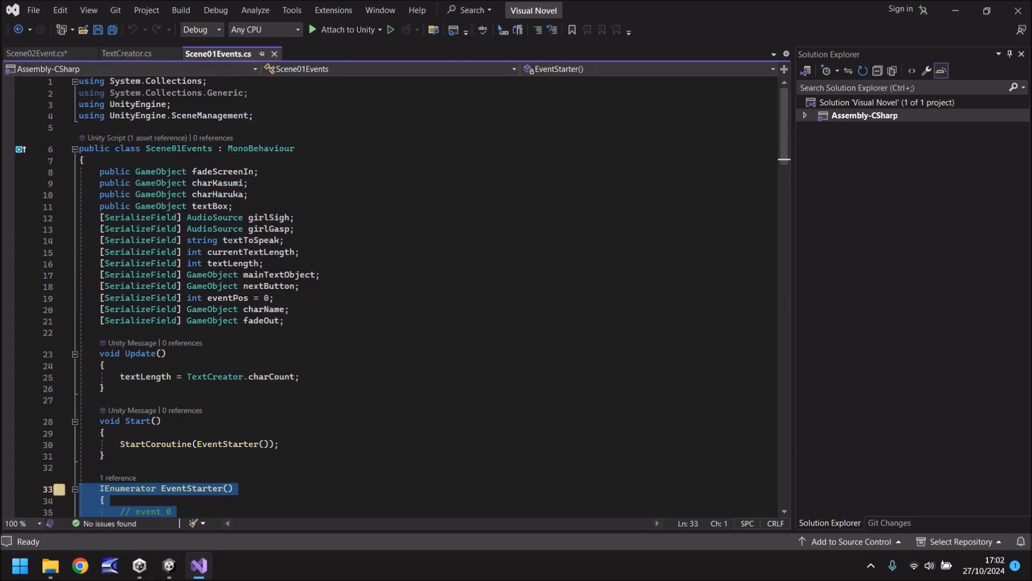
mouse_move(236, 263)
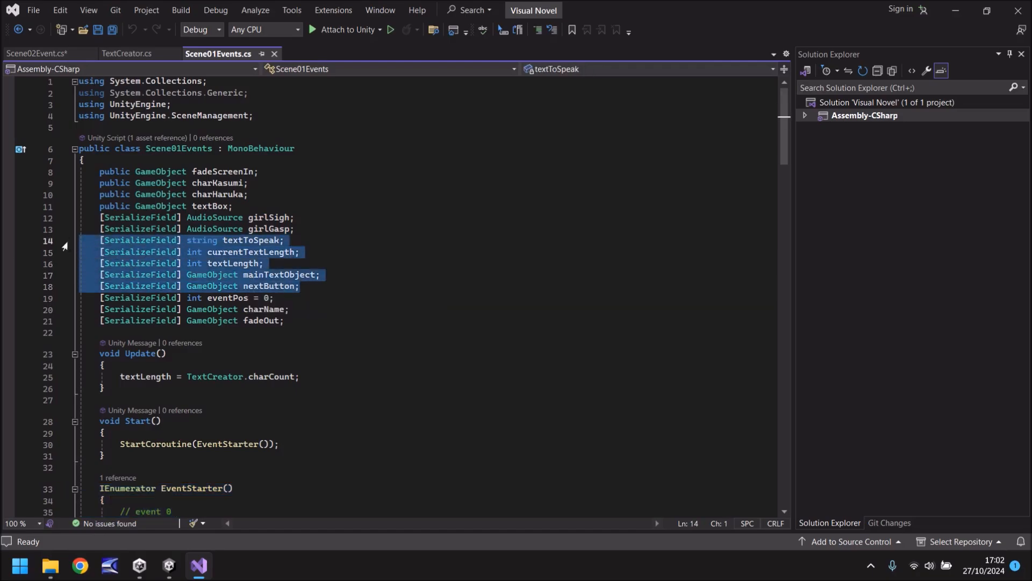
click(37, 54)
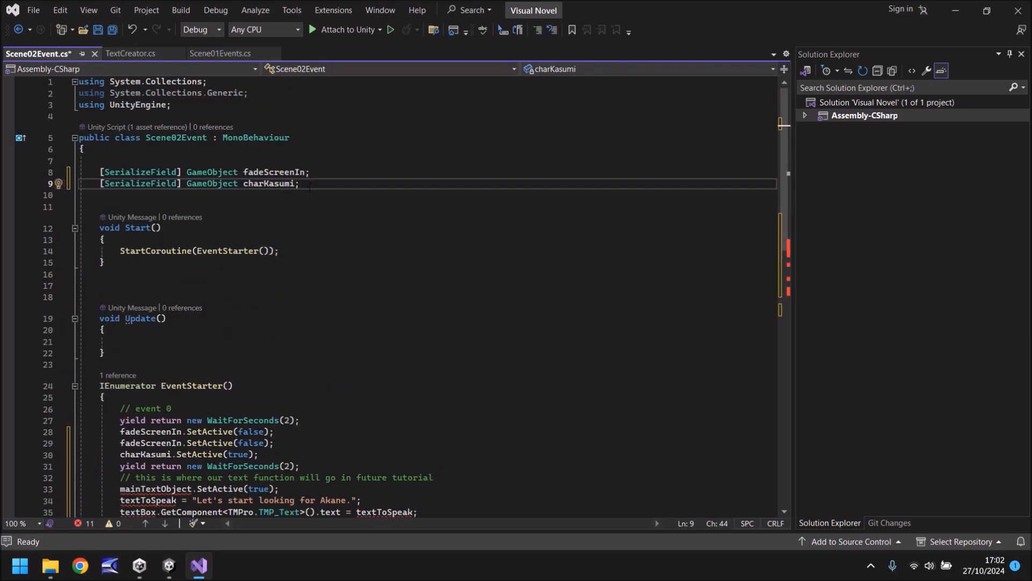
scroll(down, 3)
text(TextCreator.runTextPrint = true;)
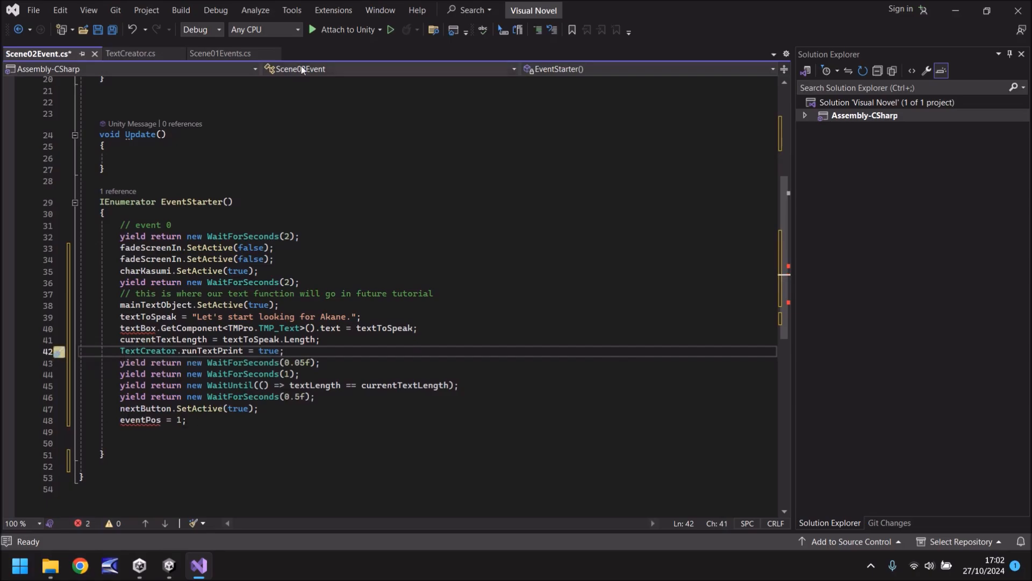
click(219, 54)
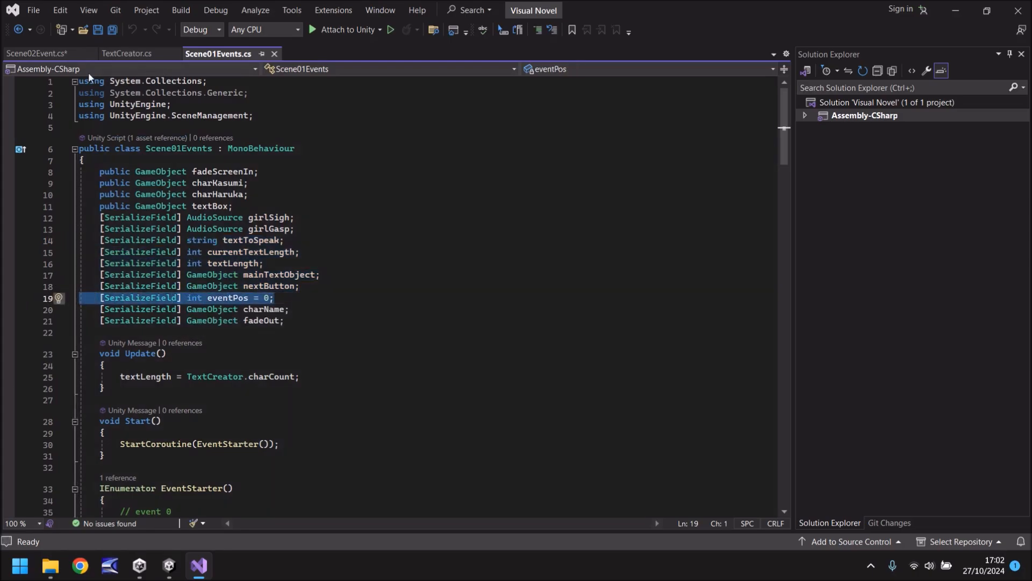
click(33, 53)
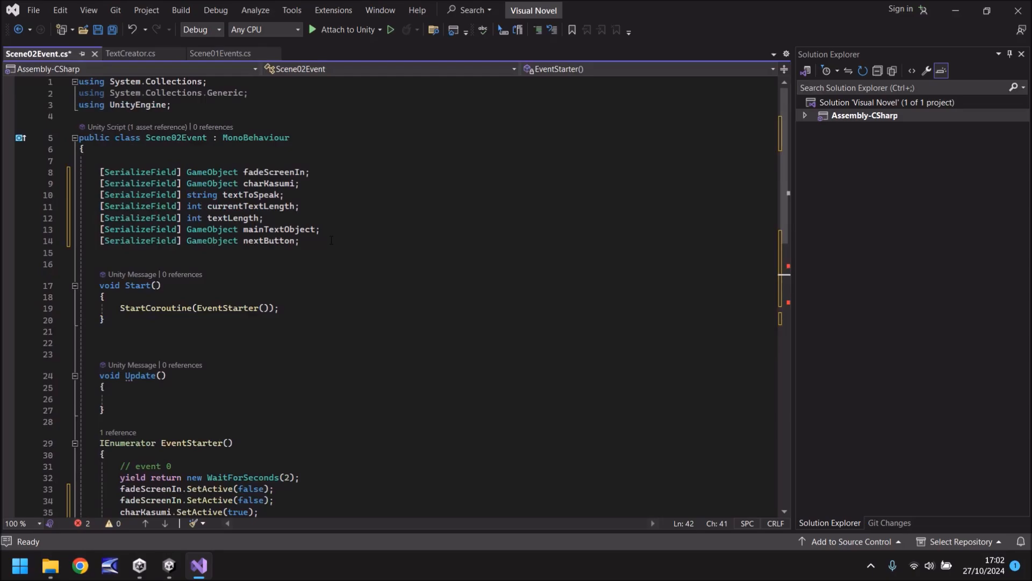
text([SerializeField] int eventPos = 0;)
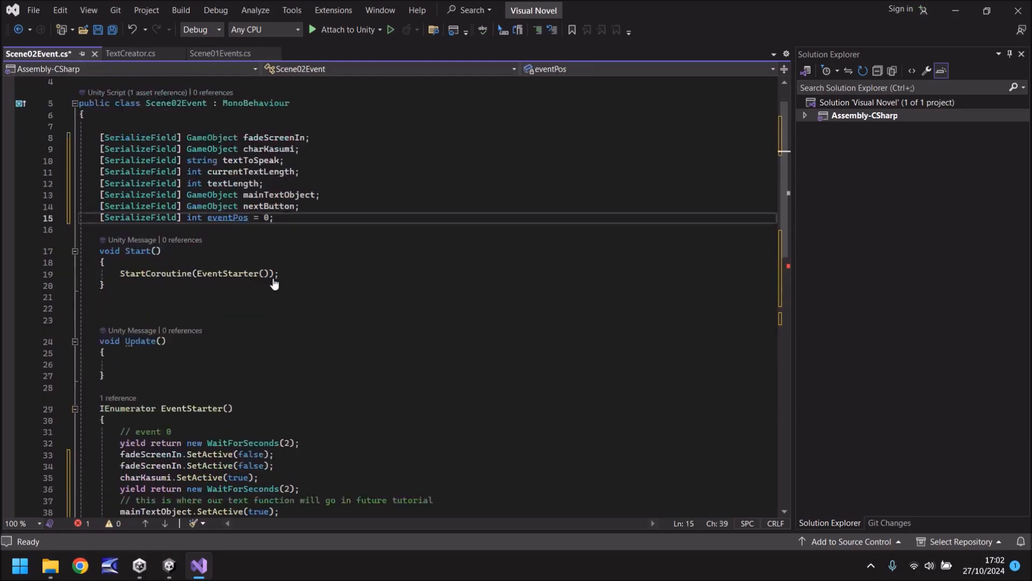
scroll(down, 3)
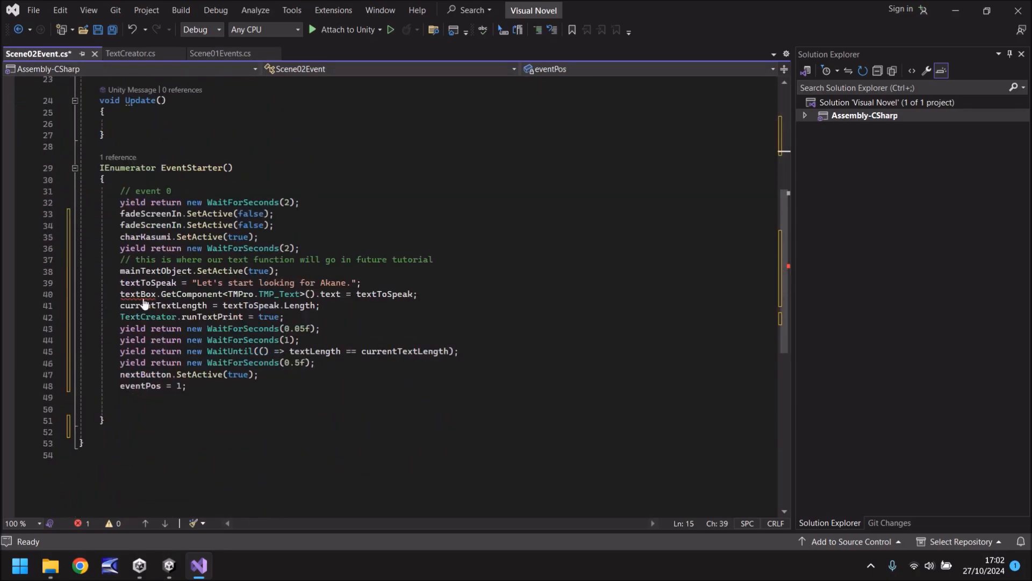
Copy 'public GameObject textBox;' from Scene01Events into the Scene02Event class
click(218, 54)
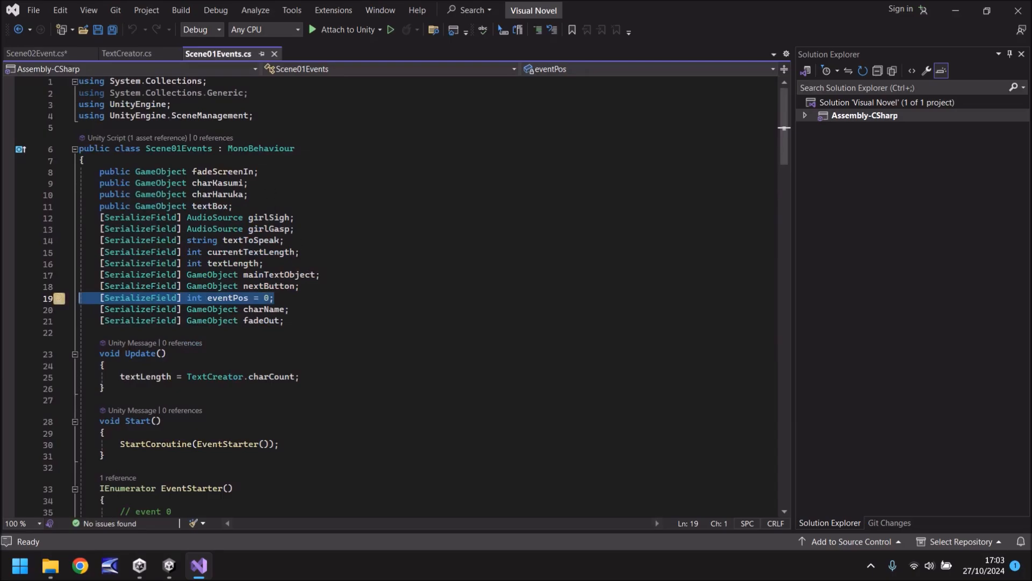
click(211, 206)
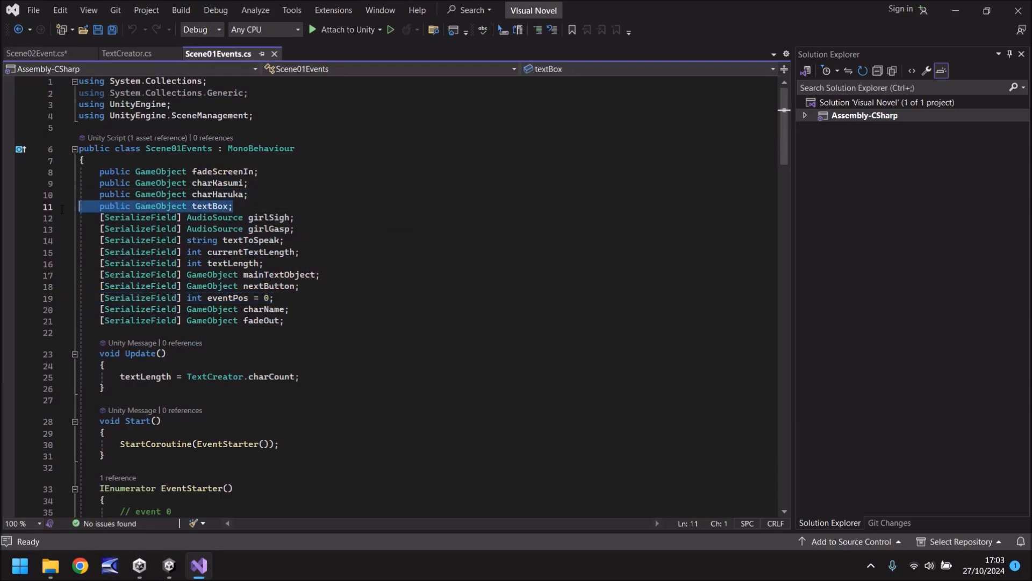
click(37, 54)
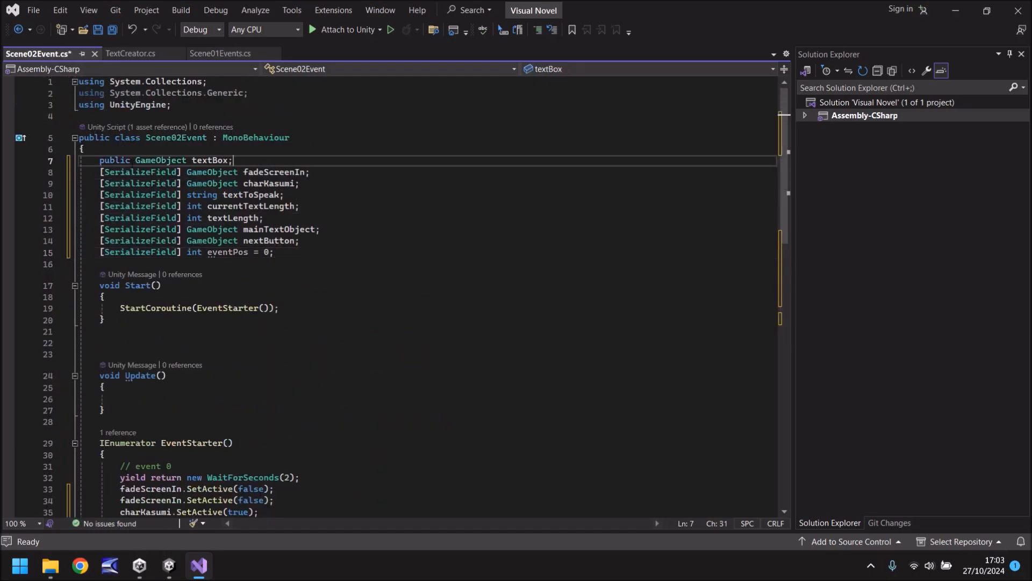
scroll(down, 3)
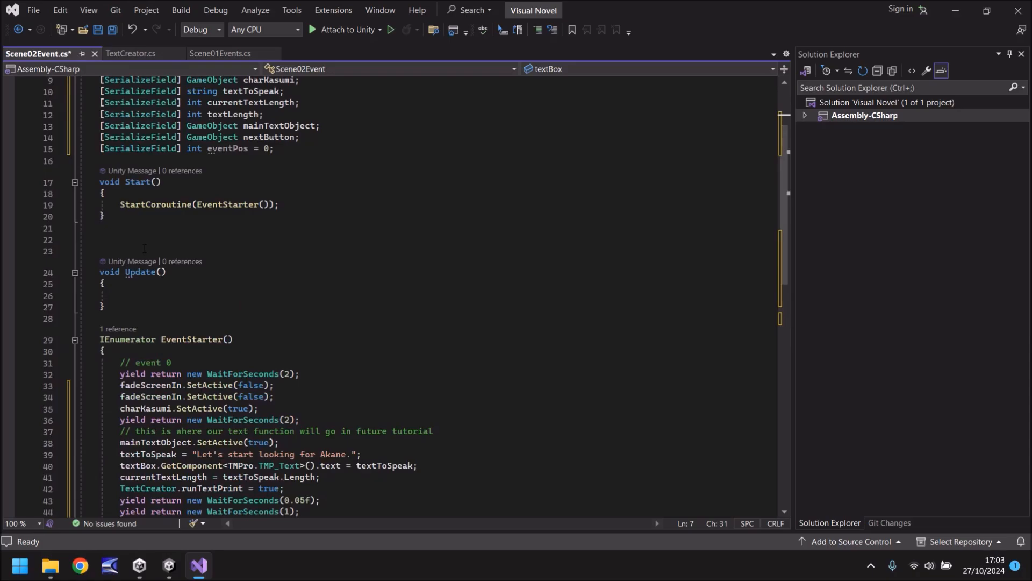
mouse_move(154, 204)
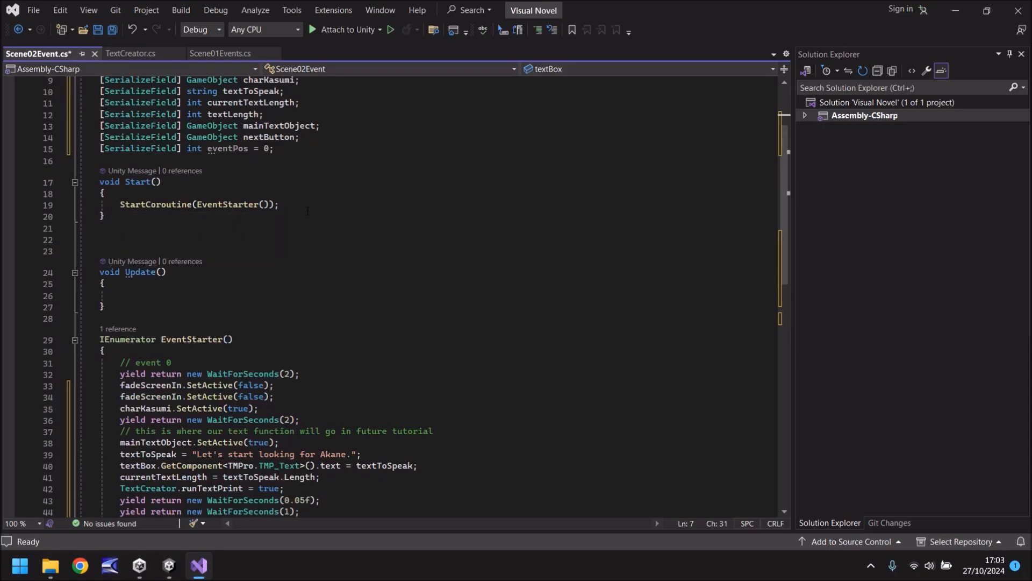
Save the edited Scene02Event script with Ctrl+S
key(ctrl+s)
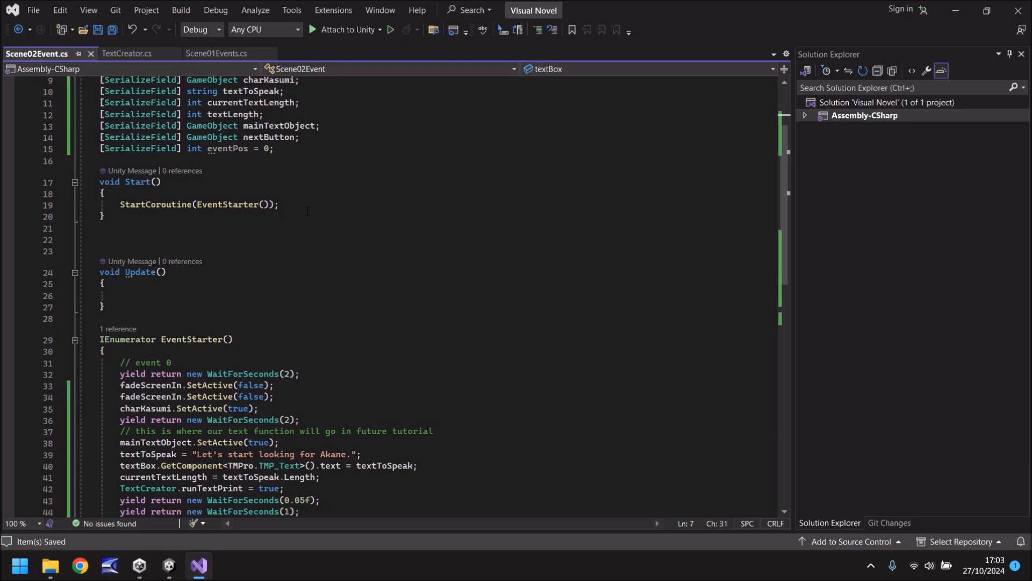
mouse_move(165, 538)
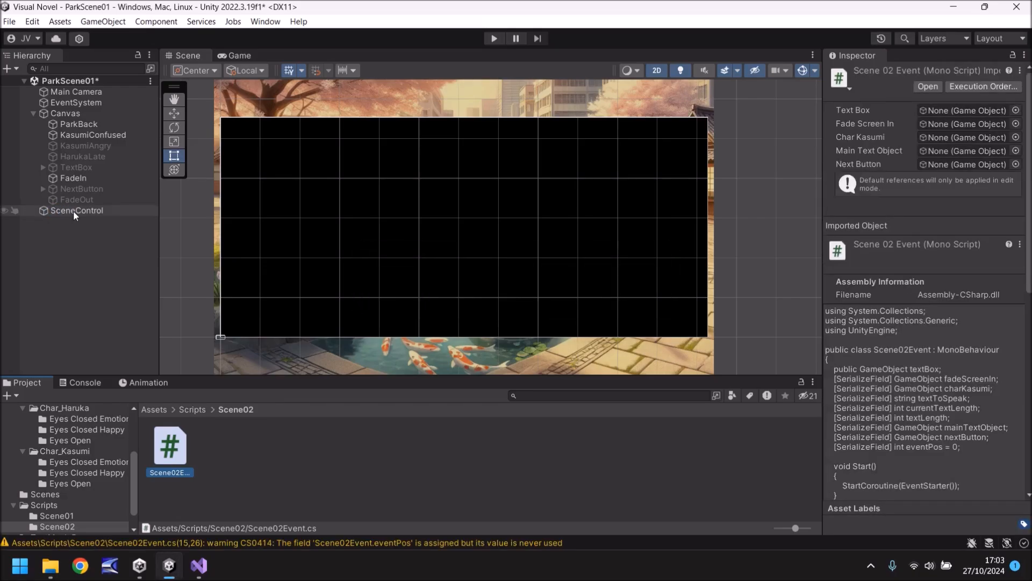
On SceneControl, assign KasumiConfused to Char Kasumi and TextBox to the Text Box reference, then inspect SpeakText
click(75, 210)
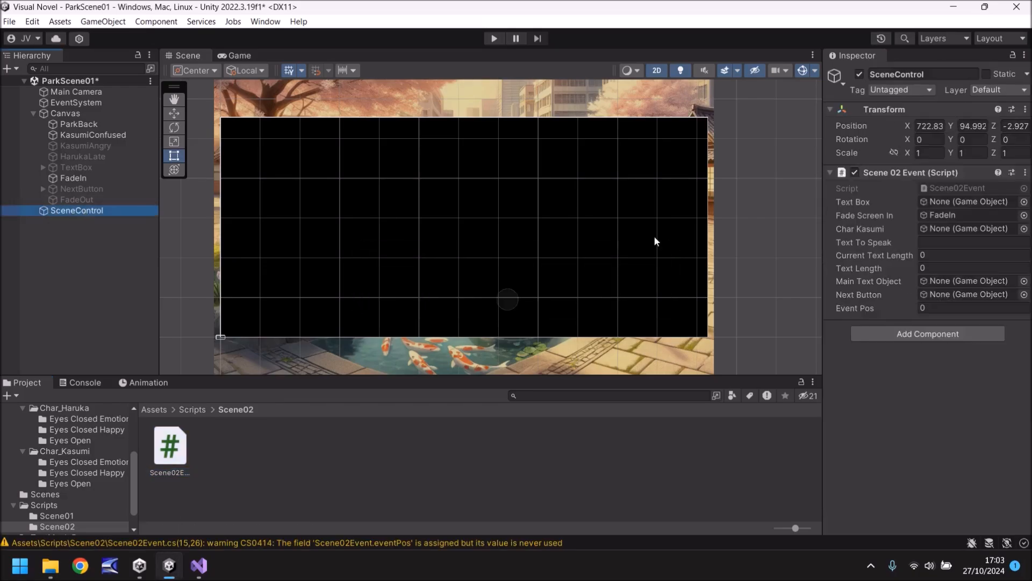
mouse_move(904, 307)
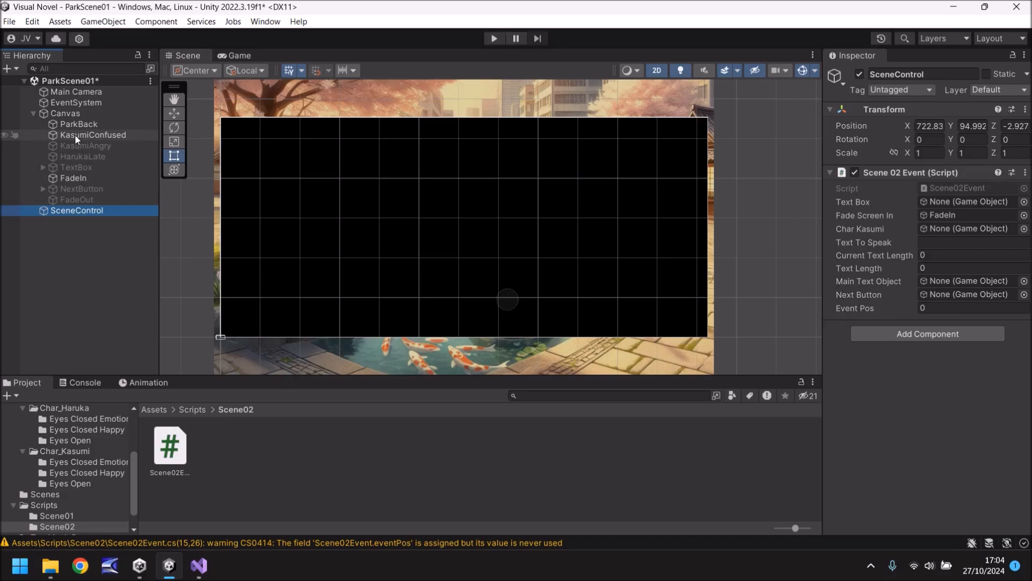
drag(92, 135, 968, 228)
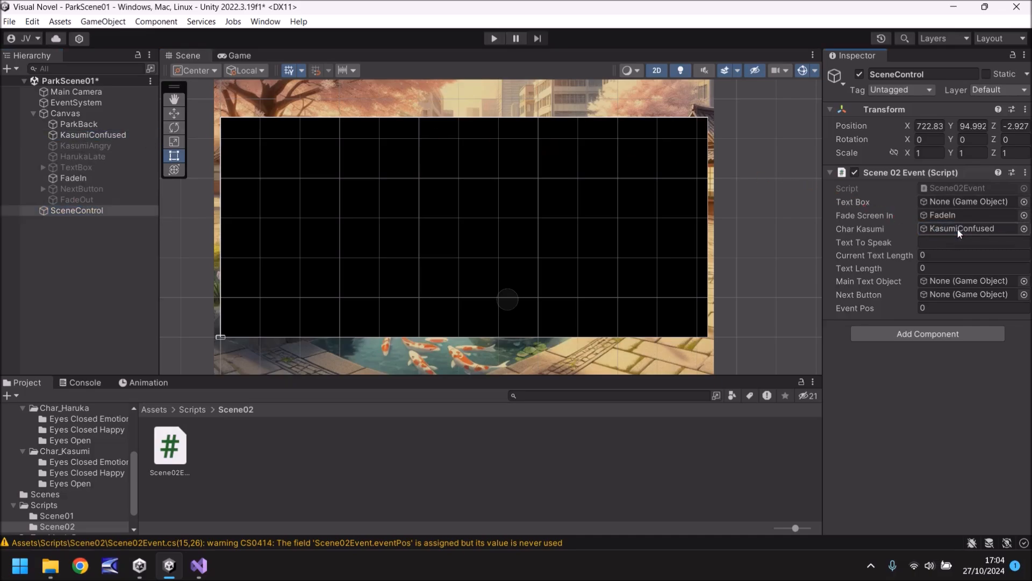
click(76, 167)
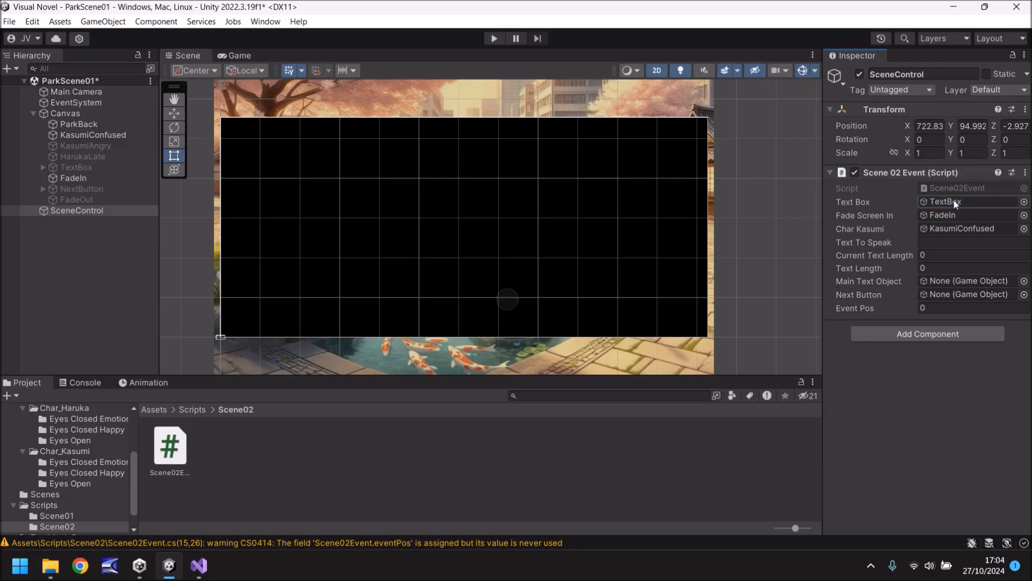
click(43, 168)
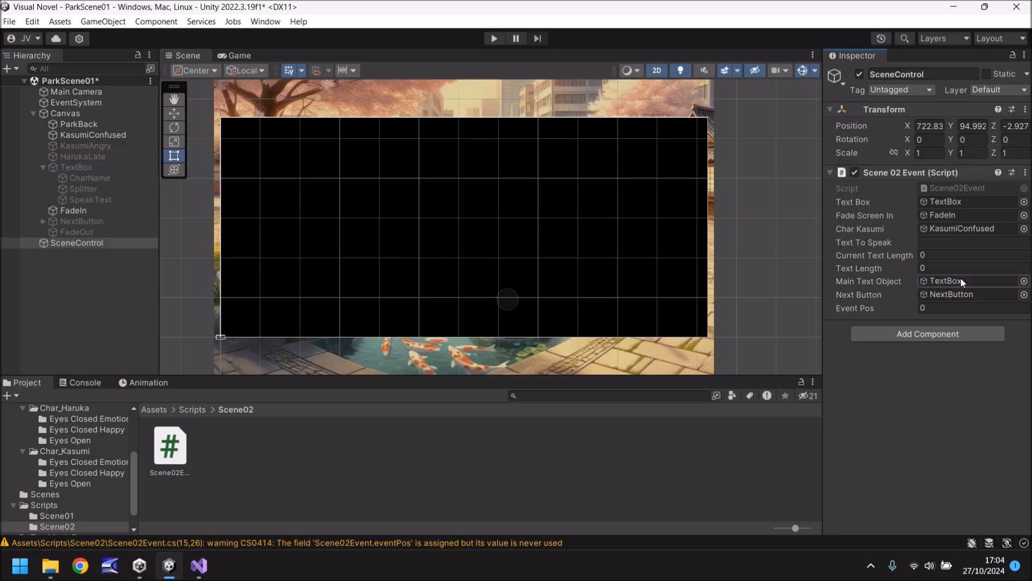
click(89, 177)
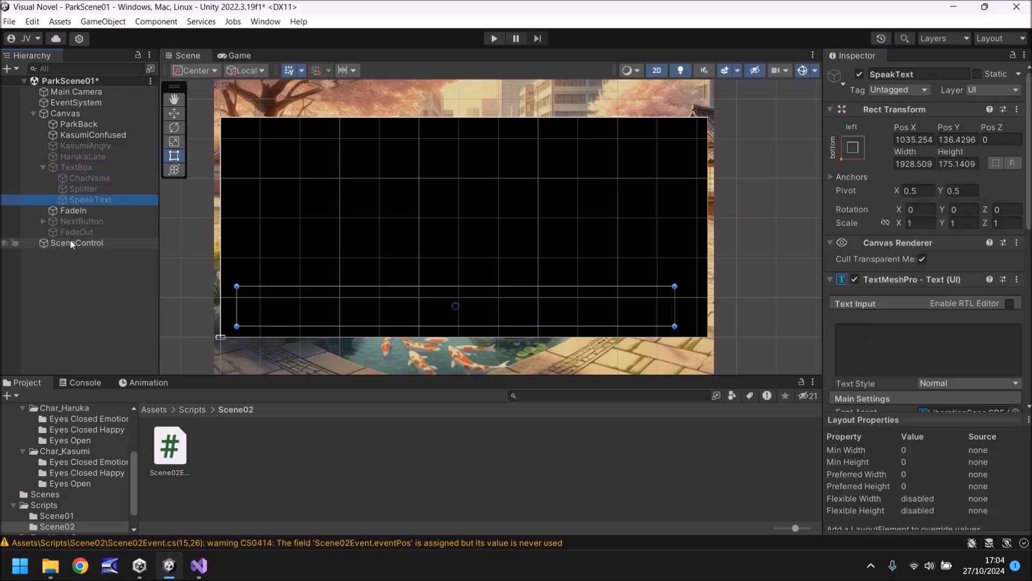
Point SceneControl's Text Box at SpeakText and play the scene so Kasumi says "Let's start looking for Akane."
click(77, 241)
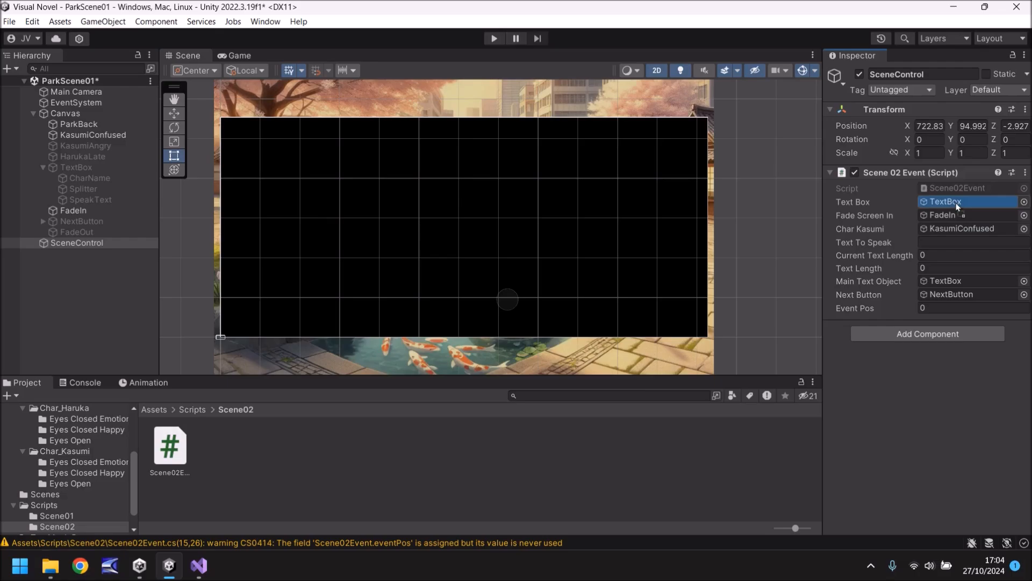
click(492, 39)
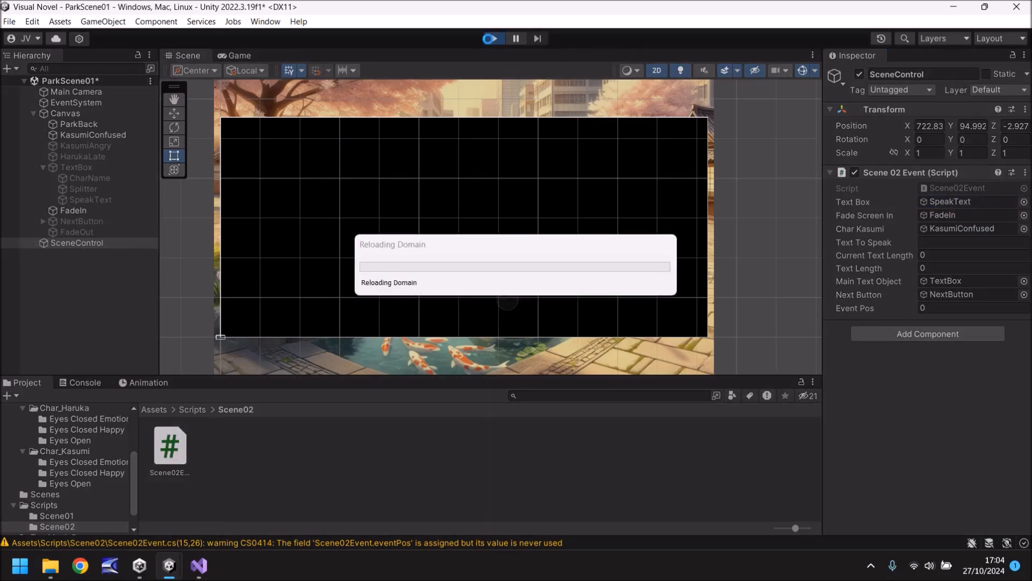
click(492, 39)
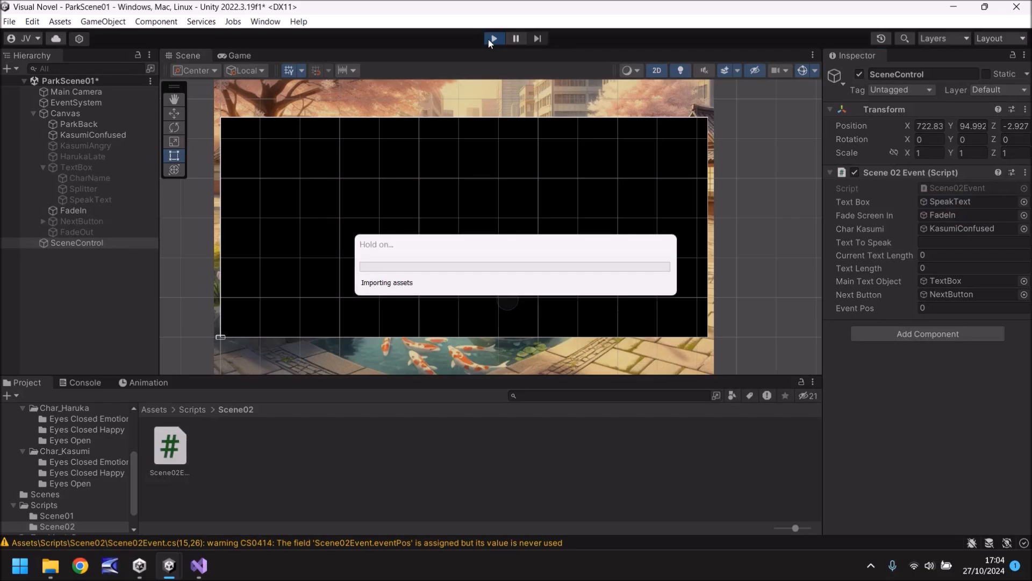
click(238, 55)
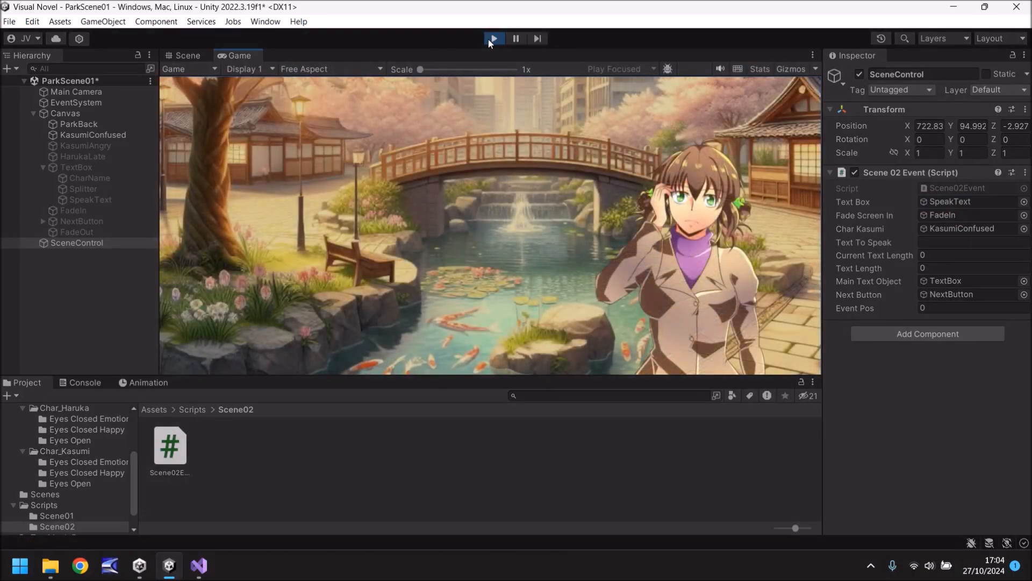
click(494, 39)
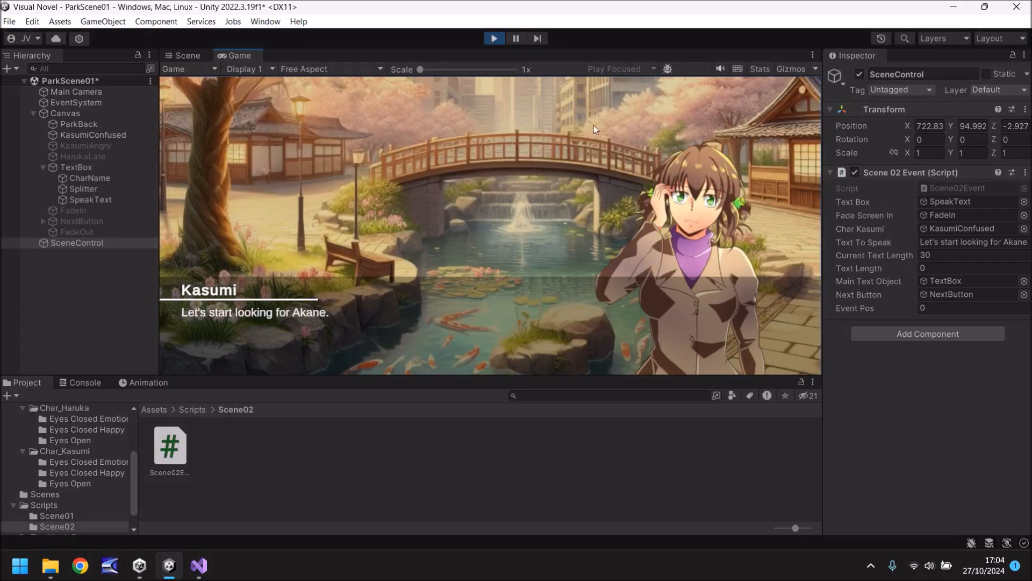
mouse_move(747, 363)
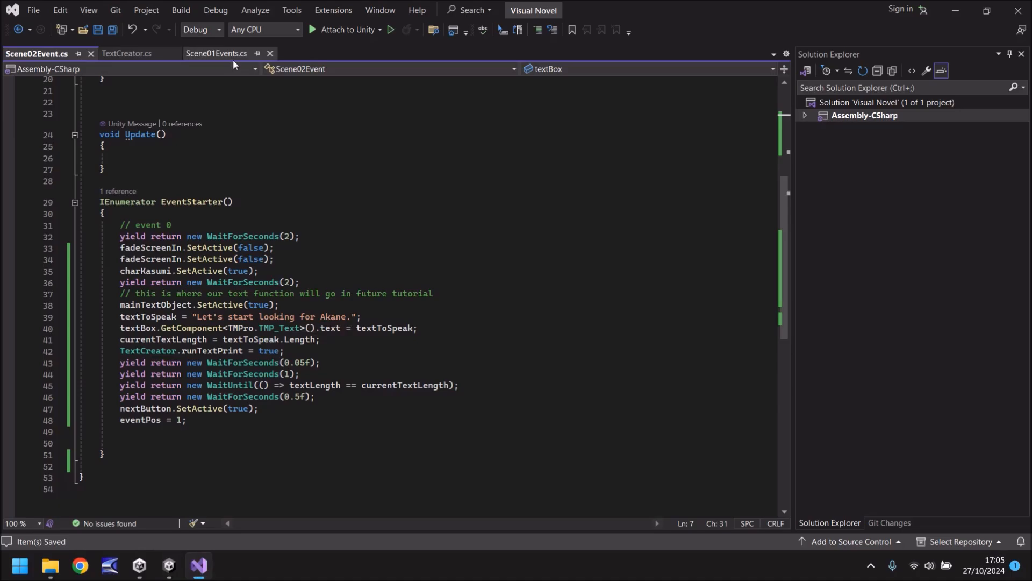
click(216, 53)
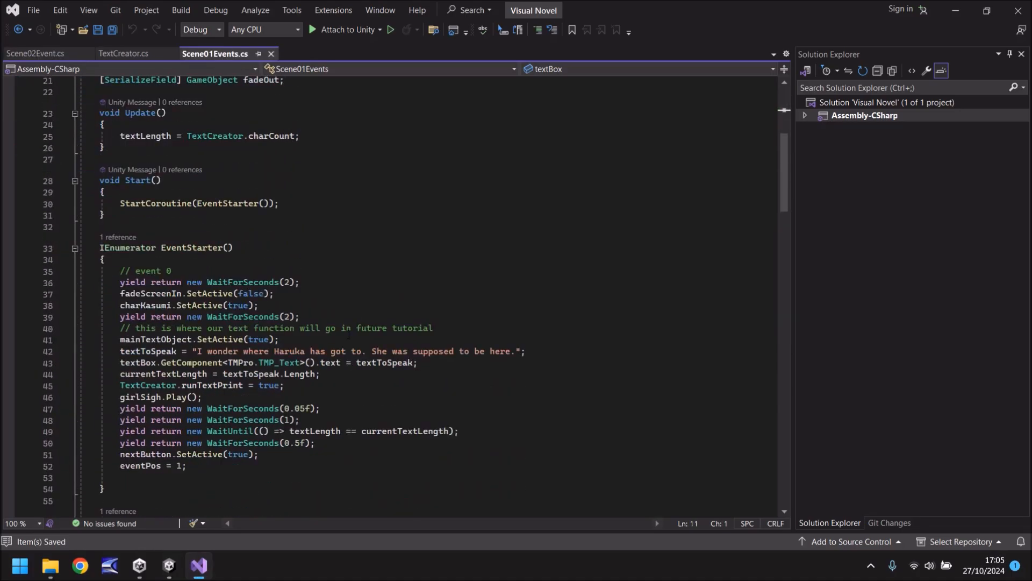
scroll(down, 3)
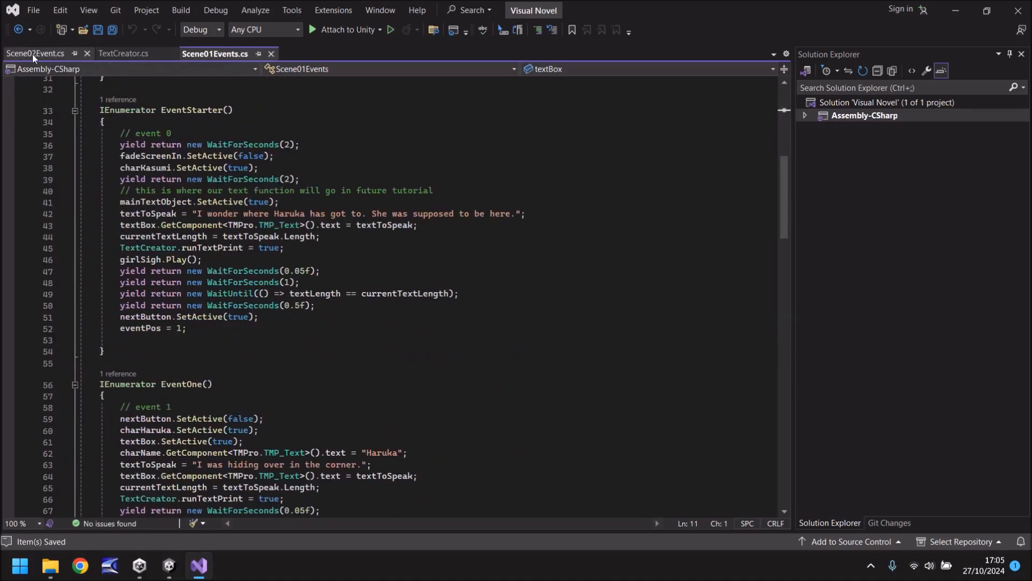
click(36, 54)
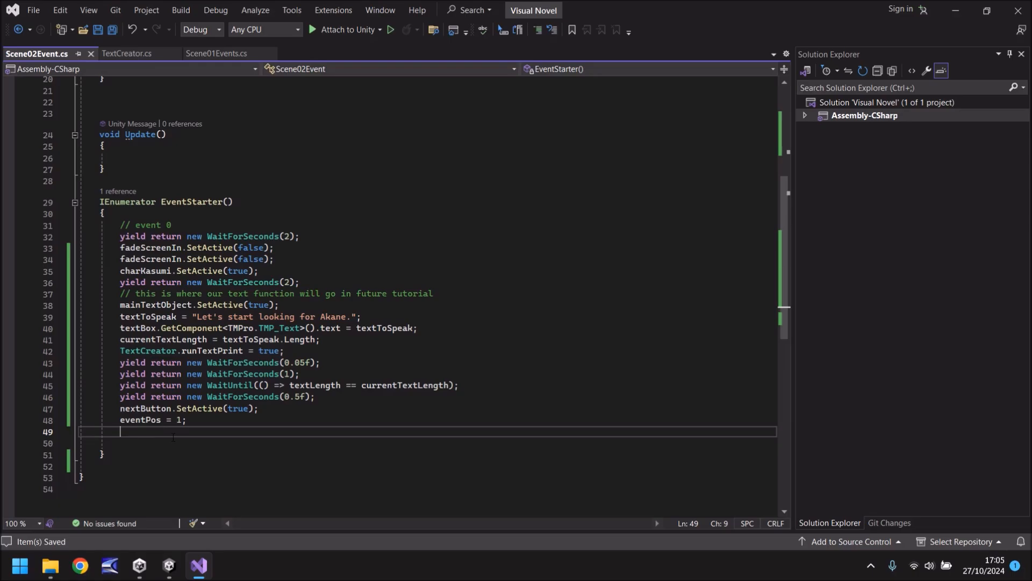
Add an auto-start comment and a yield return new WaitForSeconds(2) after setting eventPos
text(/)
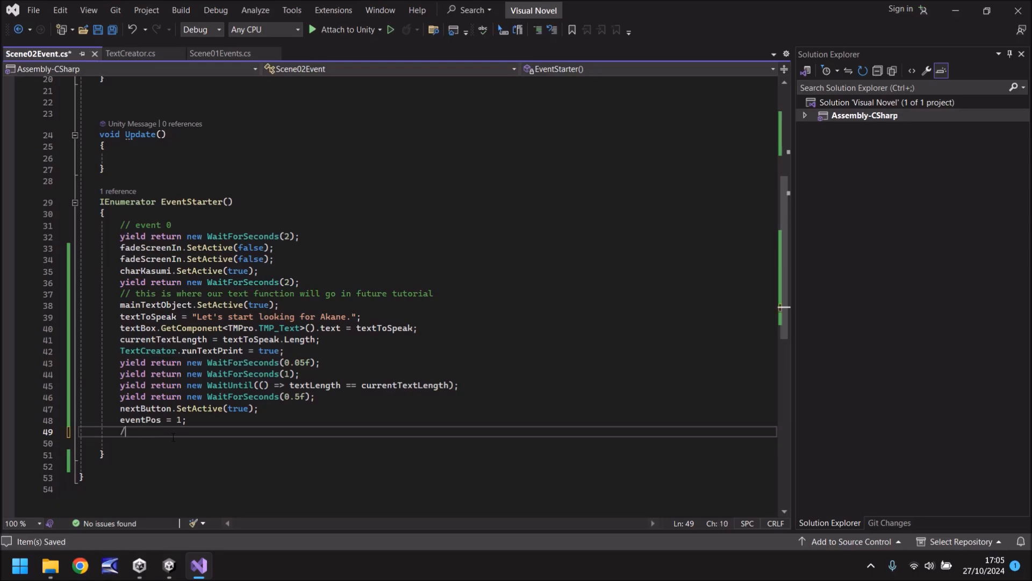
text(/)
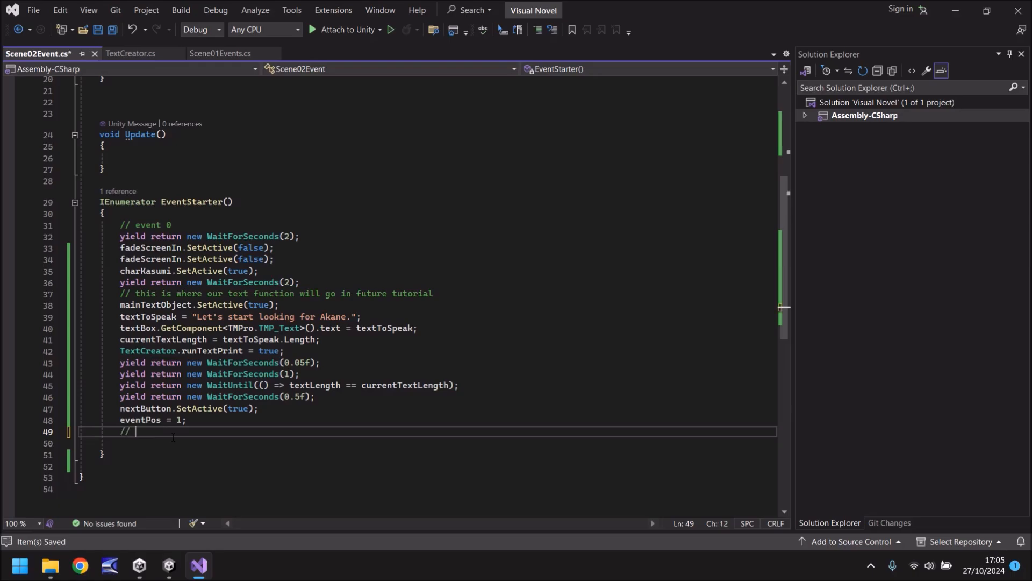
text(auto start looking for Akane)
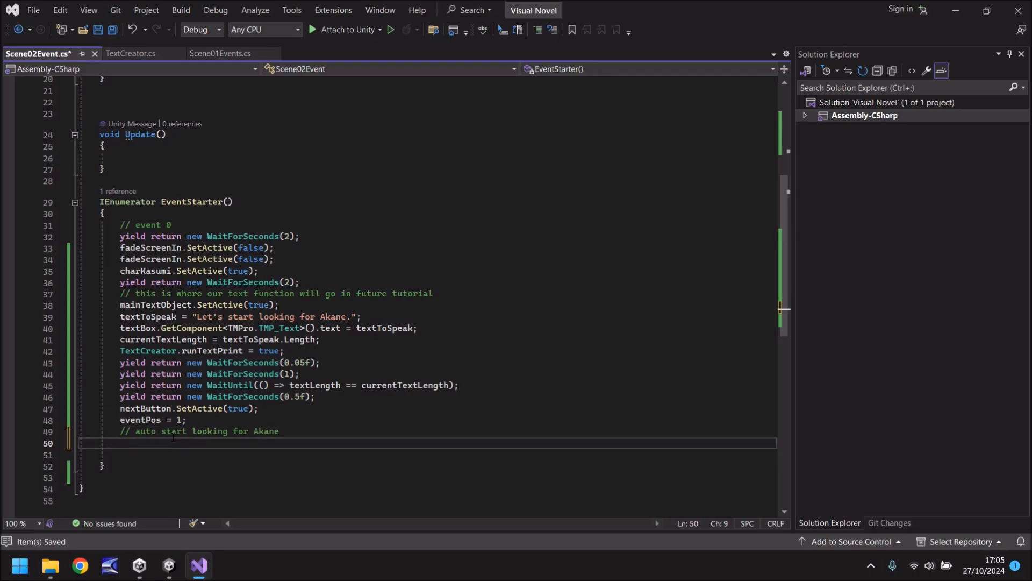
text(yield return new w)
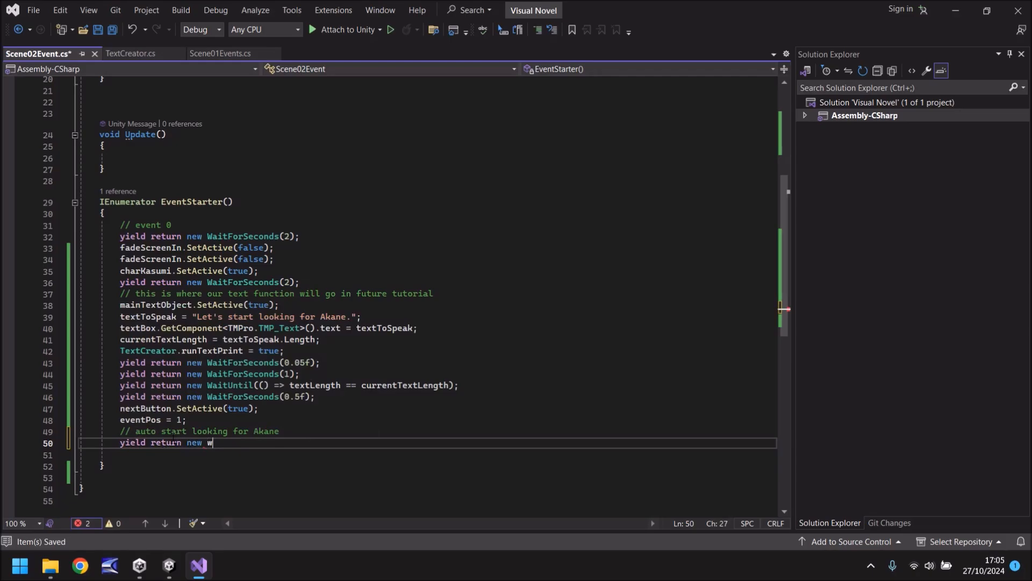
text(aitForSeconds(2);)
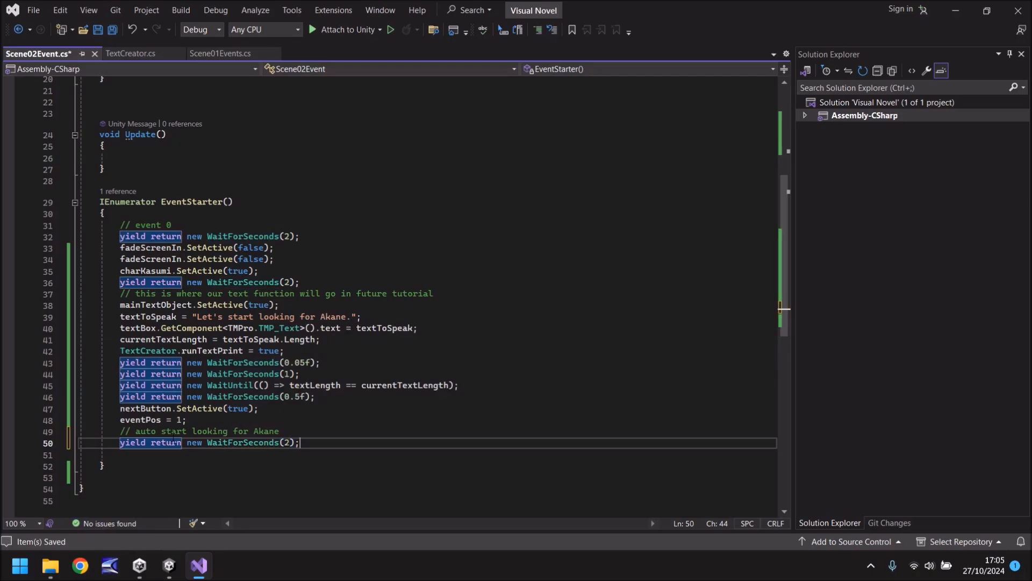
key(enter)
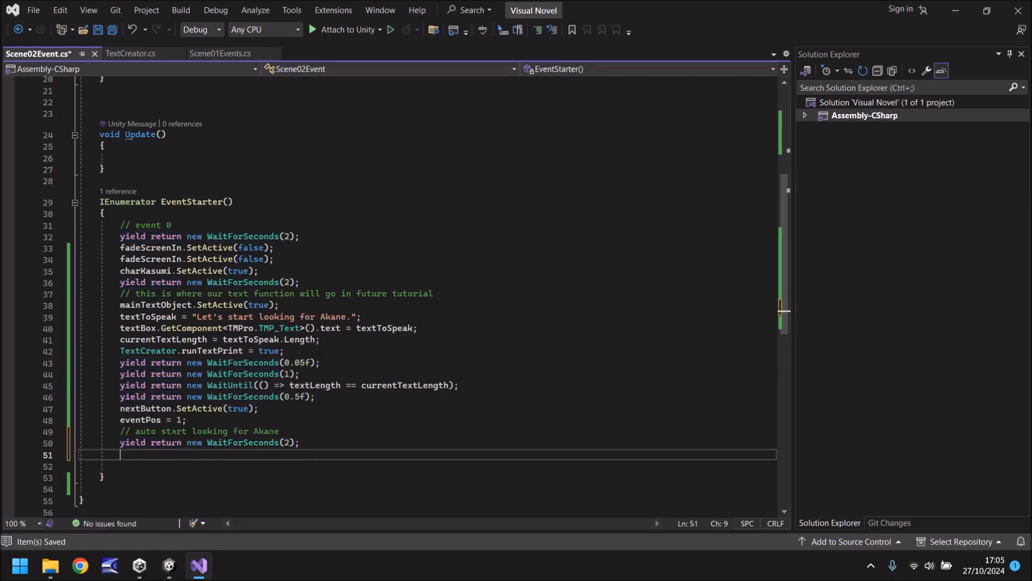
Add charKasumi.SetActive(false) and mainTextObject.SetActive(false) after the wait
text(charKasumi)
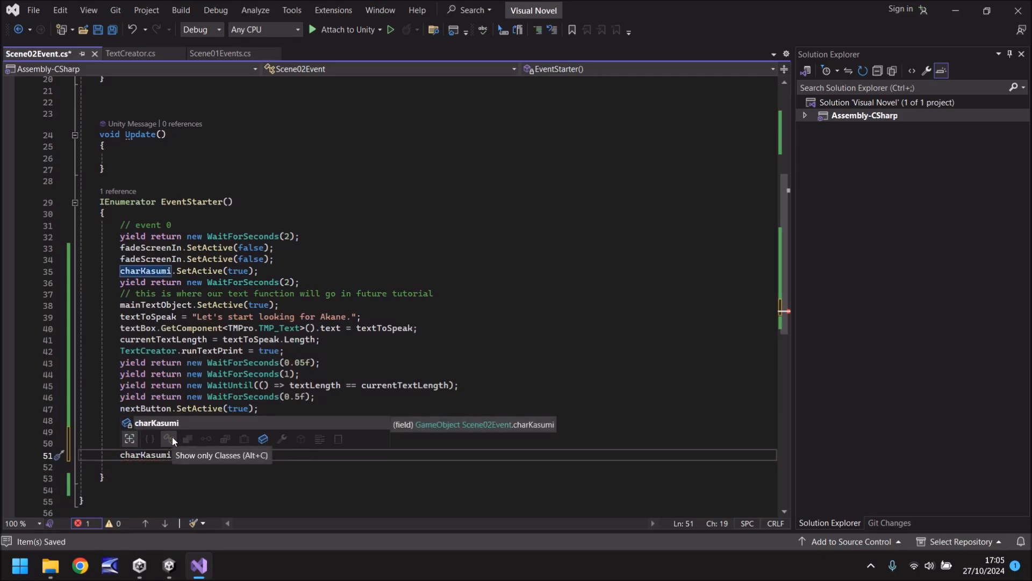
text(SetActive()
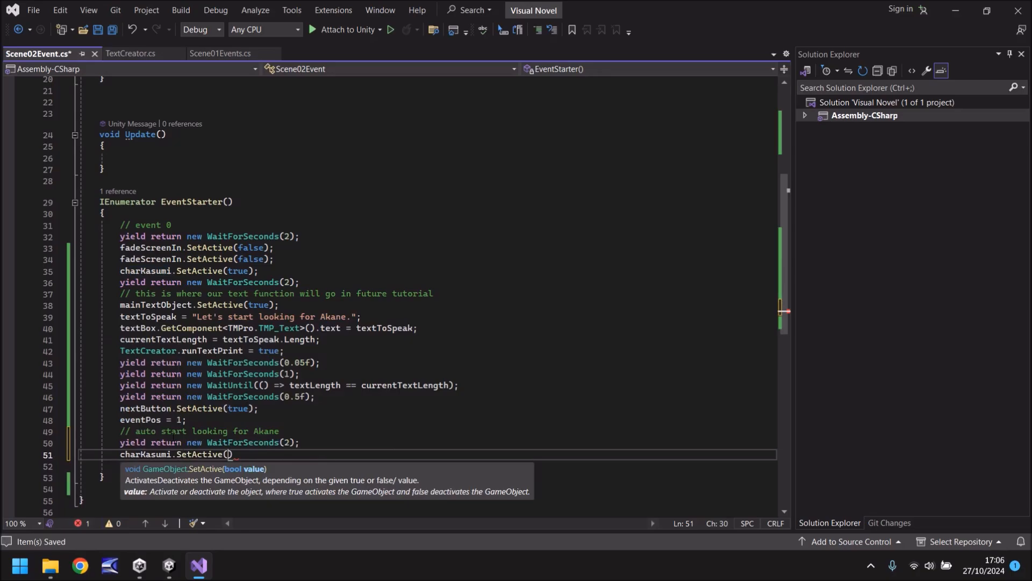
text(false)
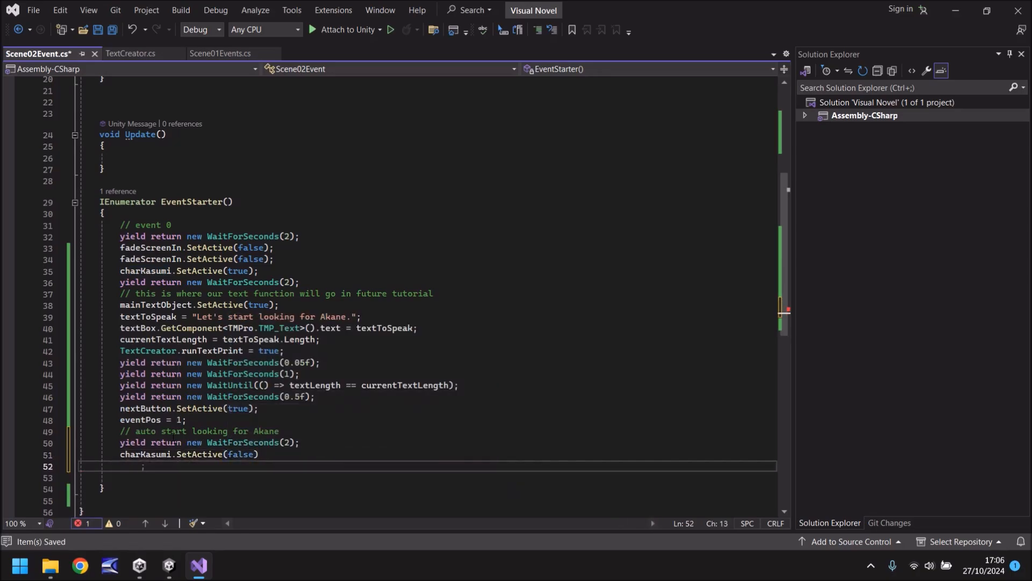
text(main)
click(427, 454)
text(;)
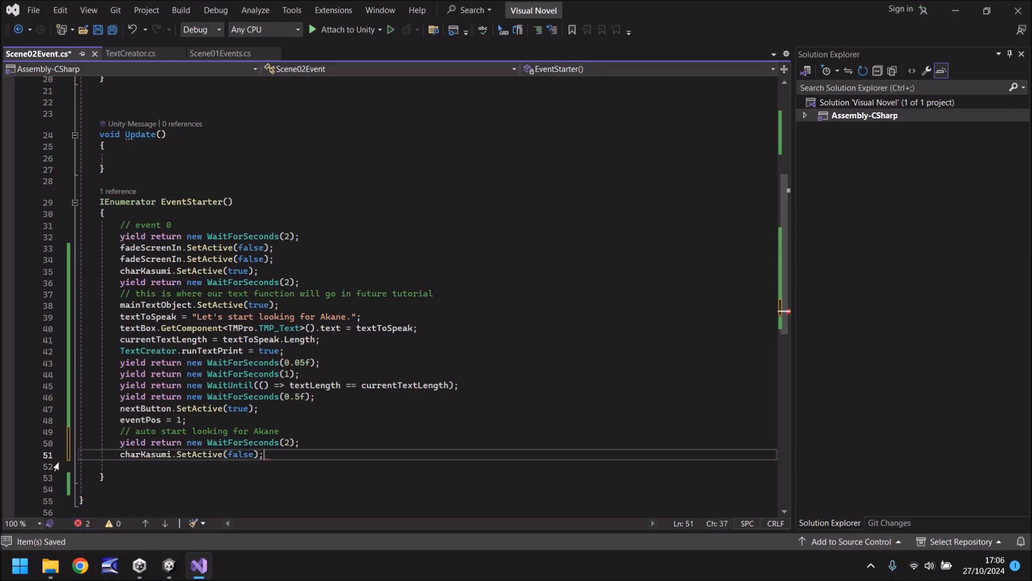
text(mainTextObject)
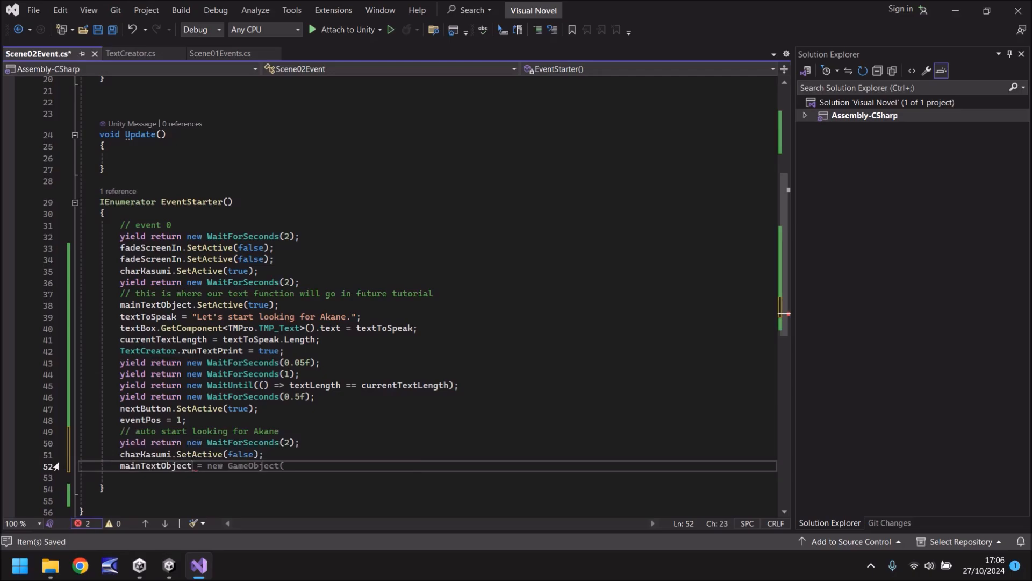
text(.SetActive)
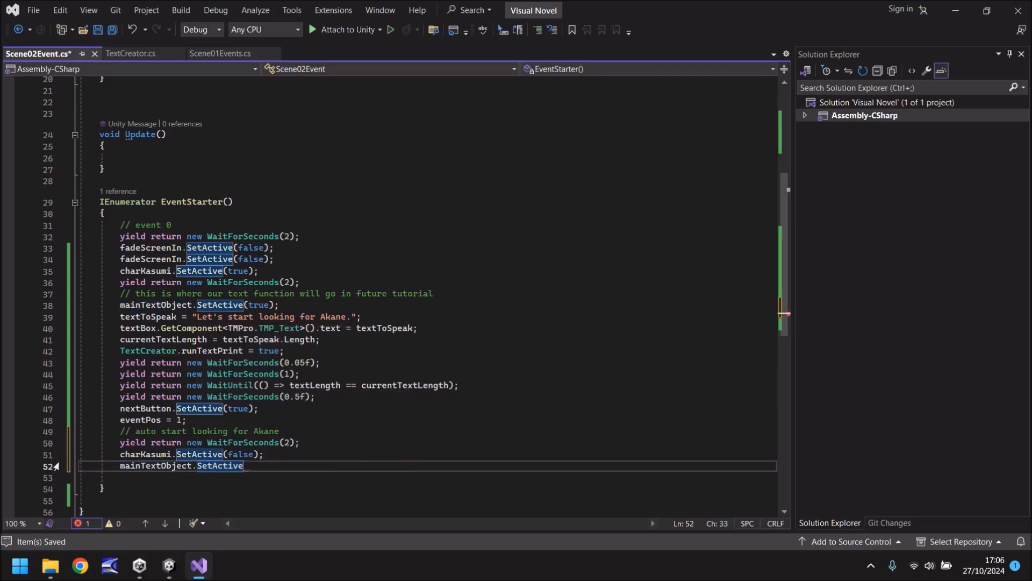
text((false);)
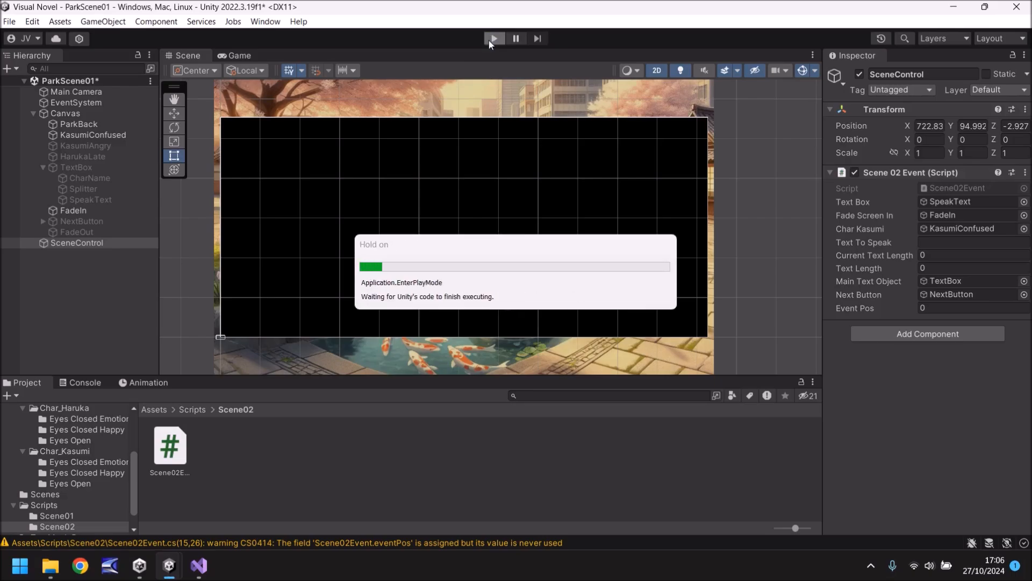
Play the park scene so Kasumi says "Let's start looking for Akane."
click(492, 39)
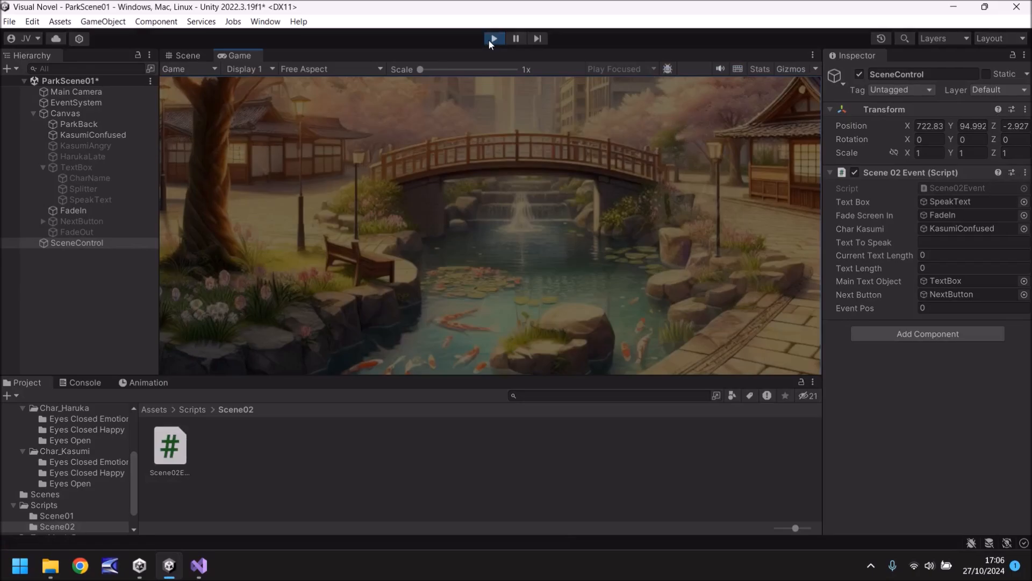
click(492, 38)
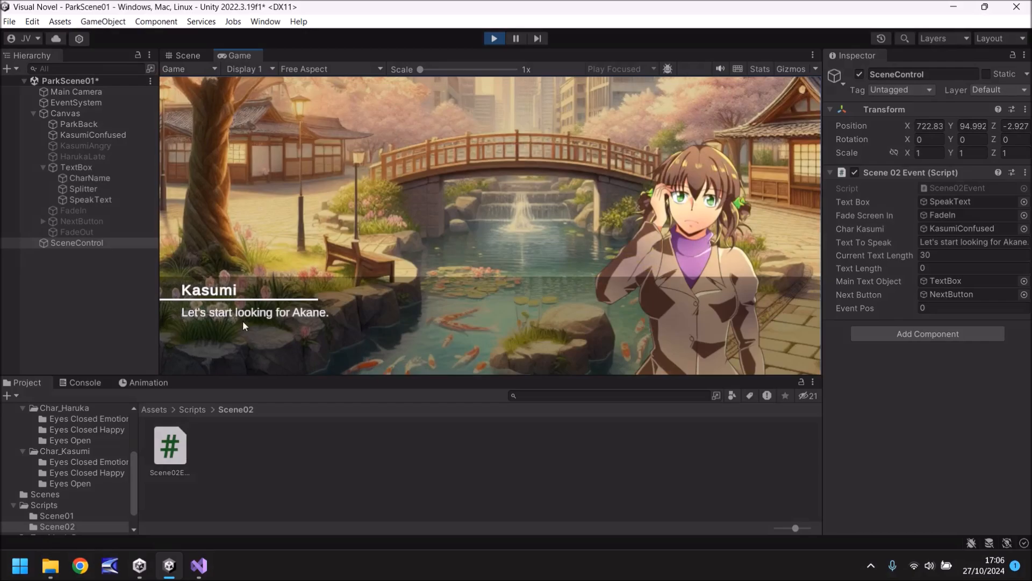
mouse_move(275, 331)
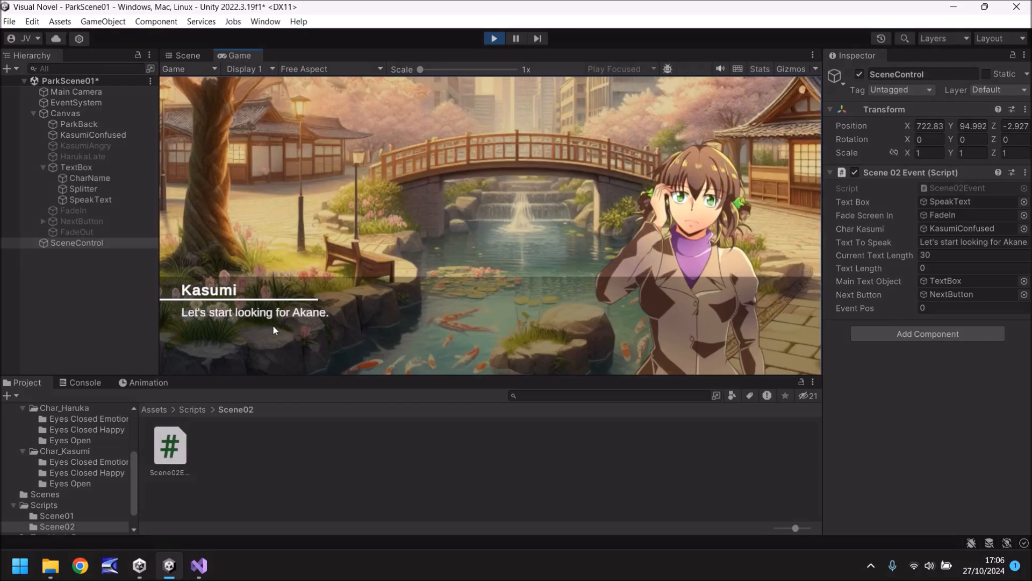
mouse_move(347, 248)
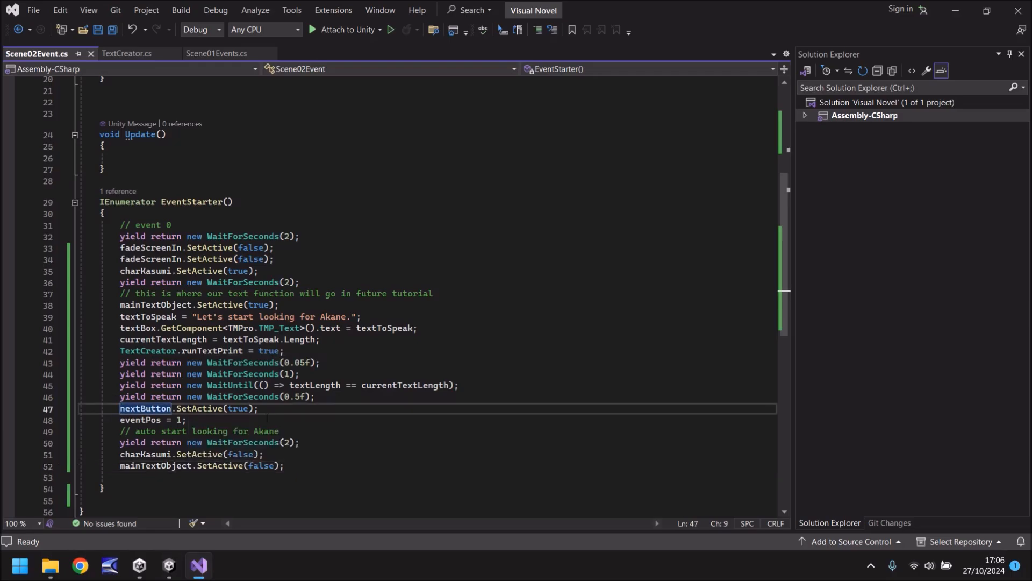
Comment out nextButton.SetActive(true) in Scene02Event and save the script
text(//)
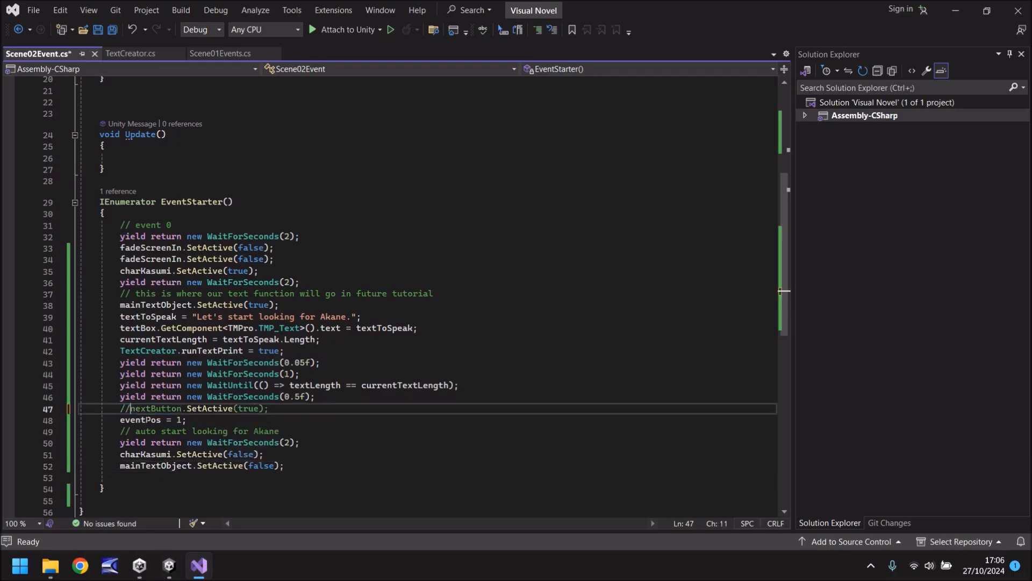
key(ctrl+s)
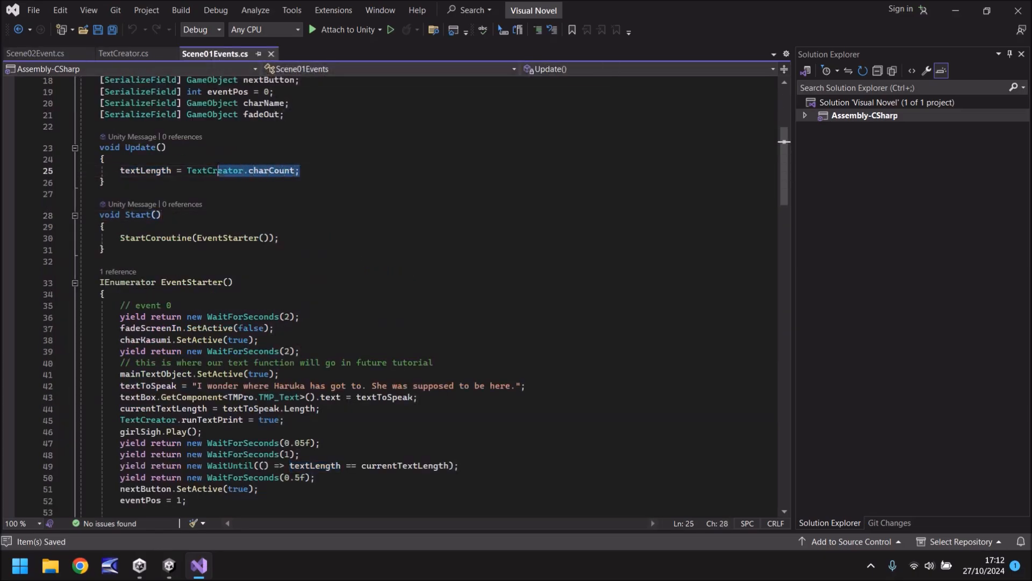
Add textLength = TextCreator.charCount; to Scene02Event's Update, copied from Scene01Events
double_click(145, 170)
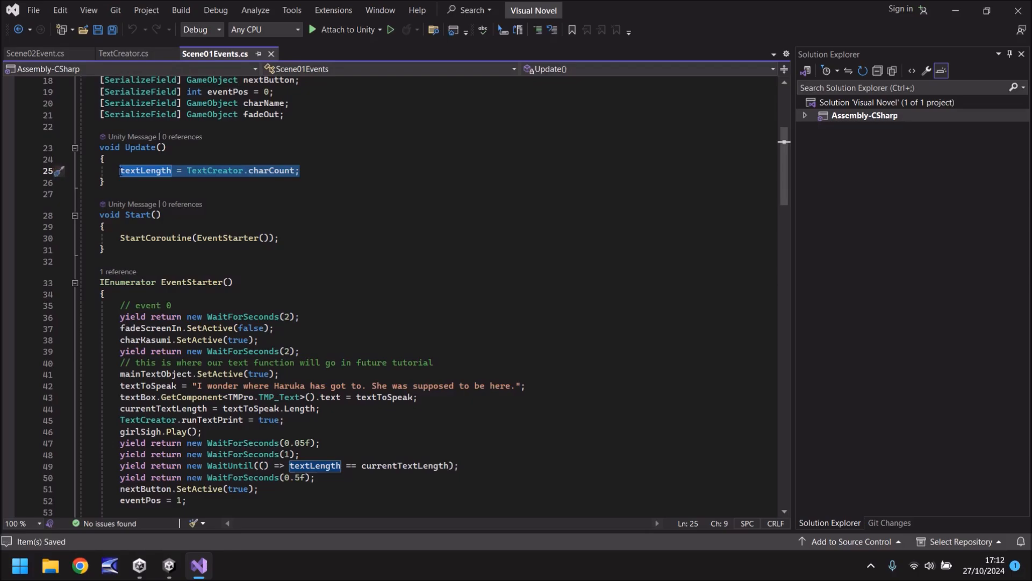
click(37, 54)
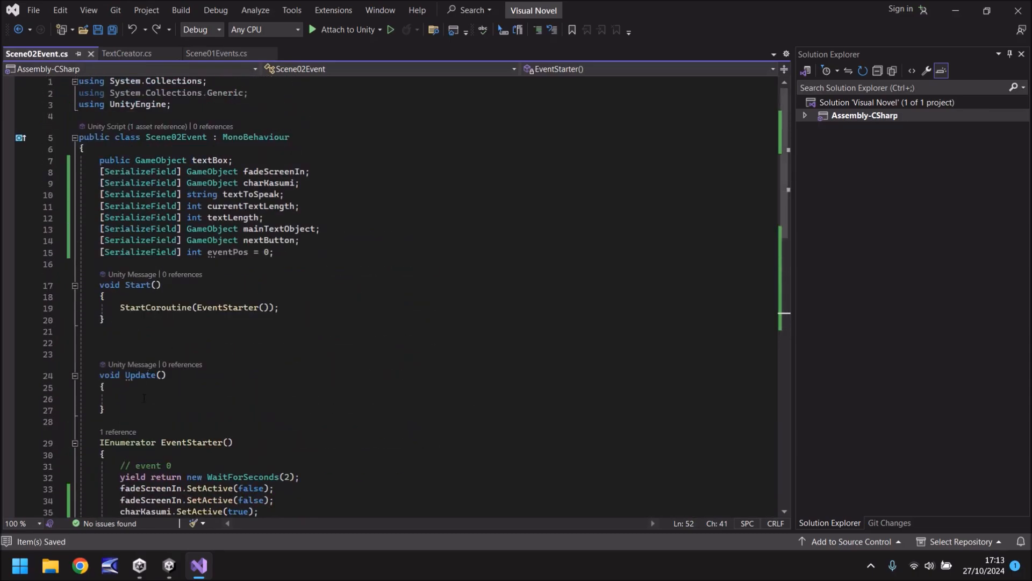
text(textLength = TextCreator.charCount;)
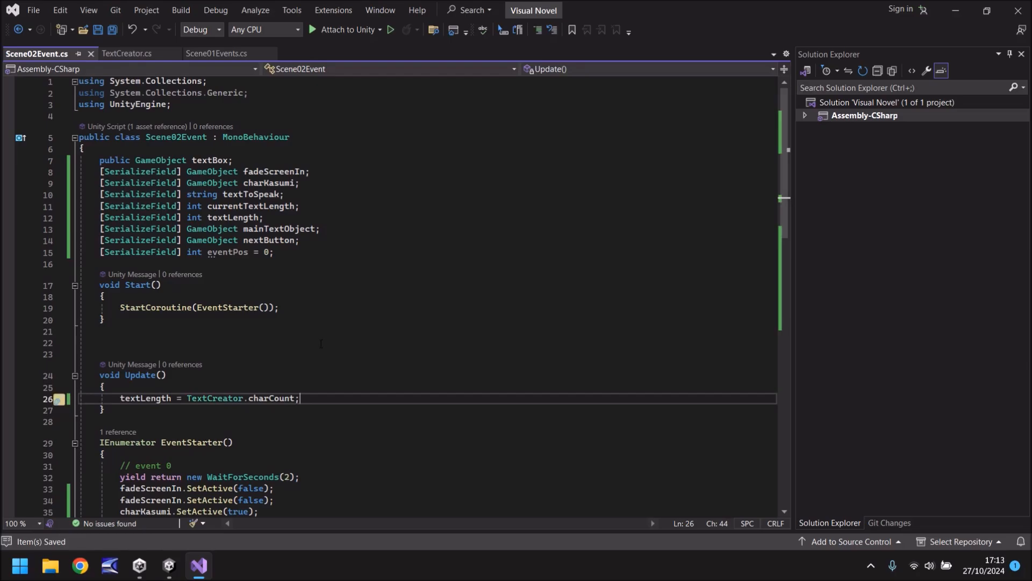
scroll(down, 3)
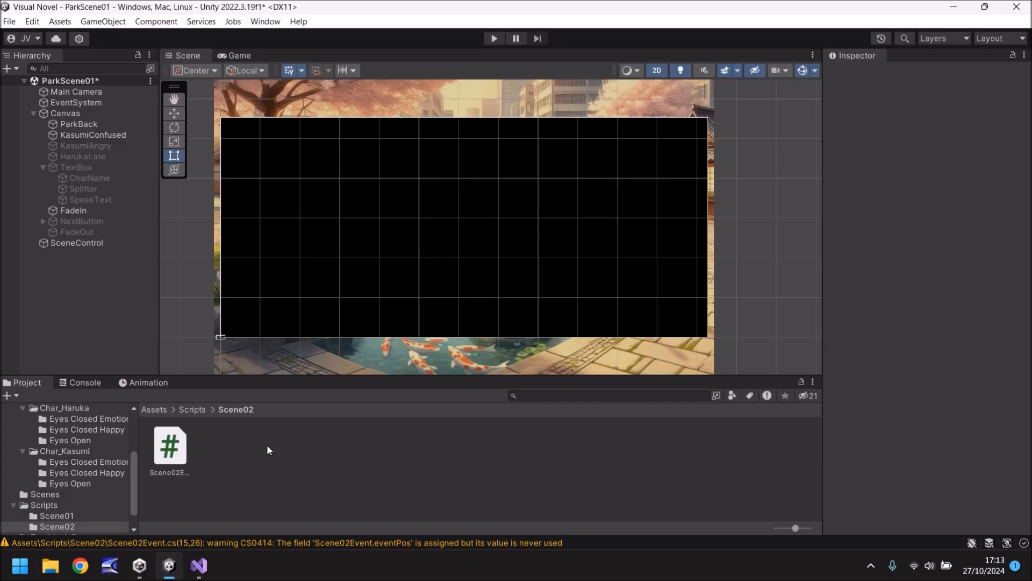
mouse_move(493, 37)
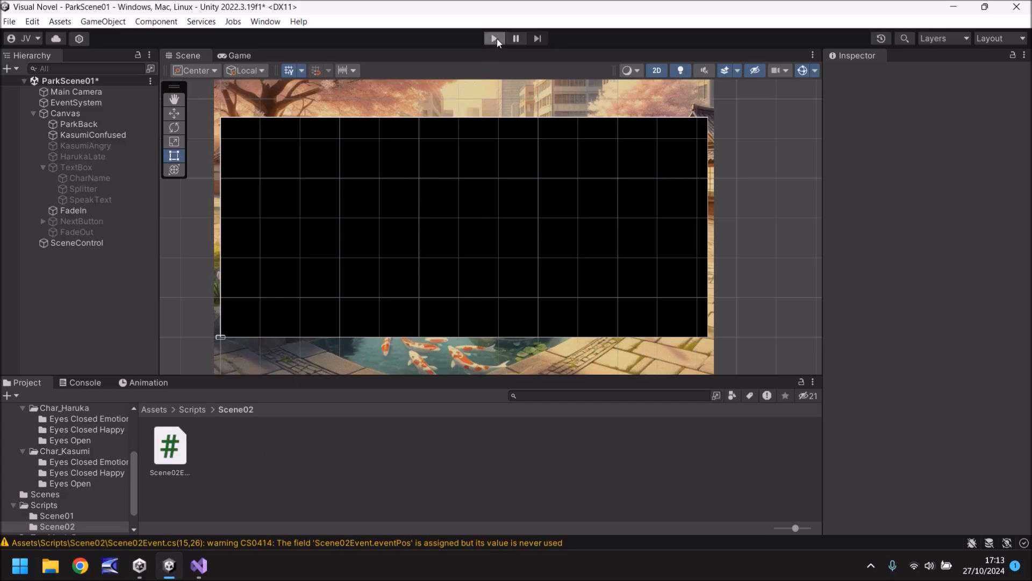
Play-test the park scene with the updated script, stop the run, and return to the code editor
click(494, 39)
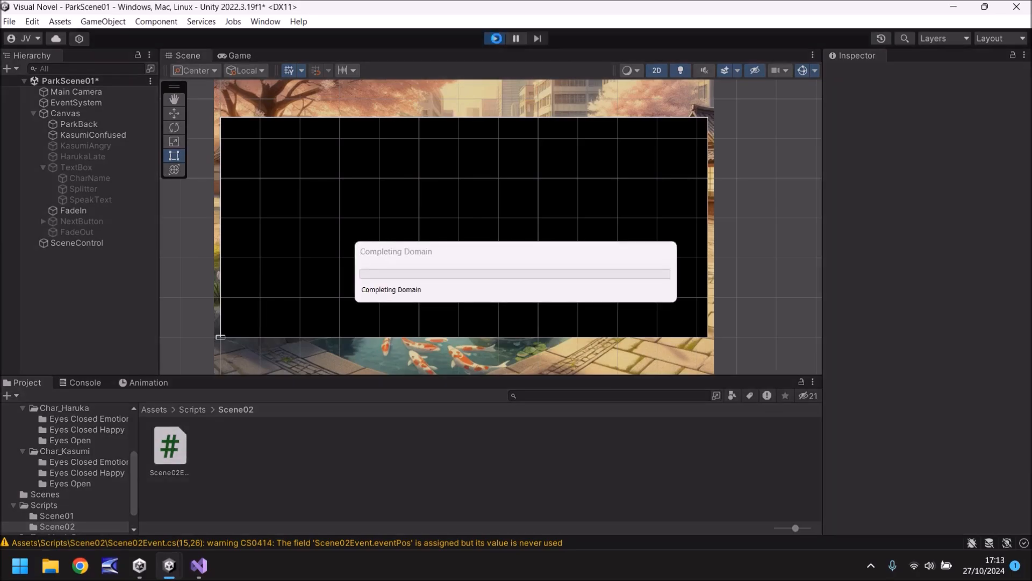
click(494, 39)
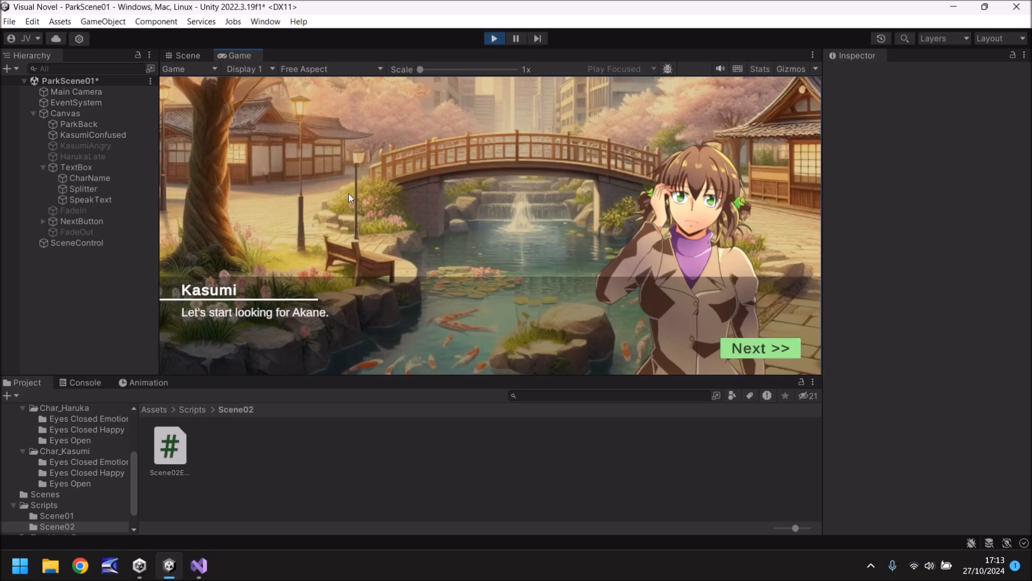
click(759, 347)
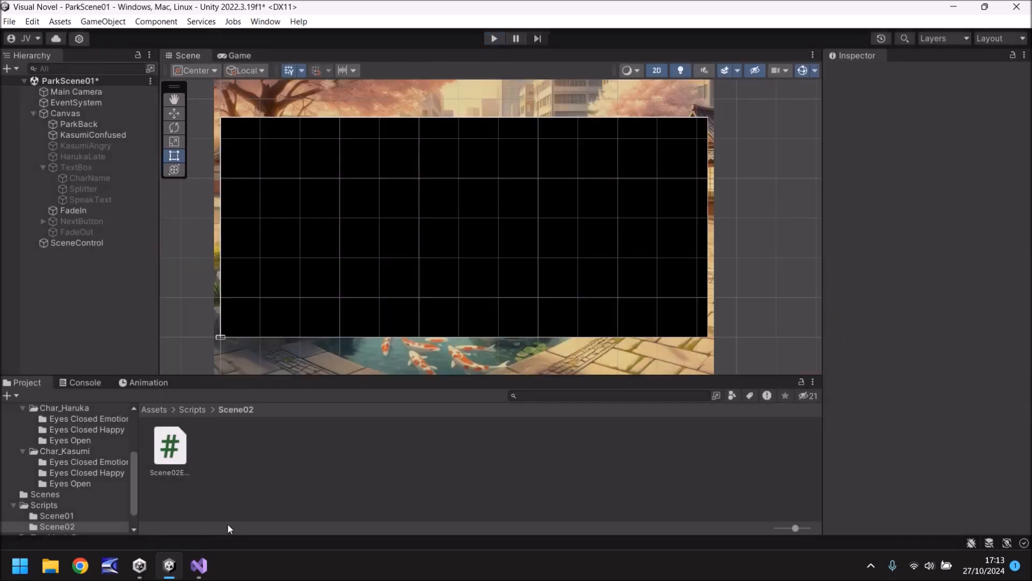
click(197, 570)
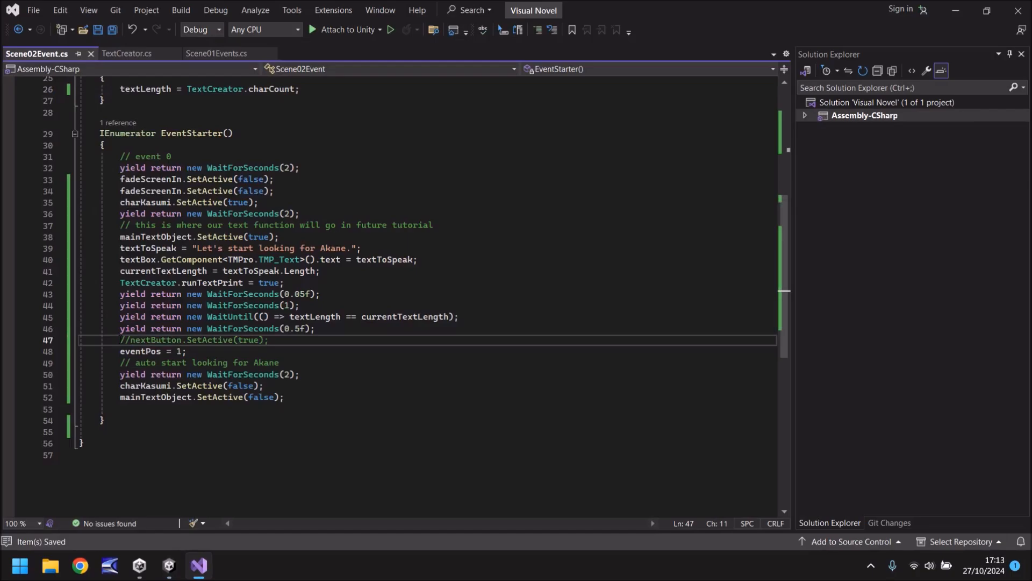
mouse_move(156, 546)
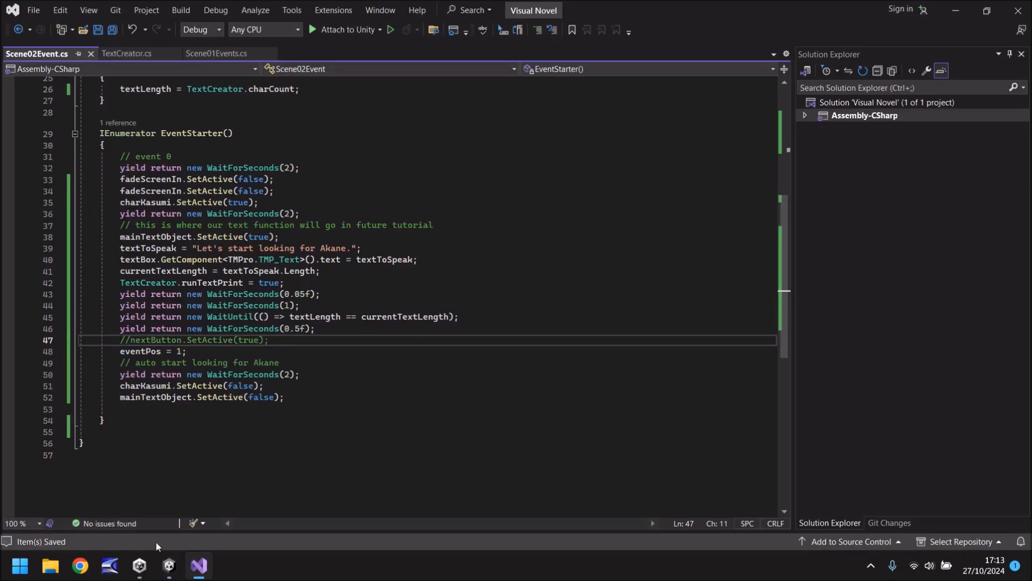
Return to Unity and add a new UI button under the park scene's Canvas
click(168, 570)
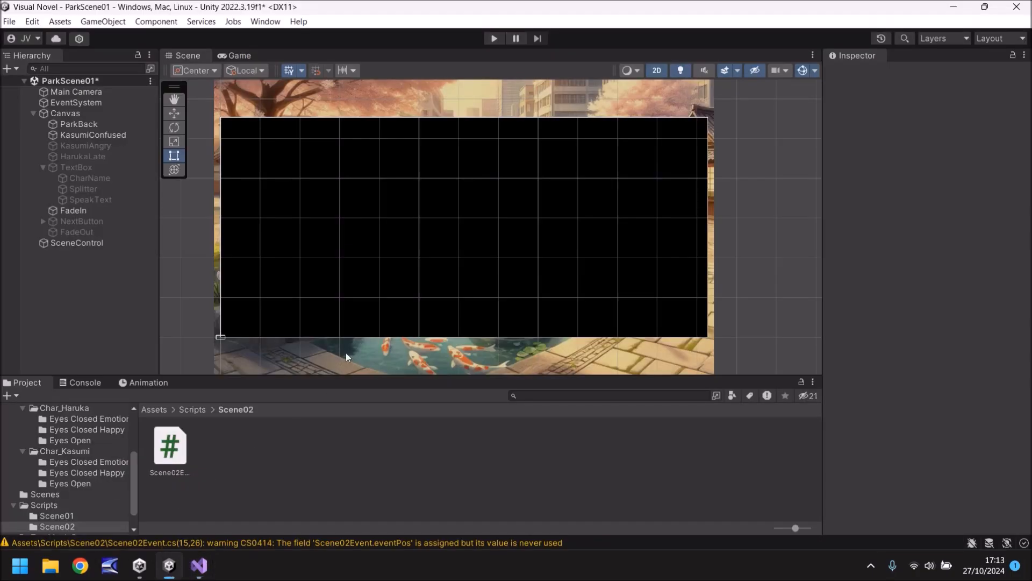
click(83, 145)
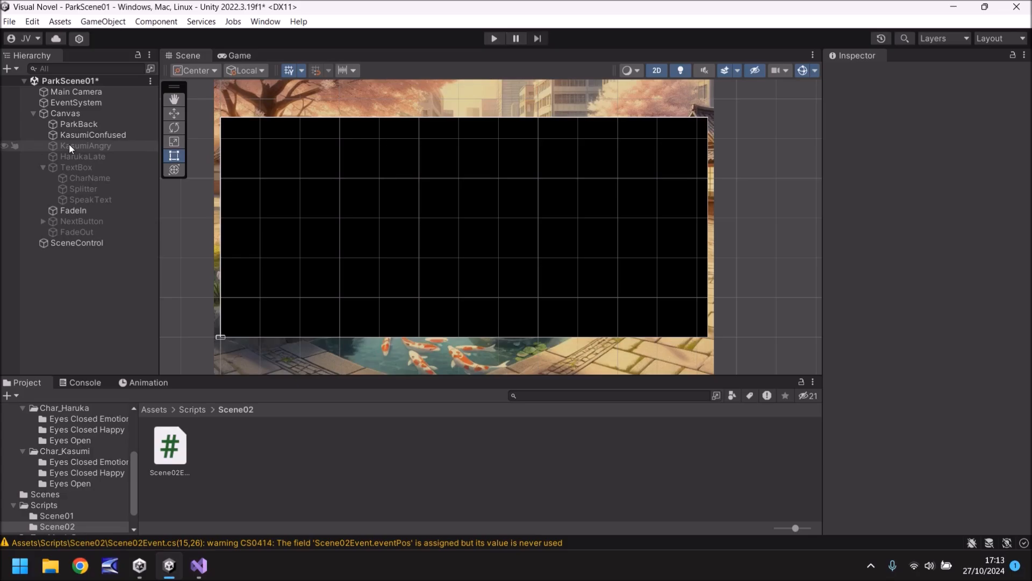
click(73, 210)
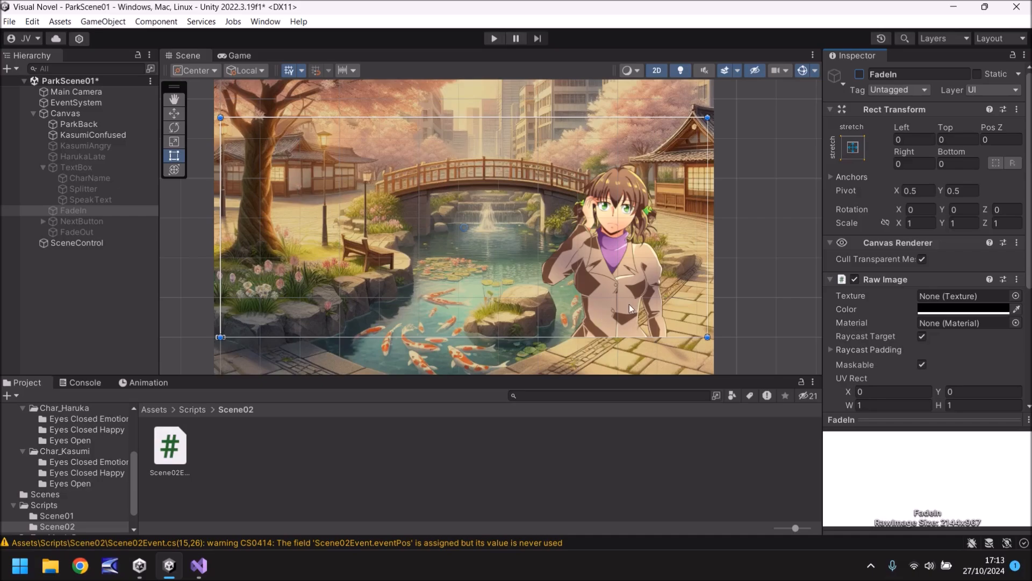
mouse_move(324, 160)
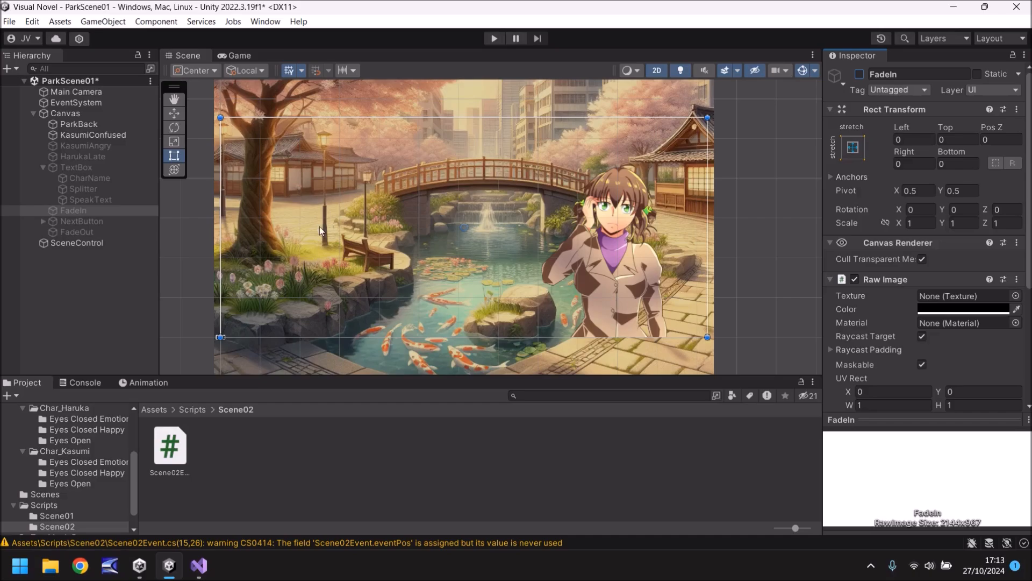
click(103, 21)
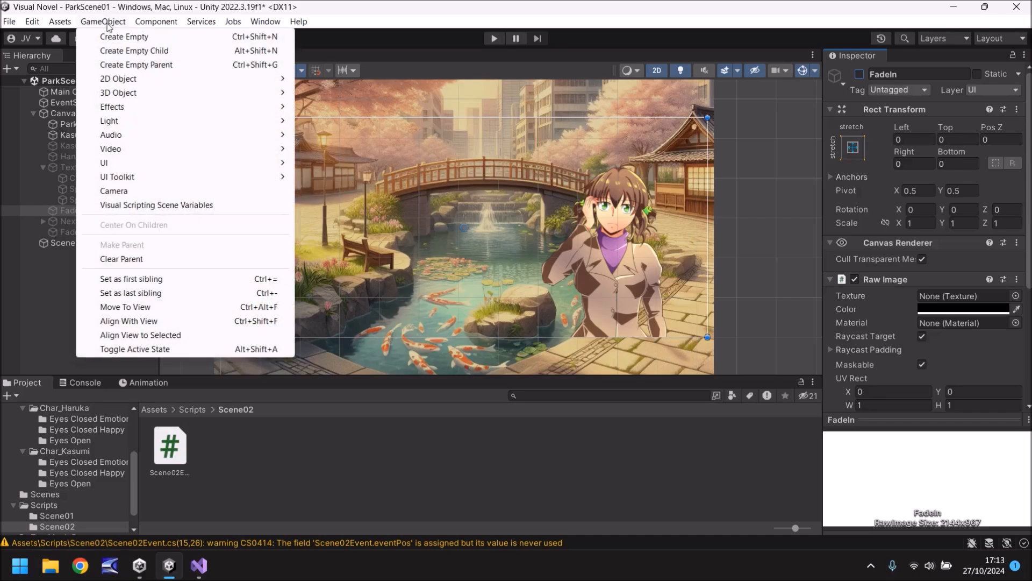
mouse_move(103, 162)
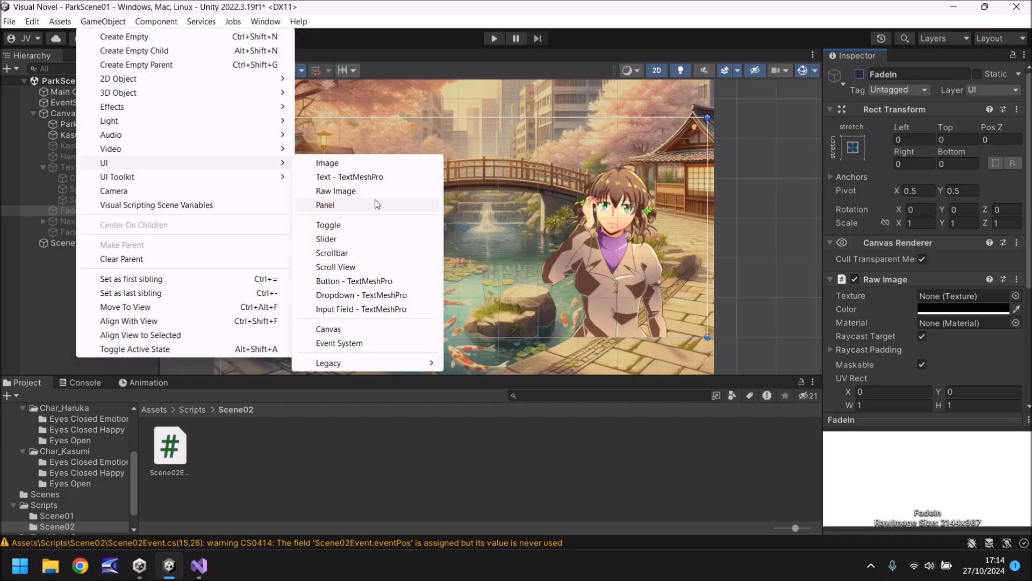
click(354, 281)
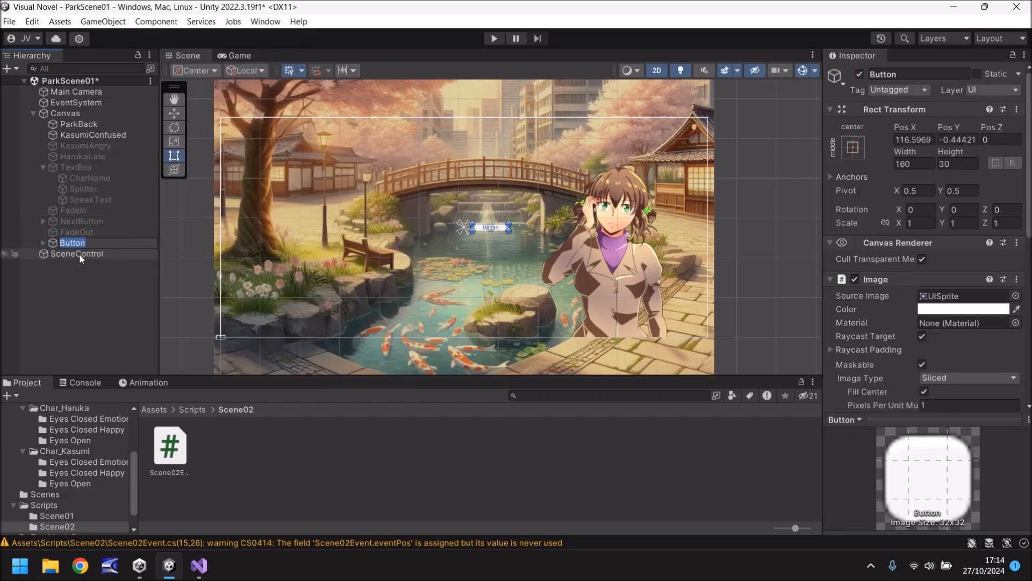
Name the new button TreeInteract
text(Tr)
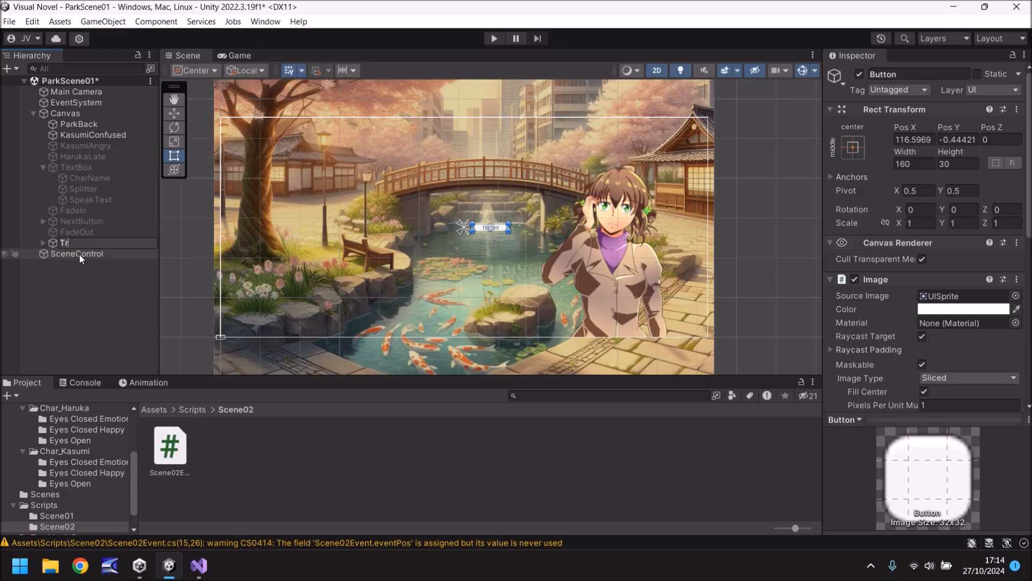
text(eeInt)
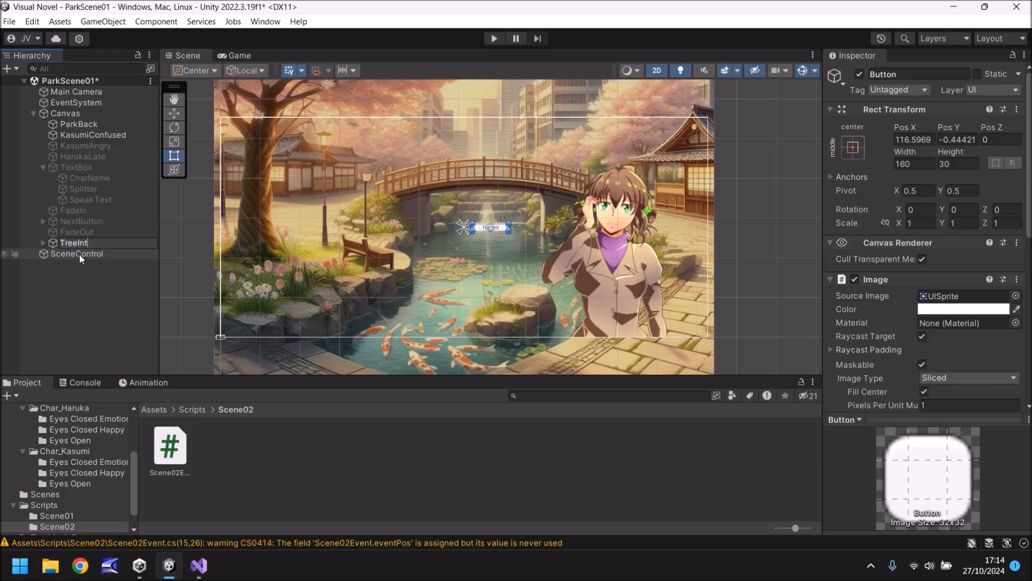
click(74, 243)
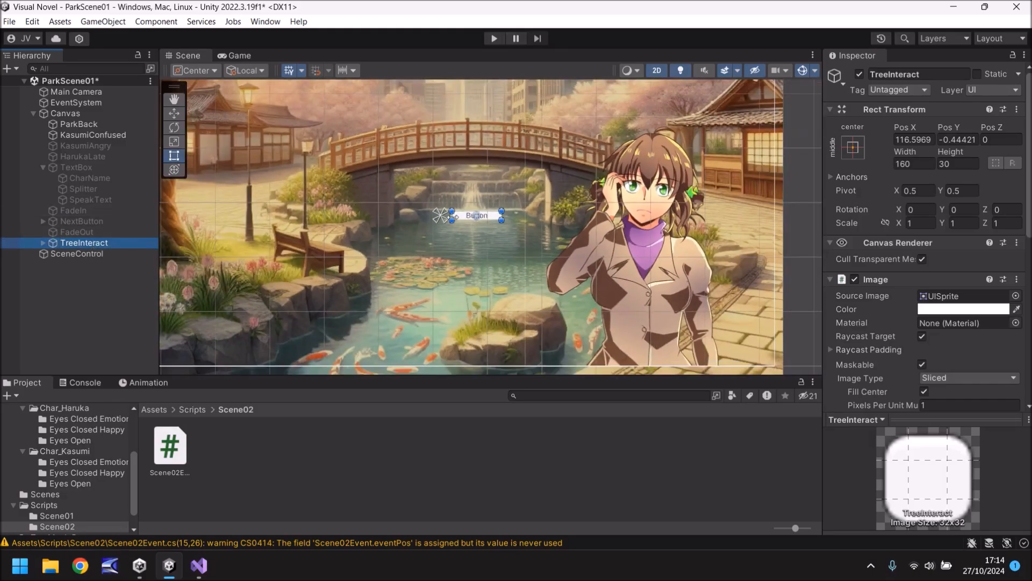
Stretch TreeInteract into a tall rectangle over the tree, clear its label, and anchor it top-left
drag(502, 214, 502, 338)
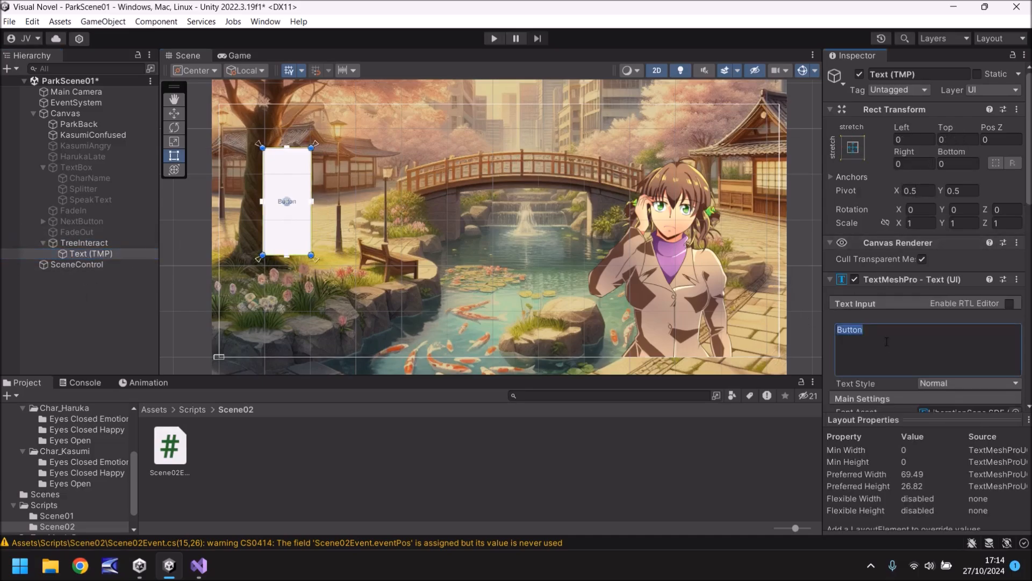
key(Delete)
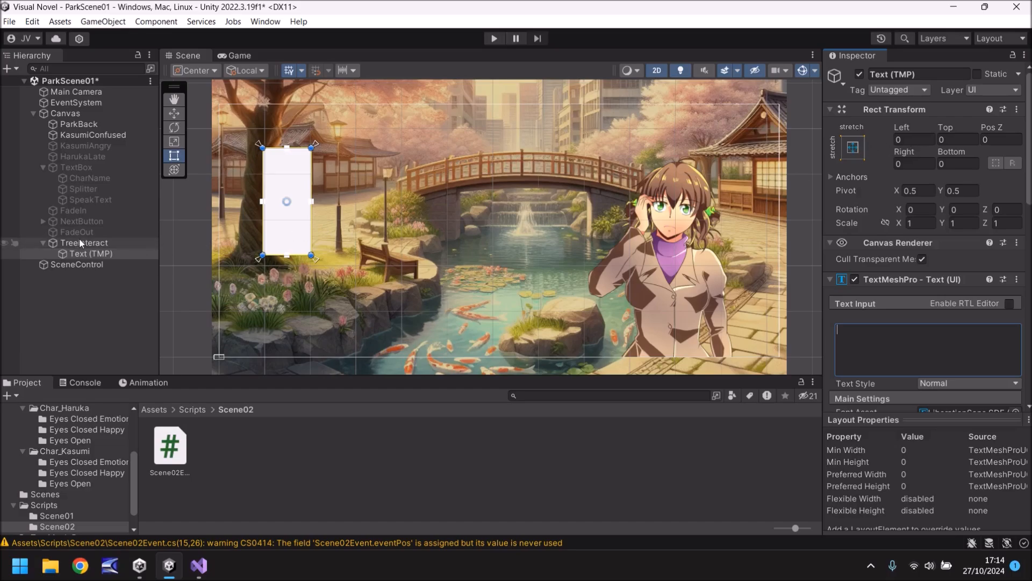
click(84, 242)
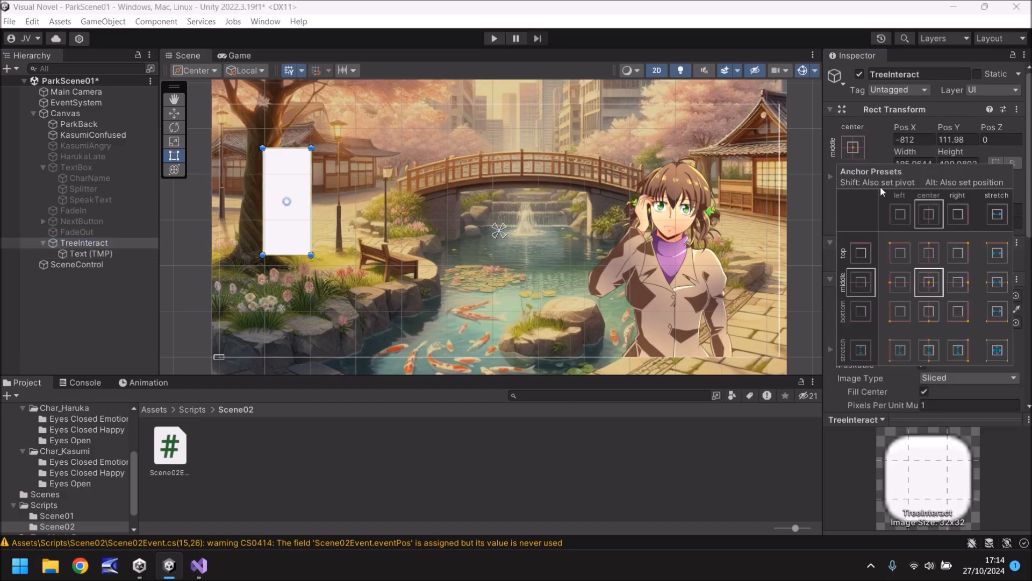
click(899, 252)
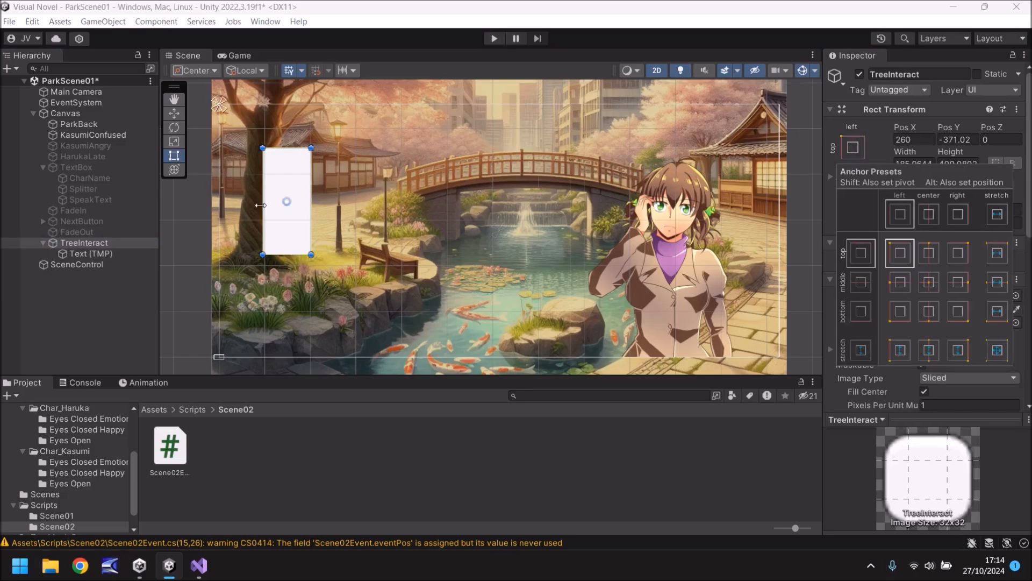
Check the Text (TMP) child, then return to TreeInteract's Image colour settings
click(92, 254)
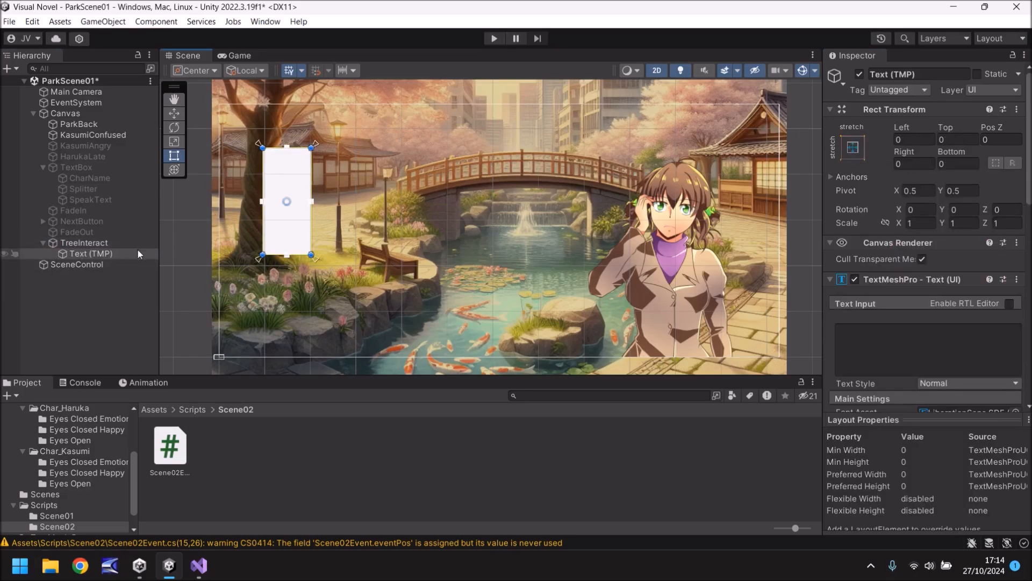
click(83, 242)
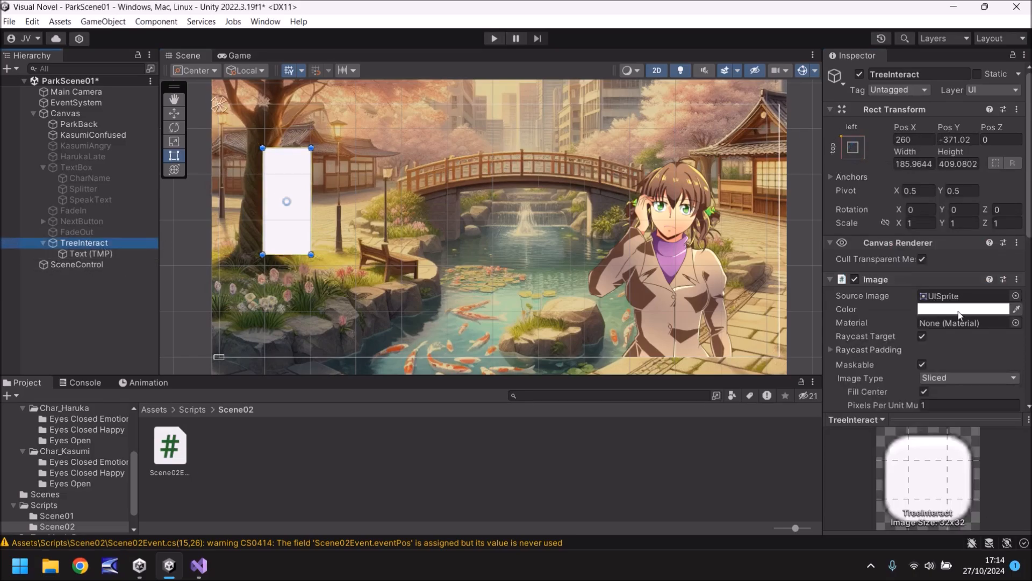
click(962, 308)
text(15)
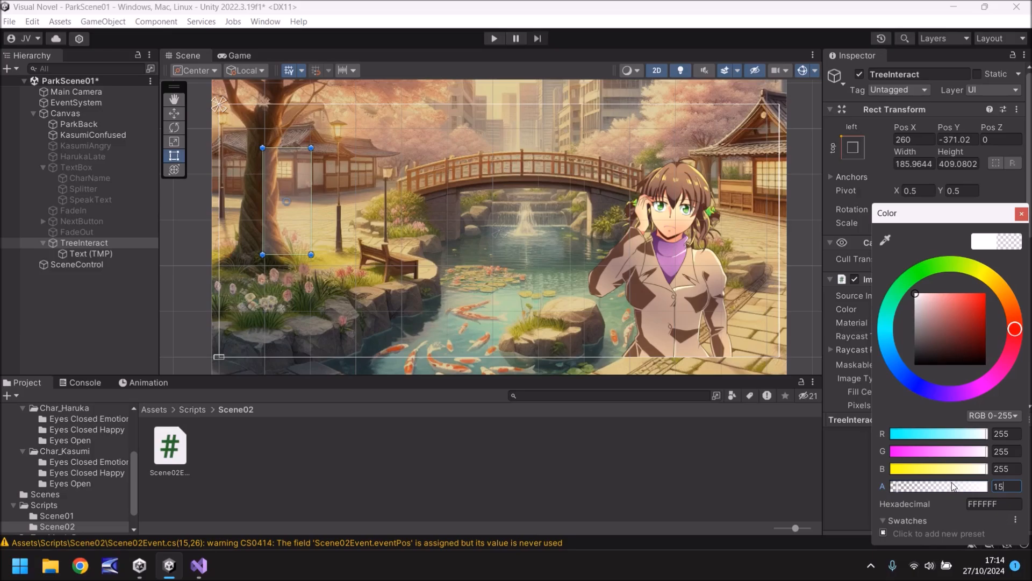
Set TreeInteract's colour alpha to 15 and adjust its Pressed Color tint
click(1022, 213)
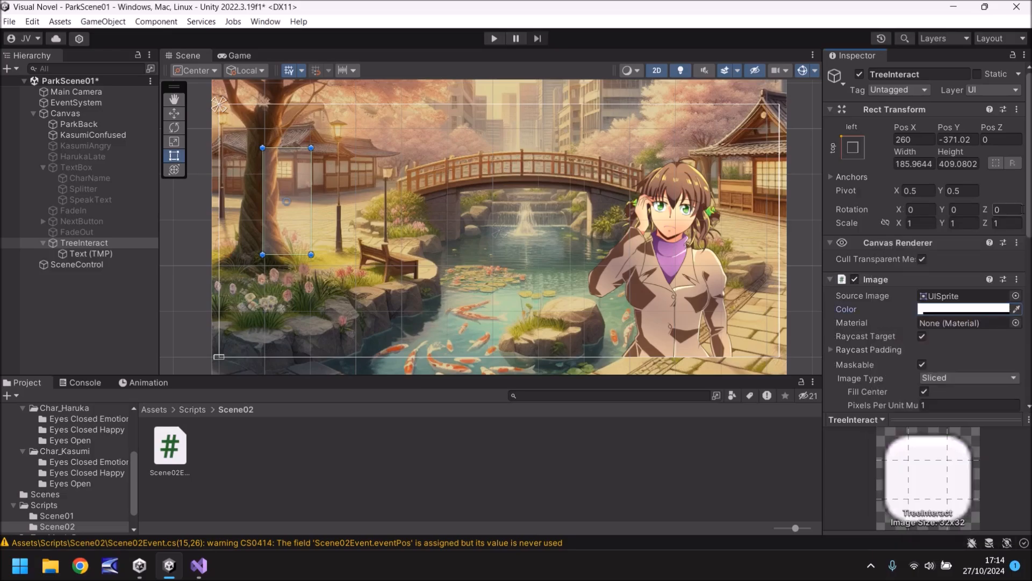
scroll(down, 3)
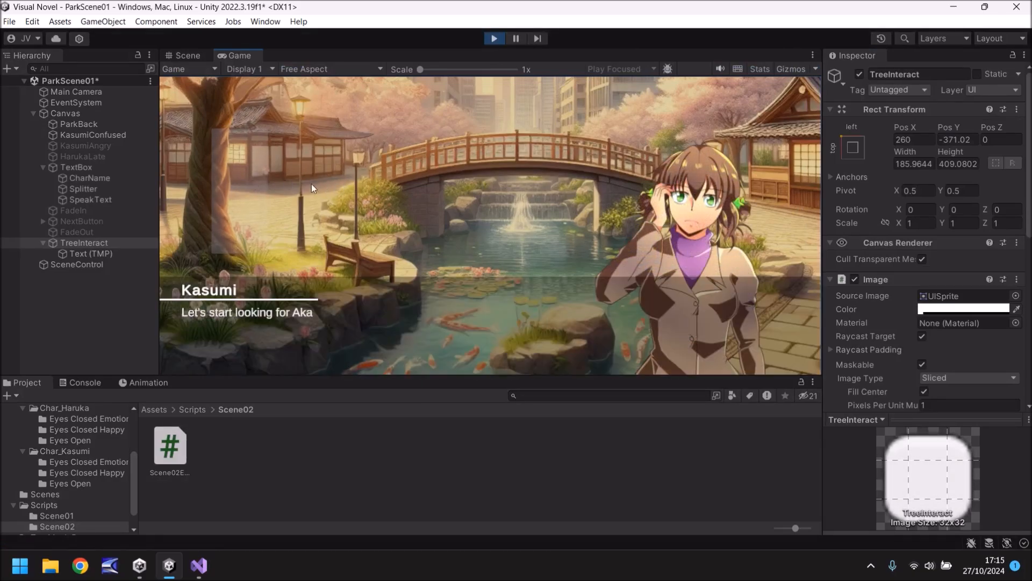
click(493, 38)
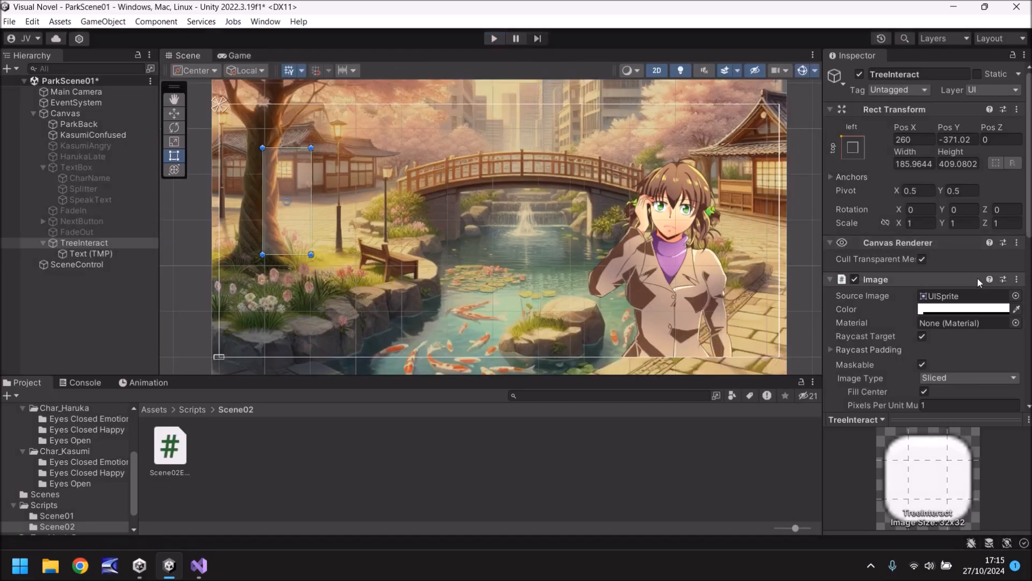
scroll(down, 3)
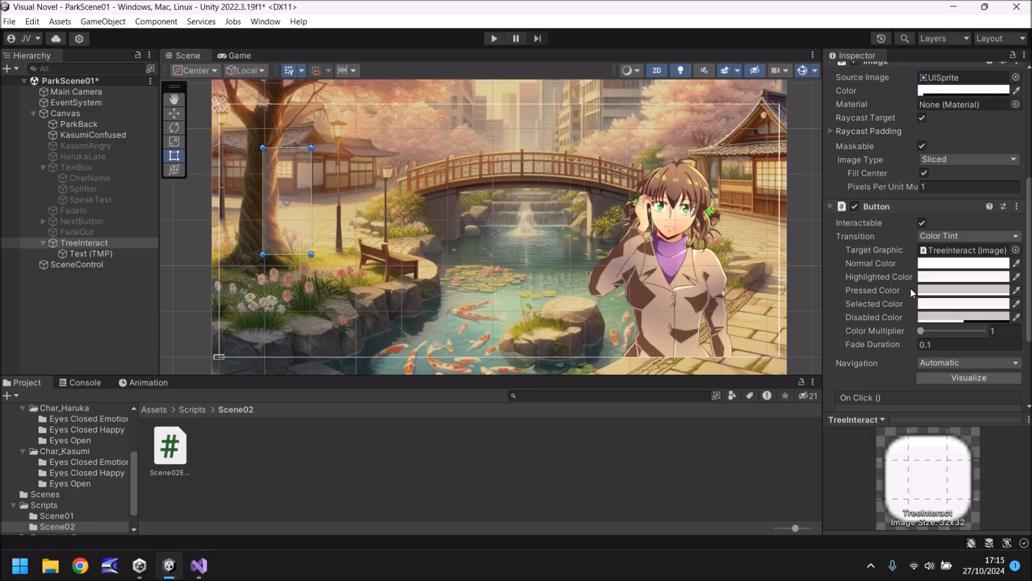
mouse_move(859, 308)
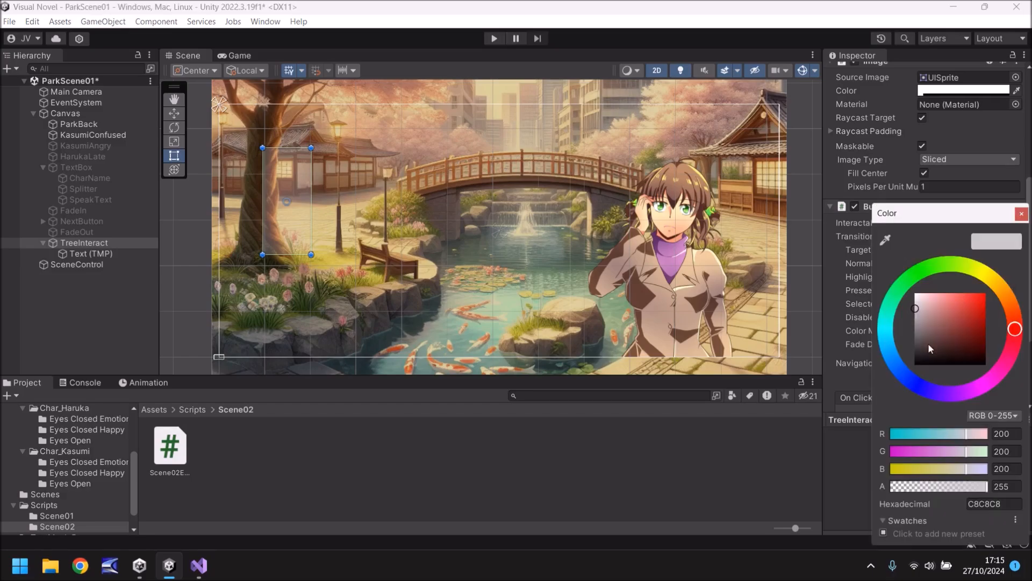
click(913, 347)
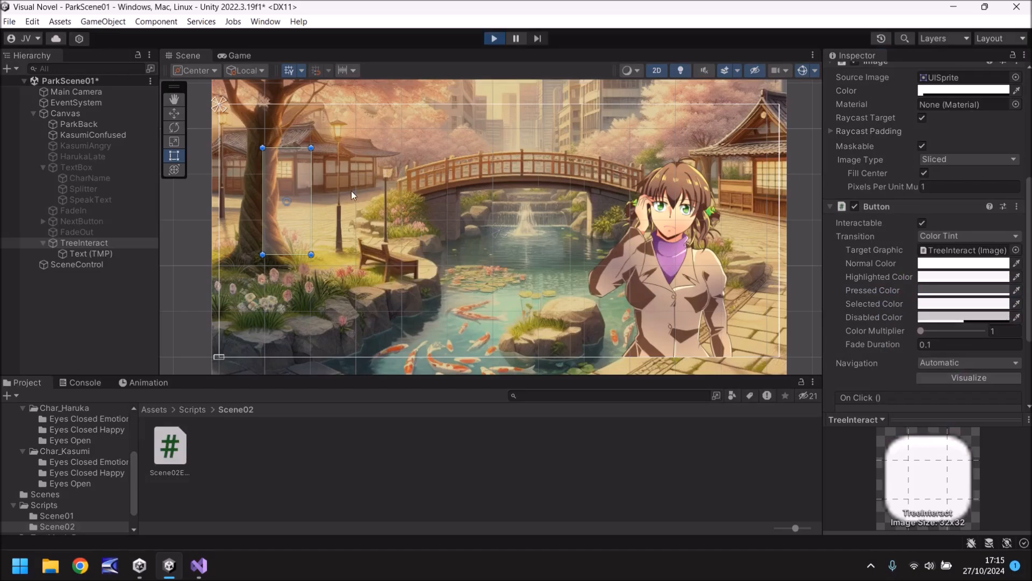
Run the scene to test the invisible button, stop, and select TreeInteract to copy it
click(239, 55)
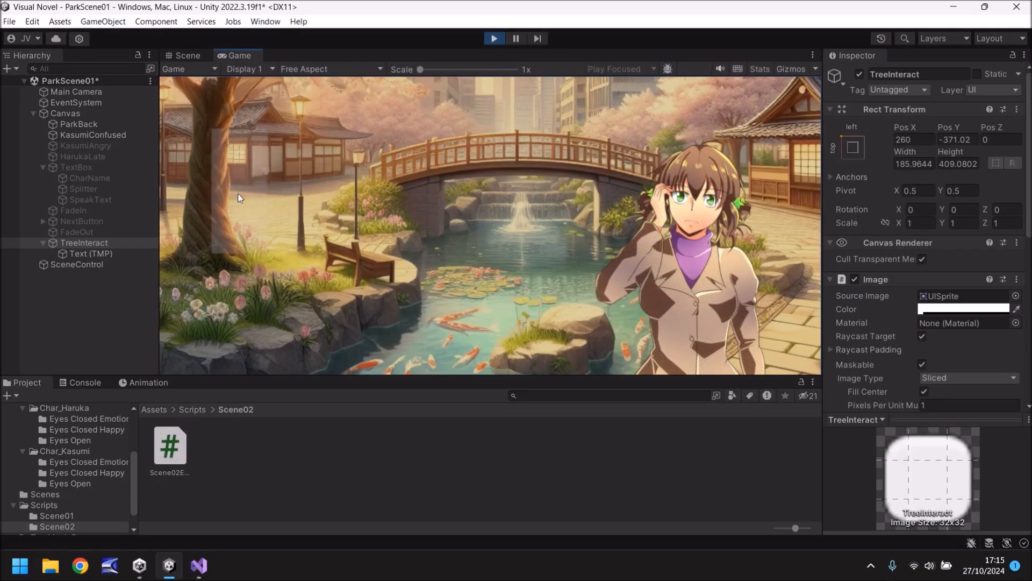
click(187, 55)
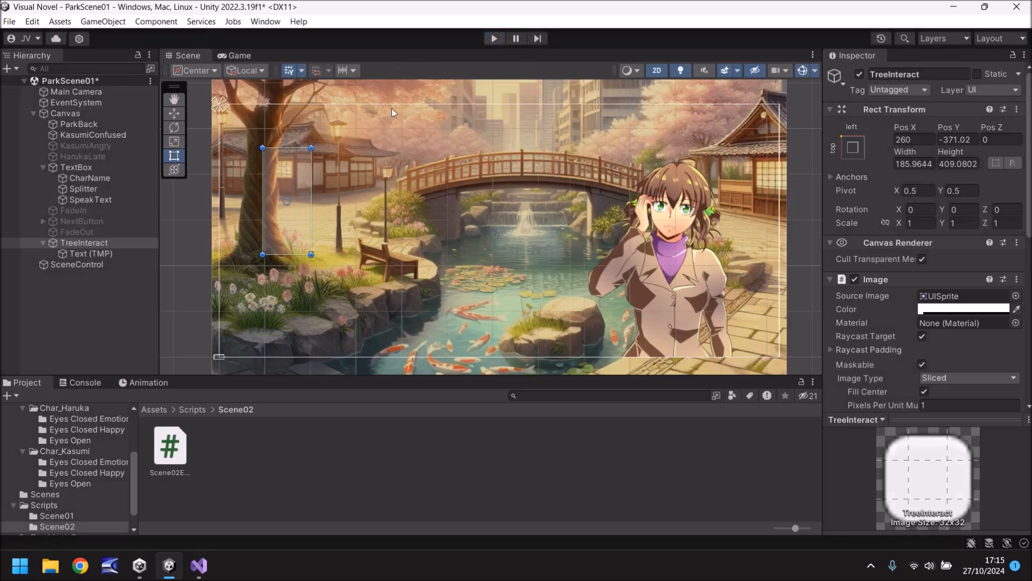
click(84, 243)
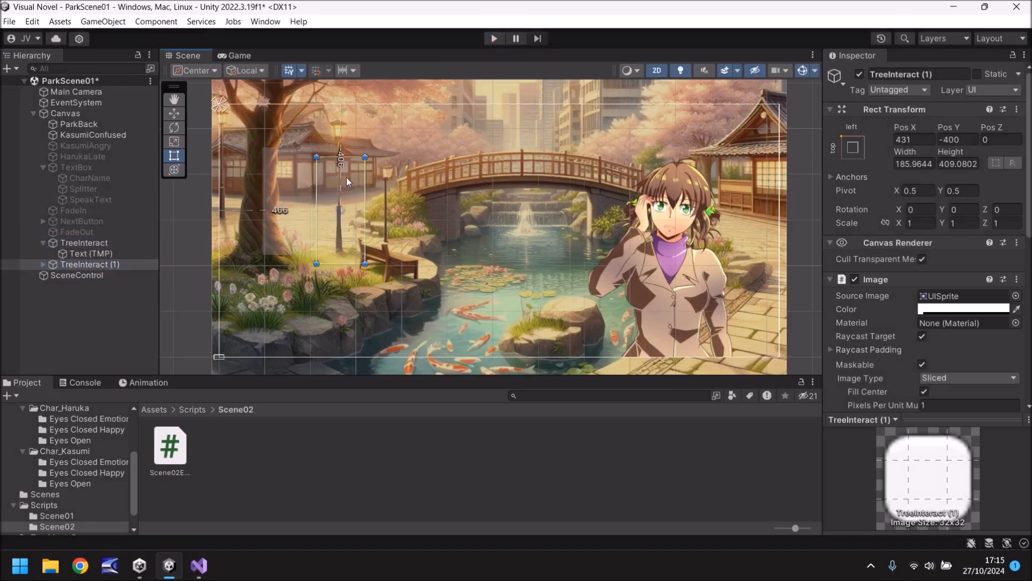
Move the duplicated button over the house on the right and shrink it to a smaller rectangle
drag(339, 211, 724, 211)
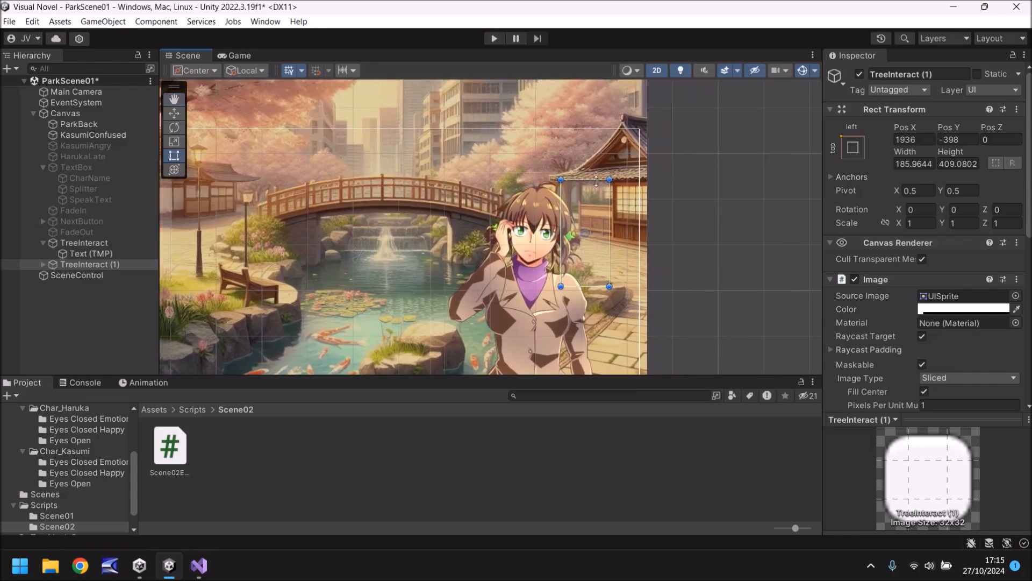
click(92, 135)
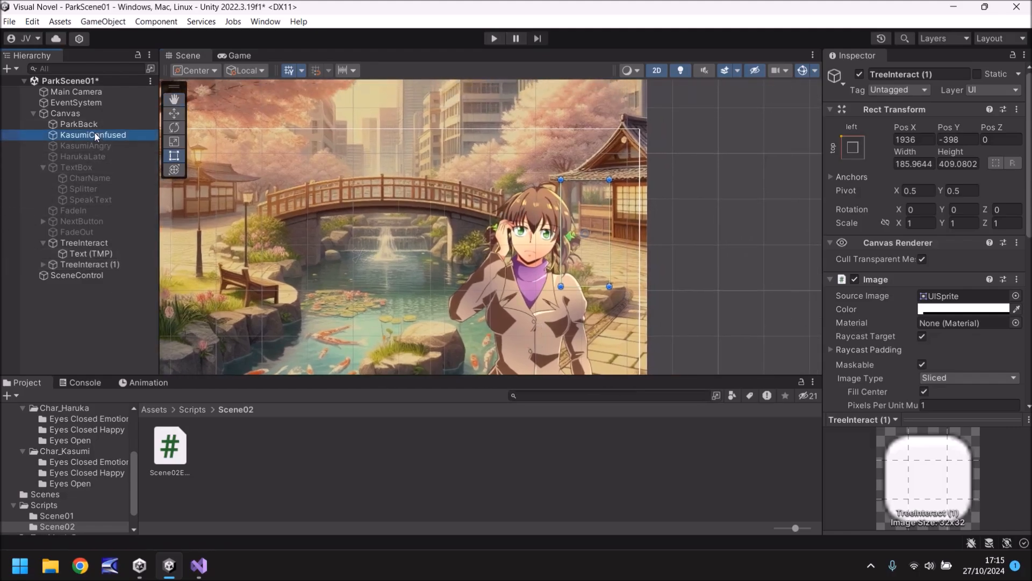
click(92, 135)
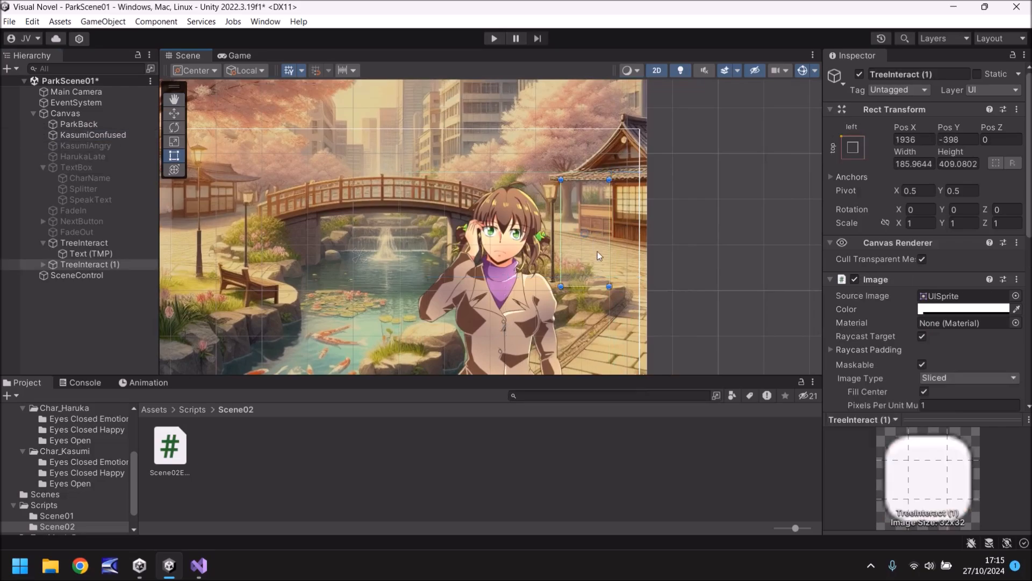
drag(608, 286, 593, 240)
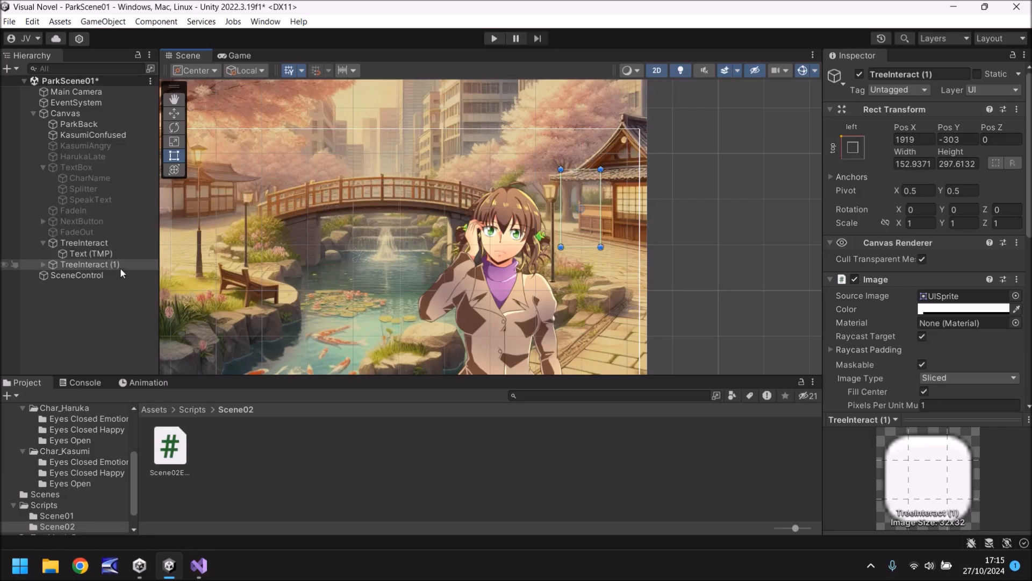
Rename the copy HouseInteract and switch to the code editor
double_click(89, 264)
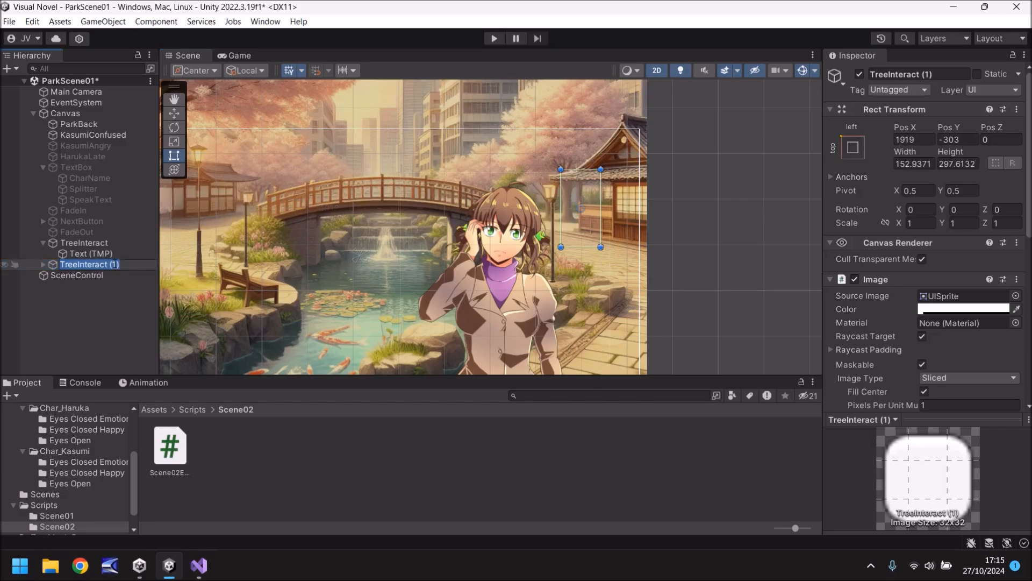
text(House1)
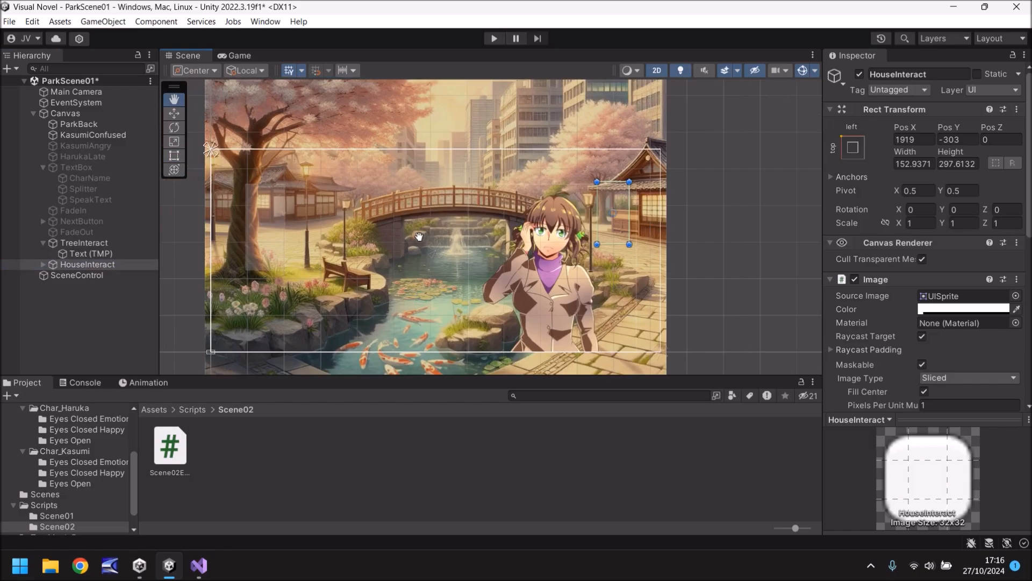
click(174, 155)
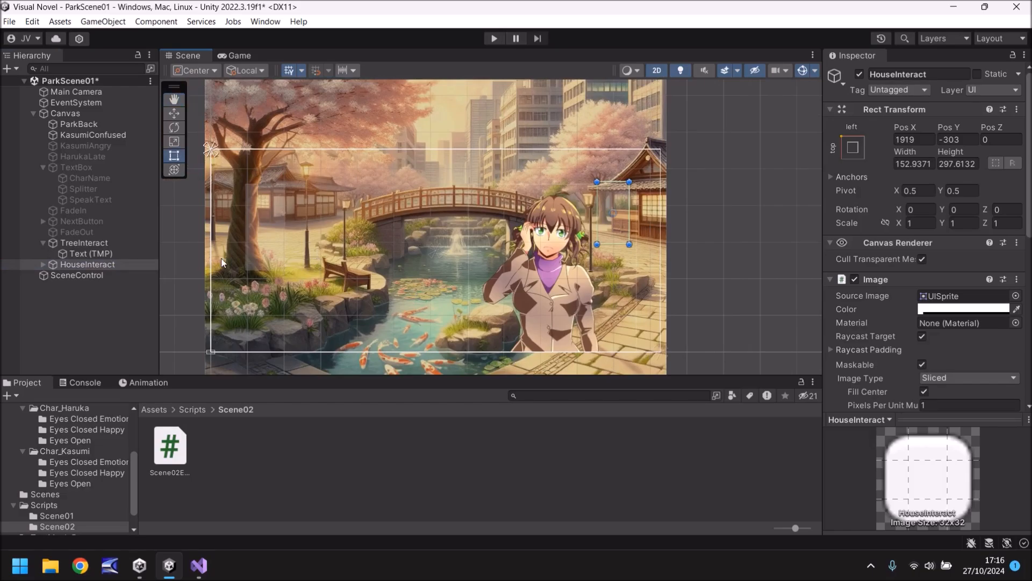
mouse_move(207, 260)
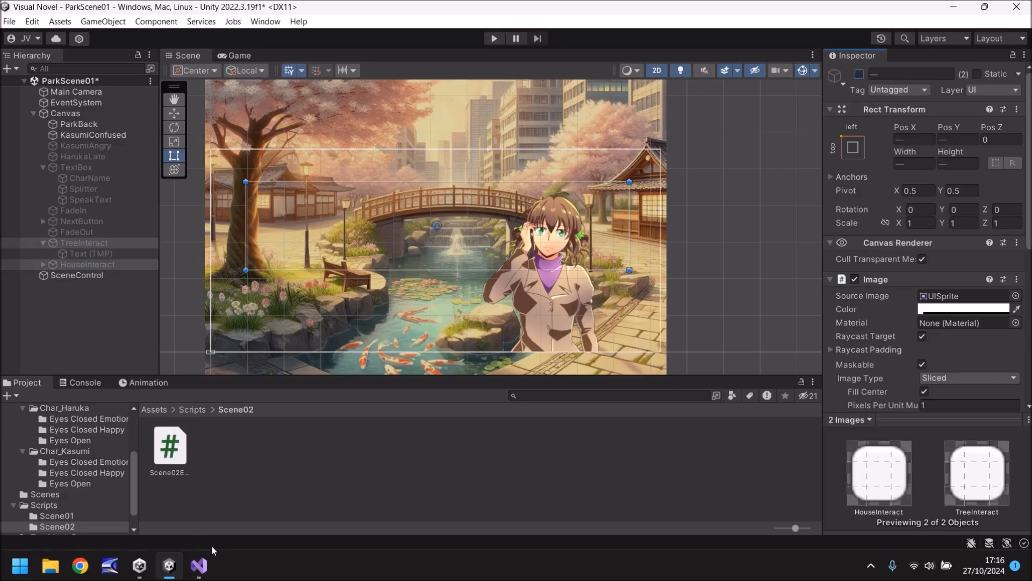
click(197, 570)
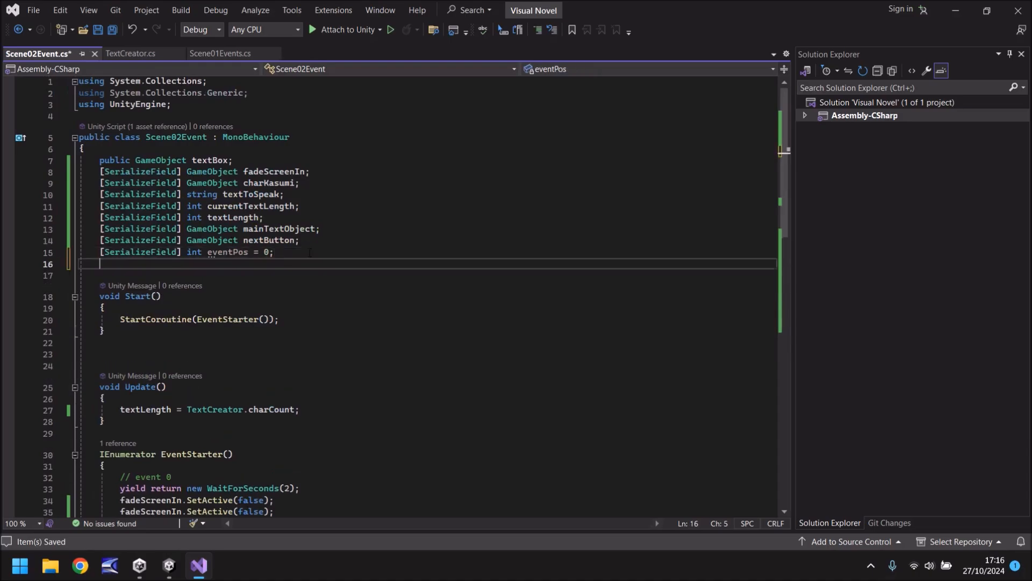
Declare [SerializeField] GameObject treeInteract; and houseInteract; in Scene02Event
text([SerializeField] GameObject prevButton;)
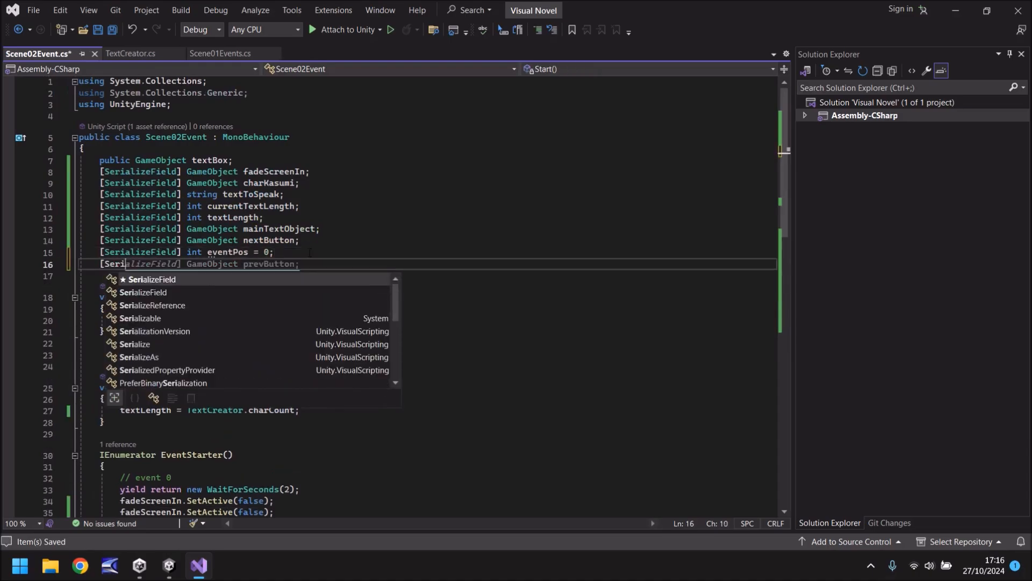
text(GameObject)
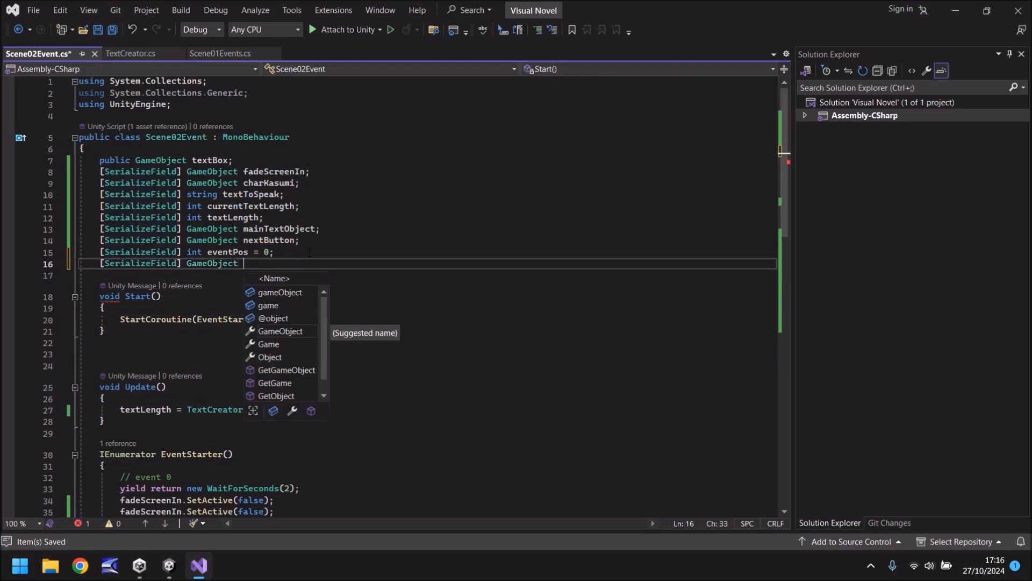
text(treeInteract;)
text([SerializeField)
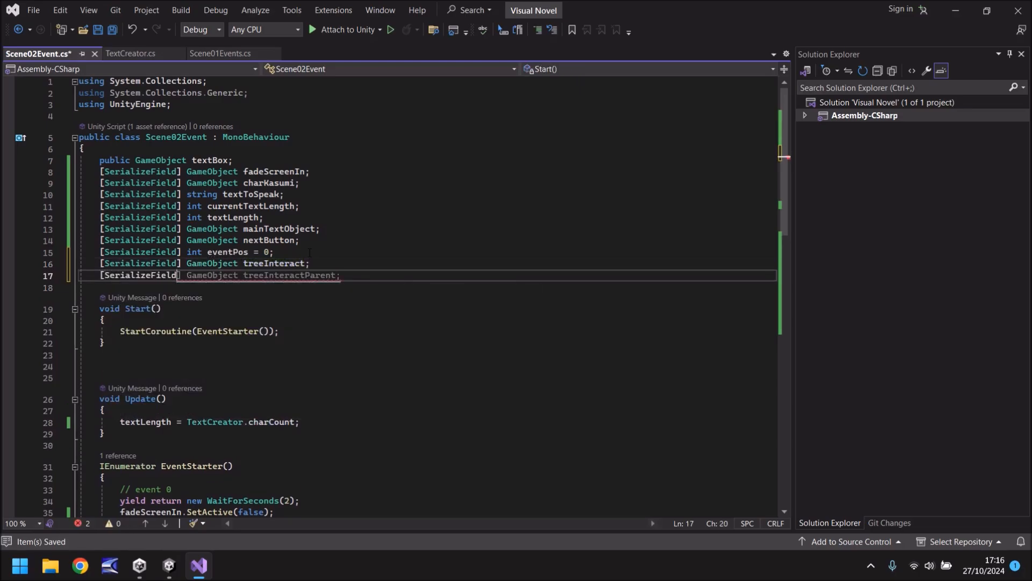
text(Ga)
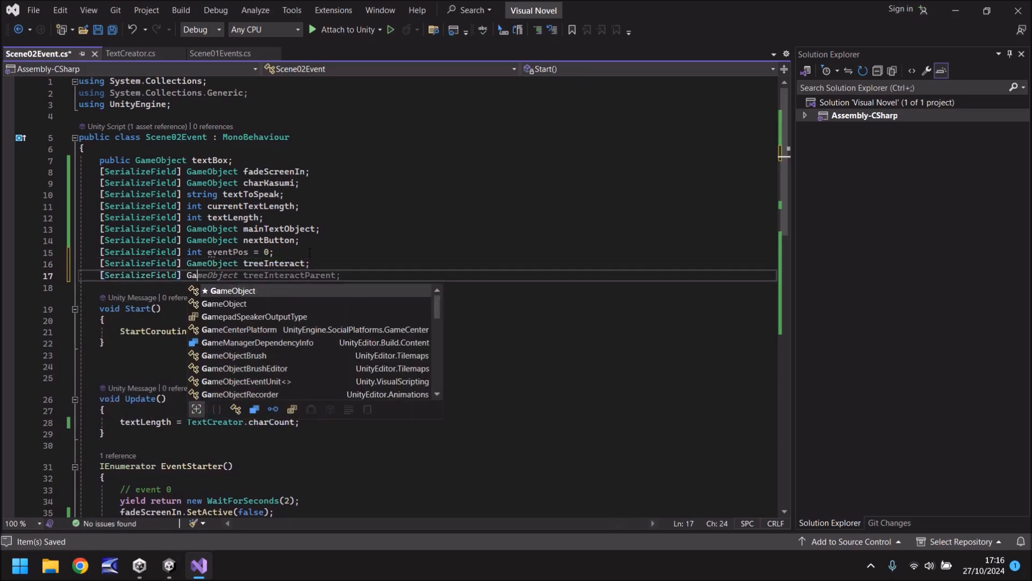
text(houseInter)
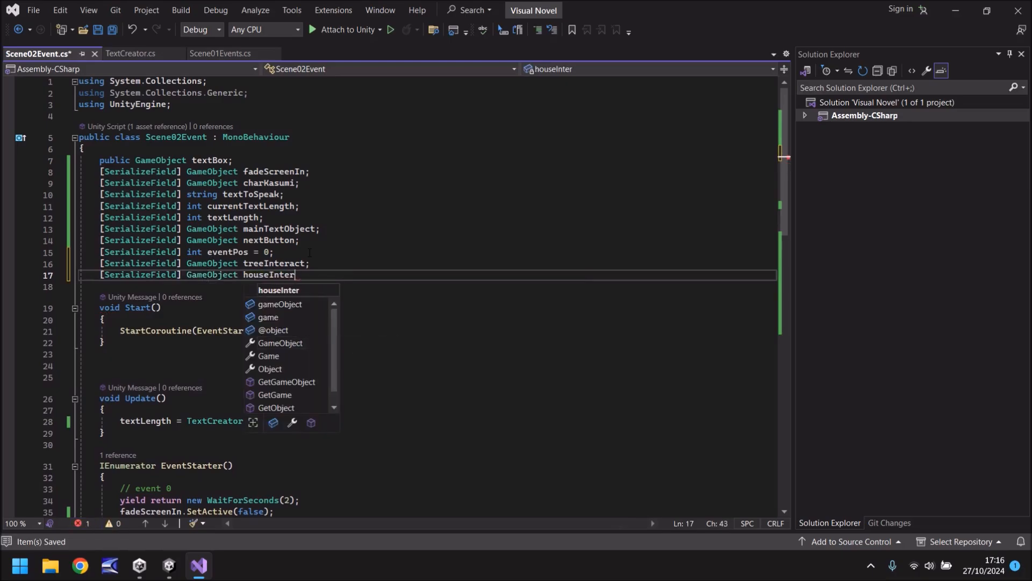
text(act;)
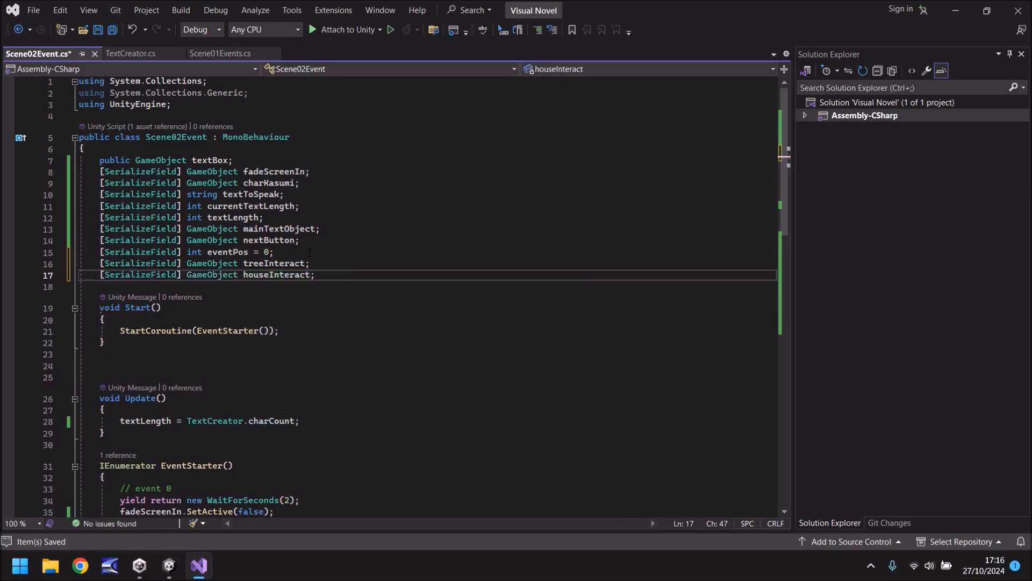
End EventStarter with treeInteract.SetActive(true); and houseInteract.SetActive(true); and save
scroll(down, 3)
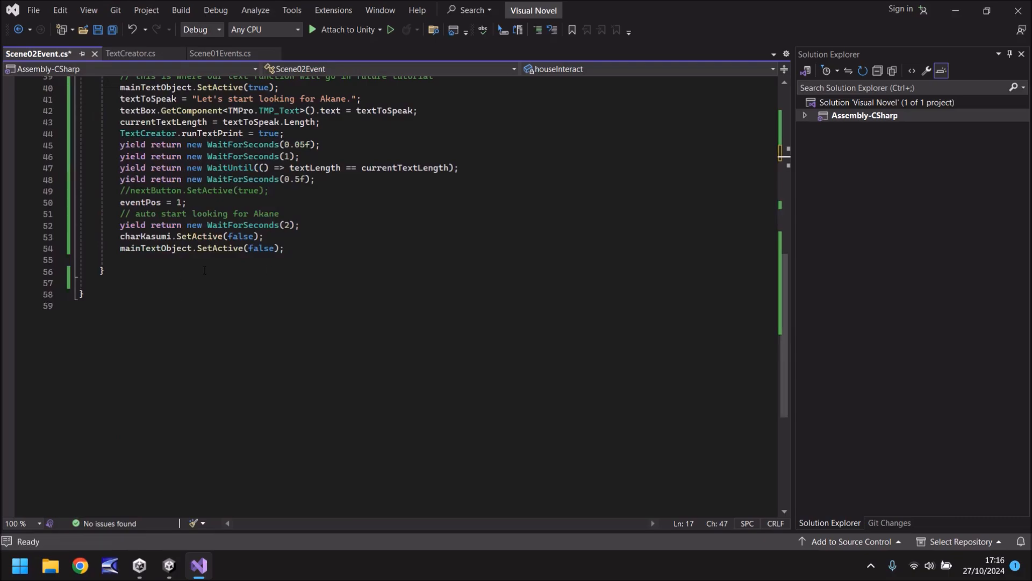
click(283, 248)
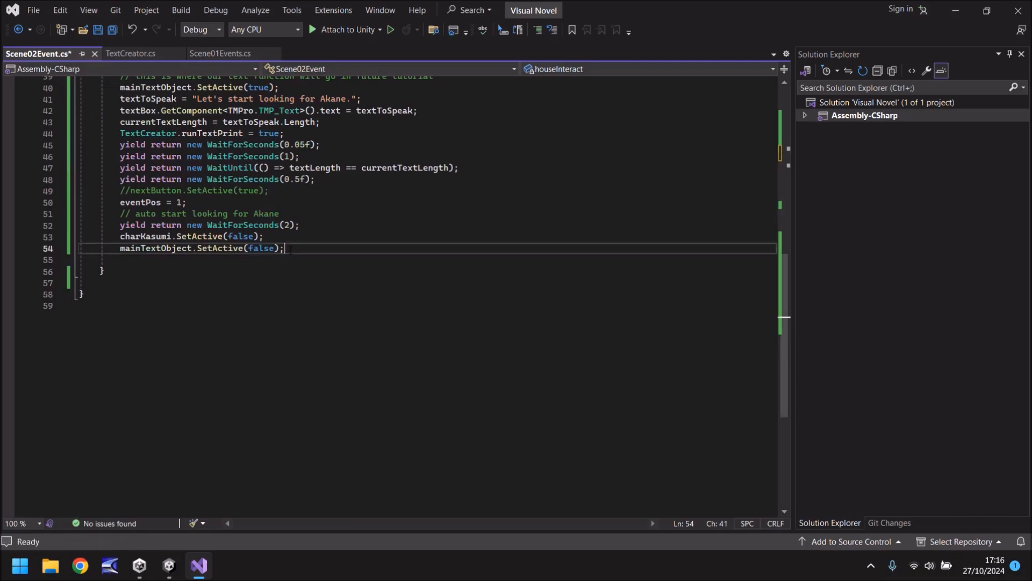
key(enter)
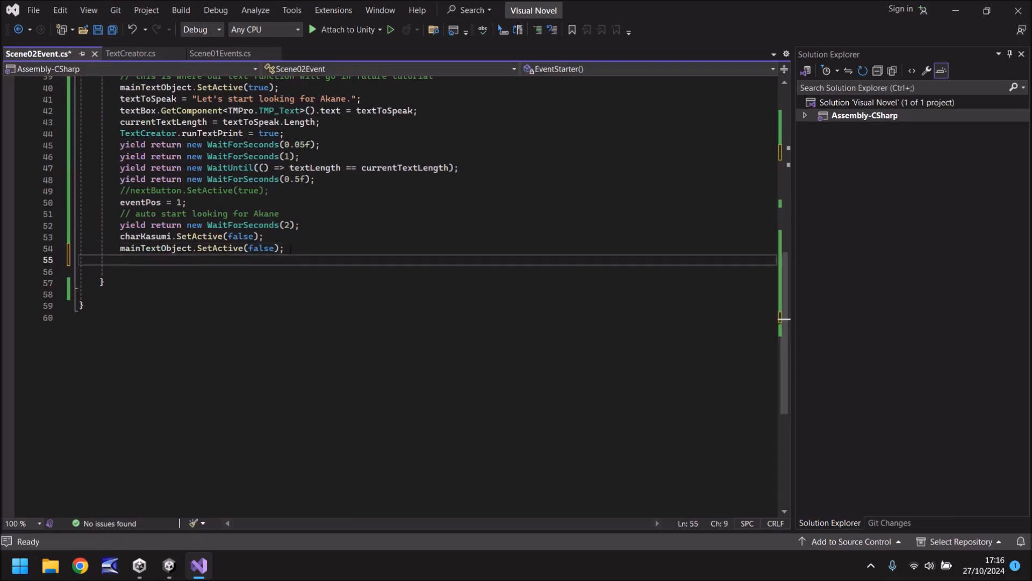
text(treeInteract.SetActive)
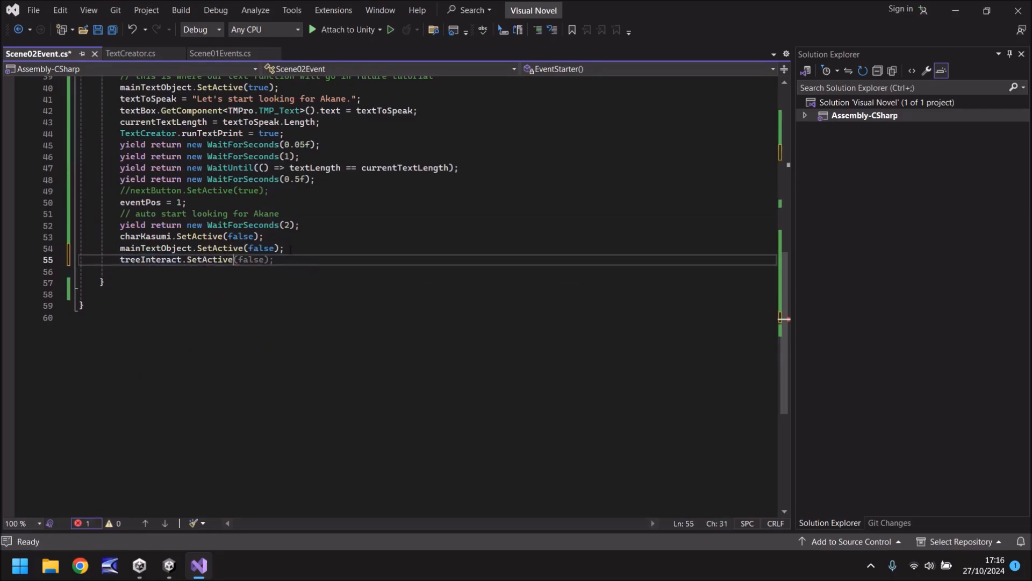
text(true);)
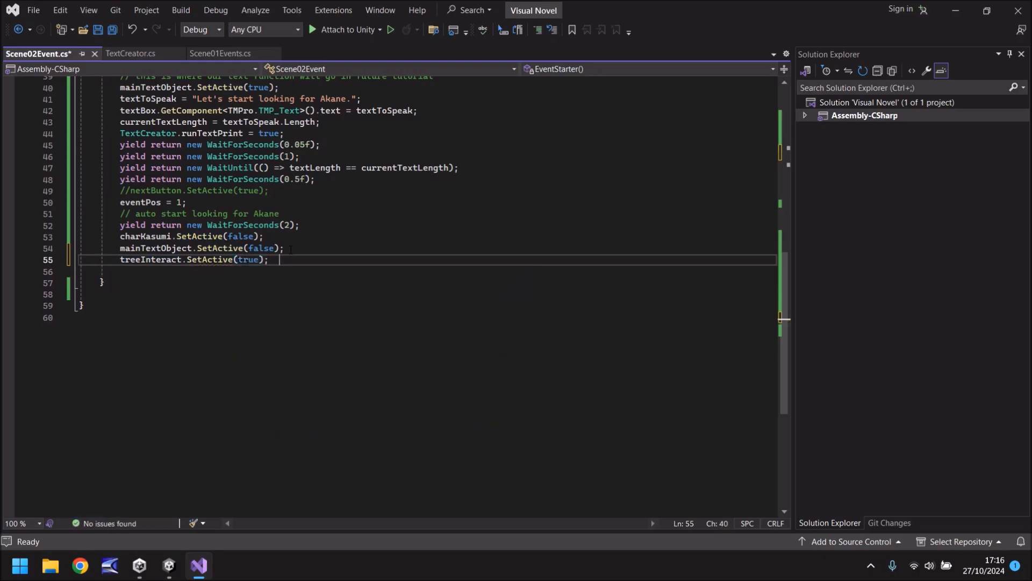
text(houseInteract.SetActive(true);)
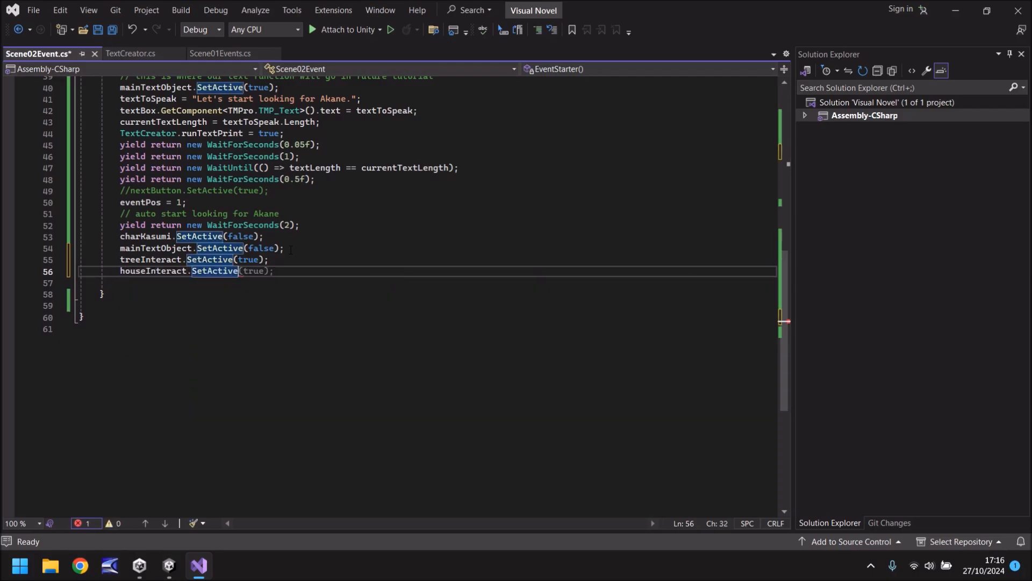
click(273, 271)
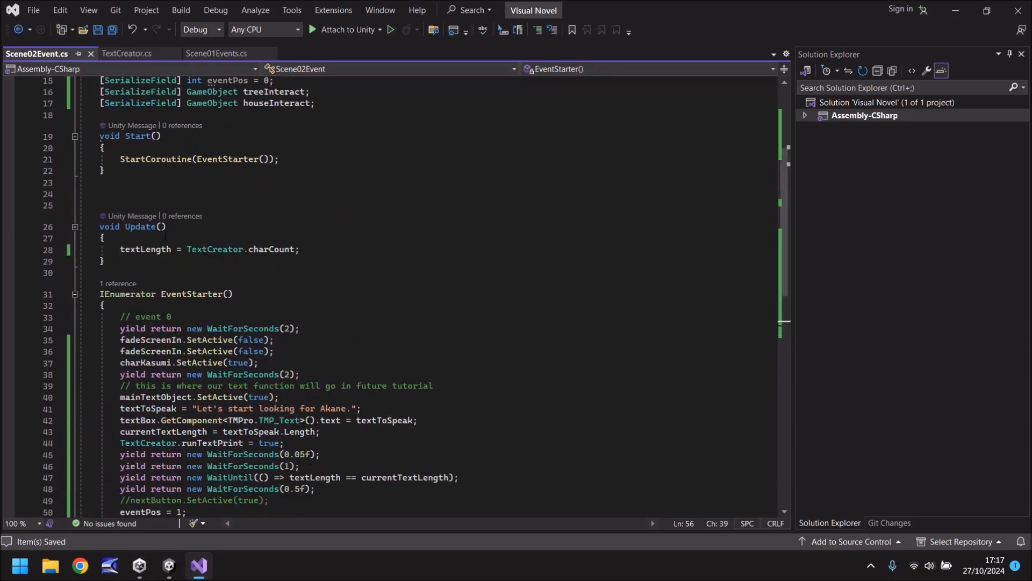
scroll(down, 3)
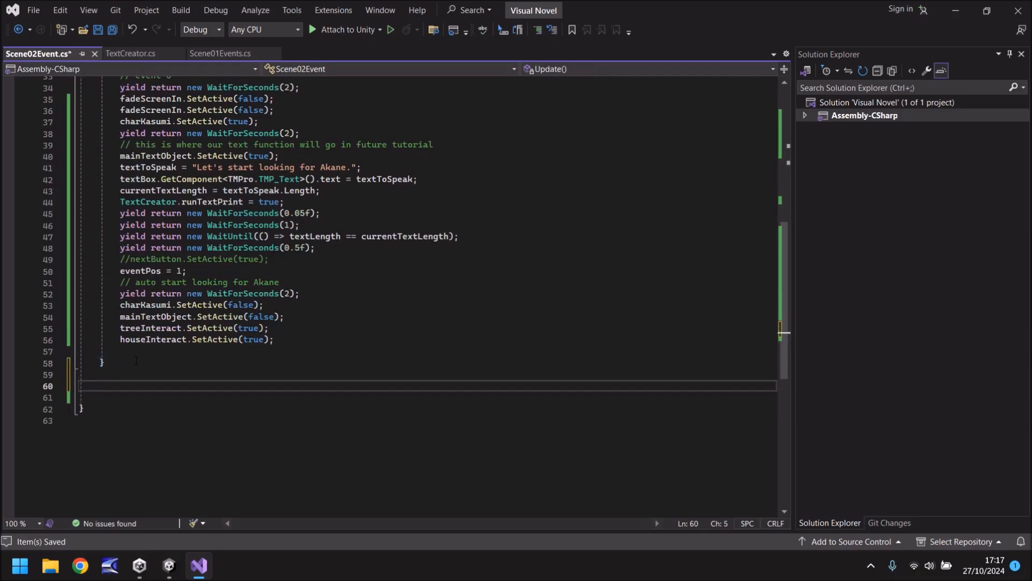
Write an empty public void TreeInteract() method after EventStarter in Scene02Event
text(public)
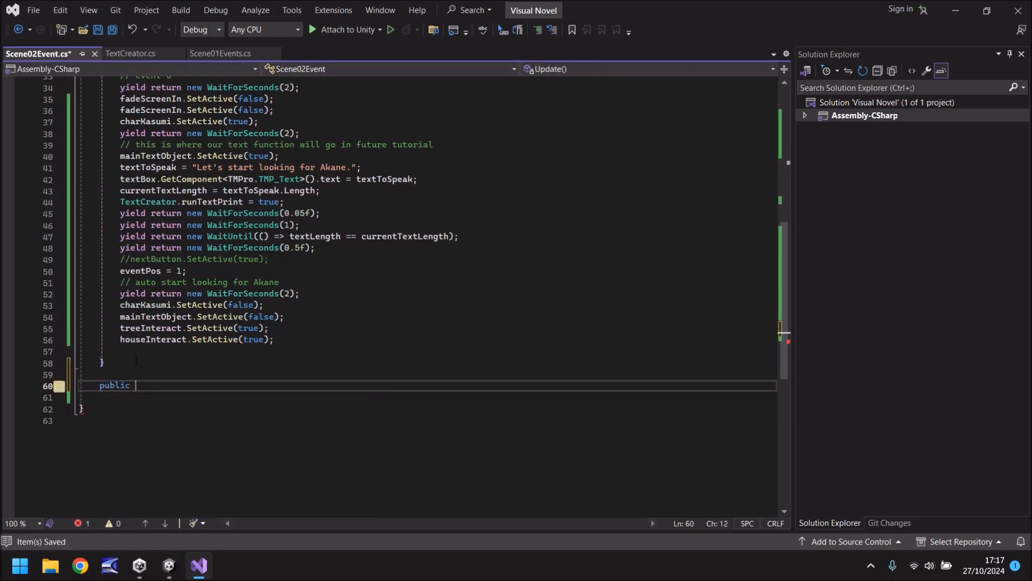
text(void TreeIn() {)
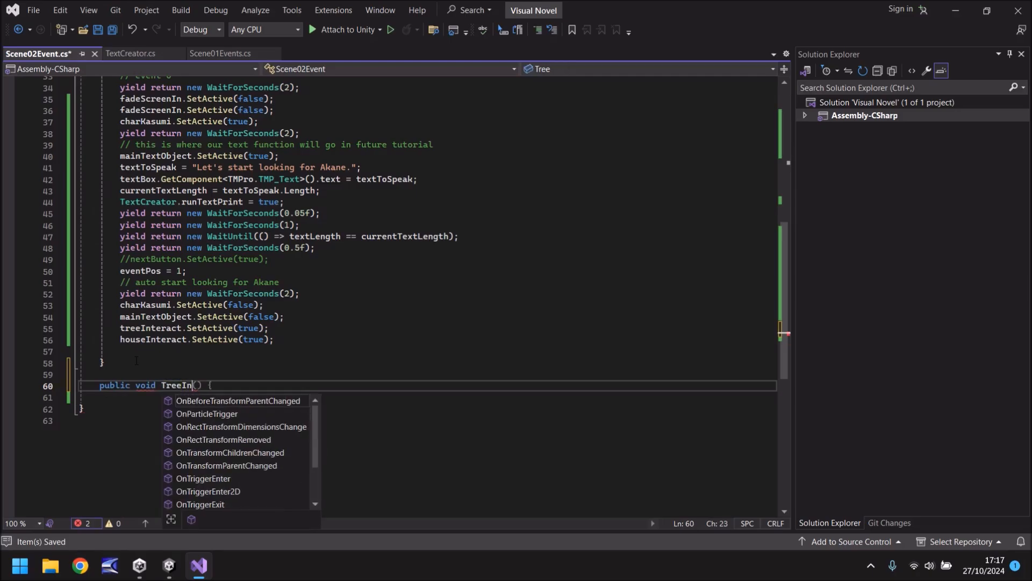
text(teract)
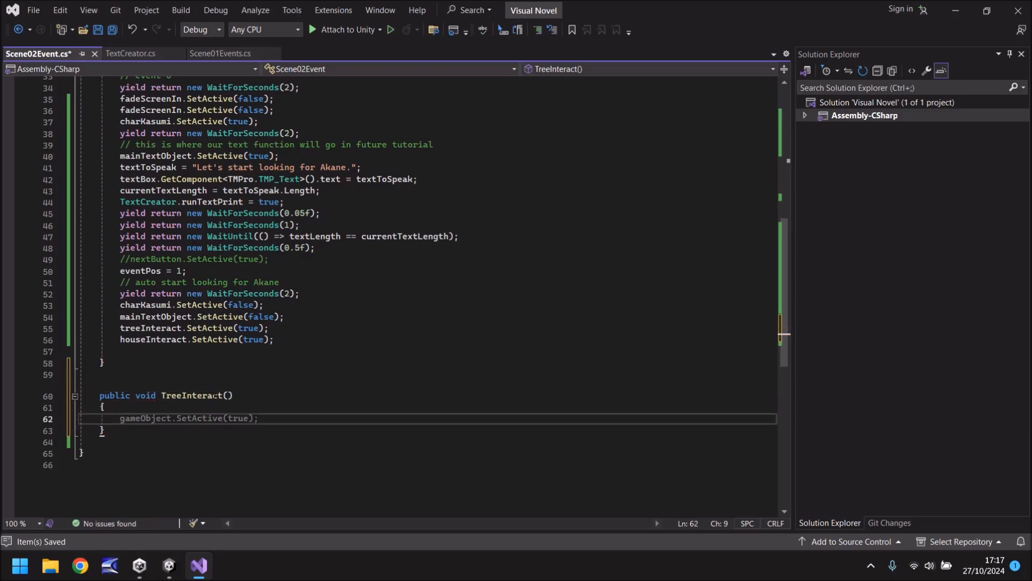
scroll(up, 3)
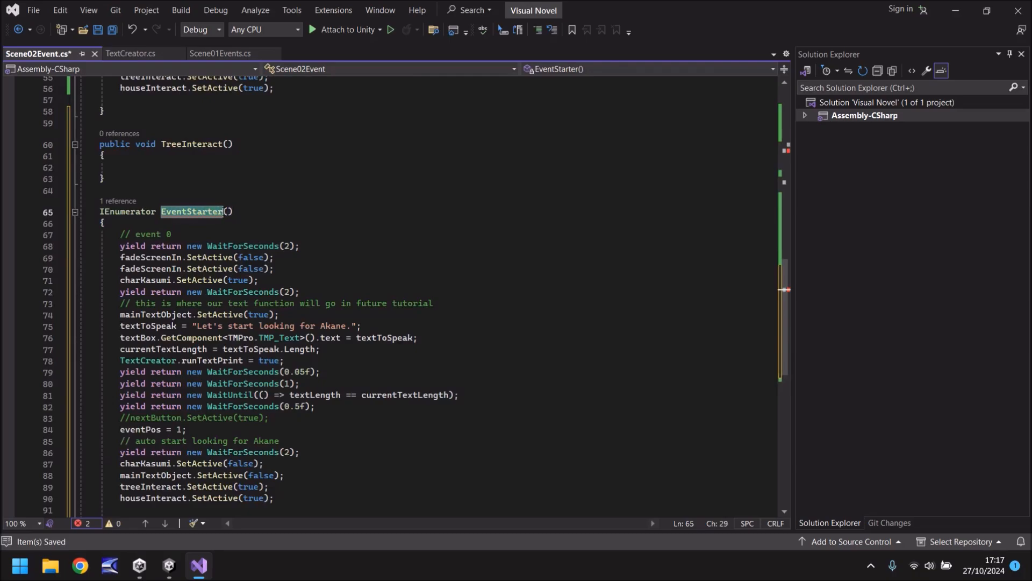
Rename the pasted EventStarter copy to TreeInteractSeq
text(tr()
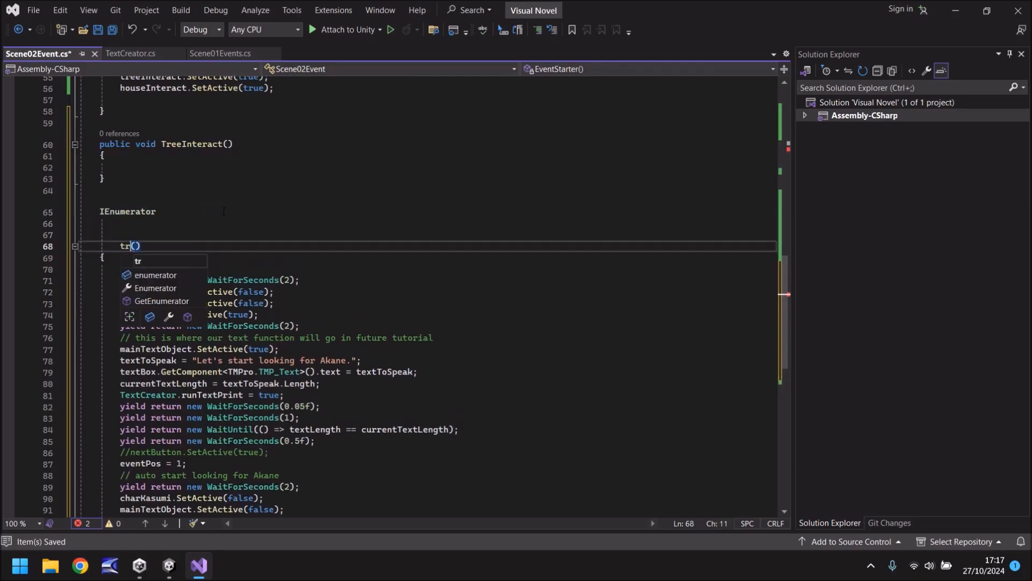
text(EventStarter)
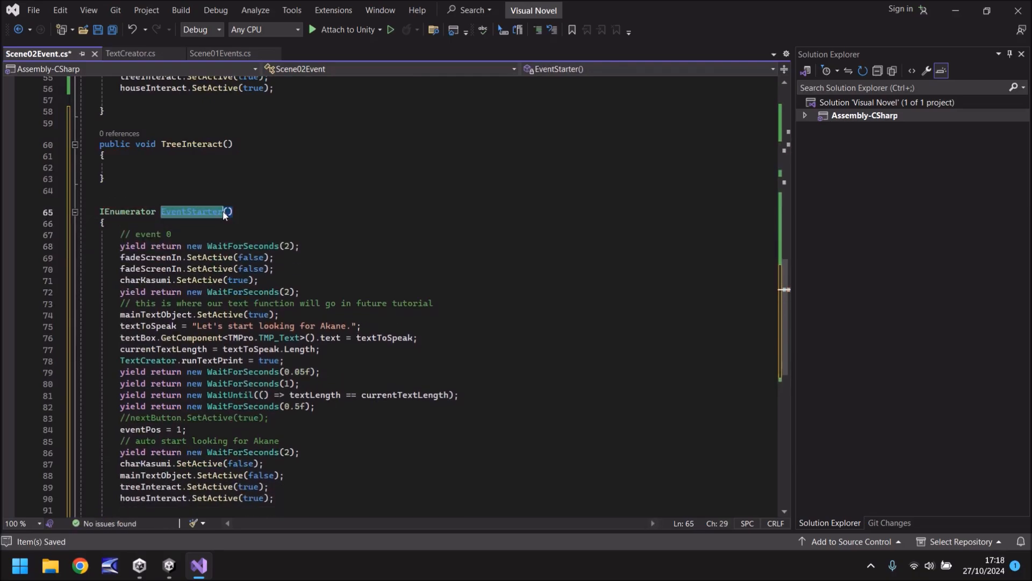
text(TreeI)
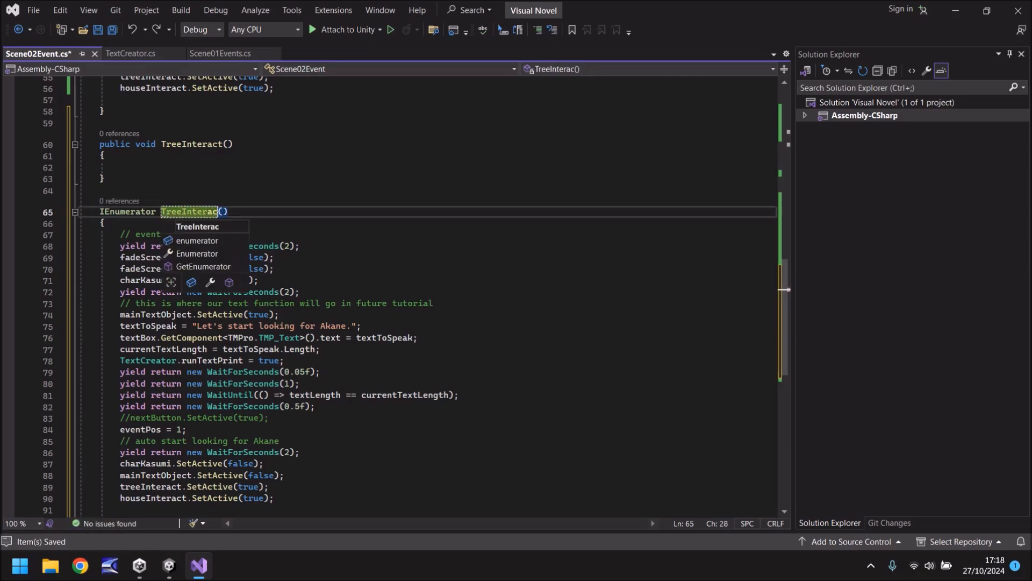
text(t)
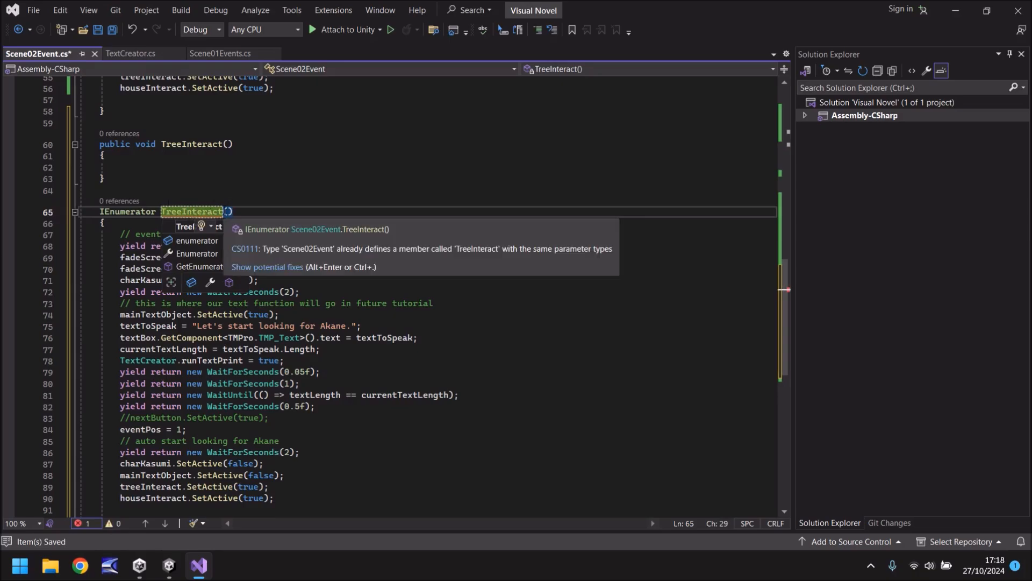
text(M)
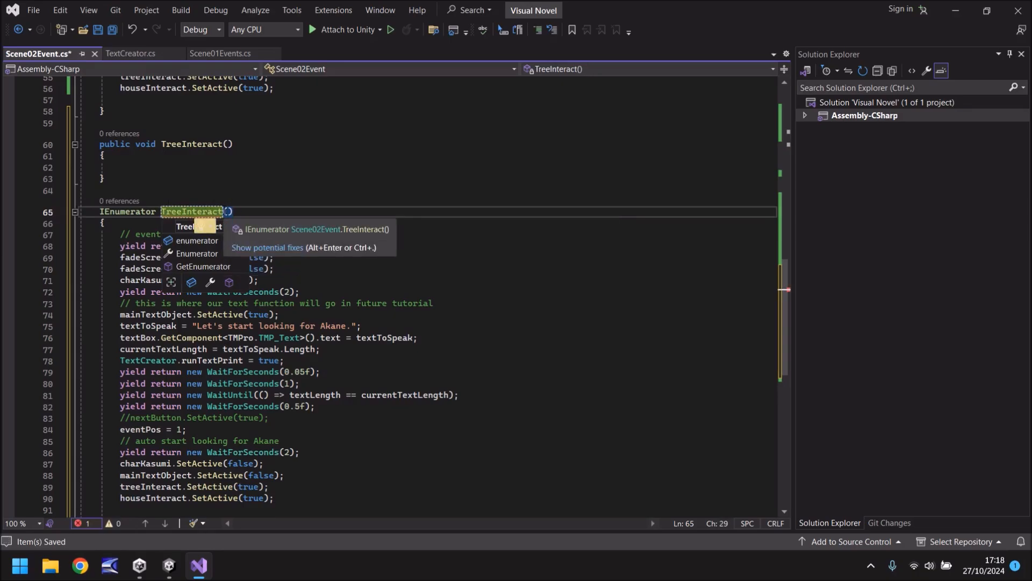
text(Seq)
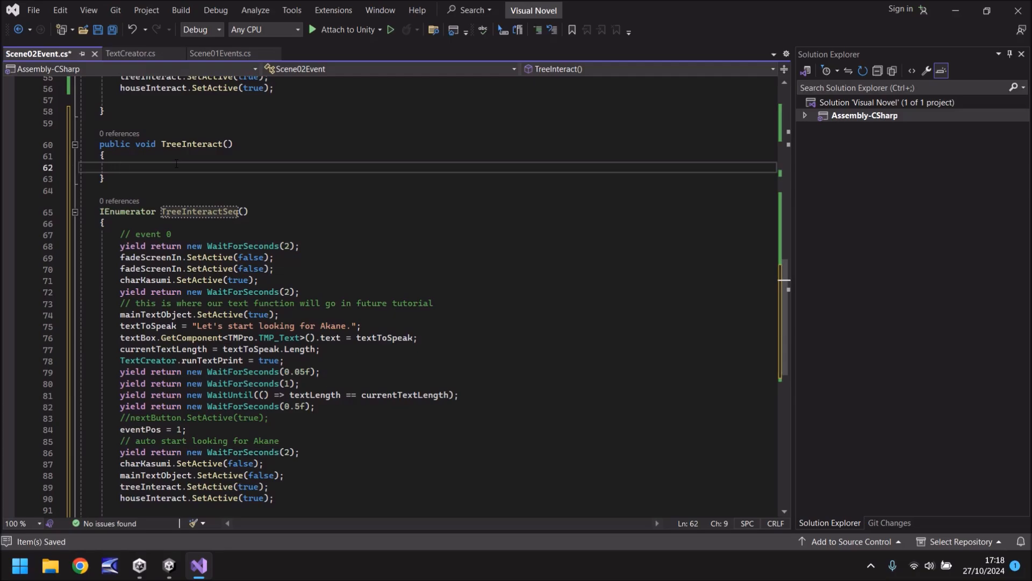
Have TreeInteract call StartCoroutine(TreeInteractSeq()); and drop the opening fade-in lines
text(StartCoroutine(TreeInteractSeq()
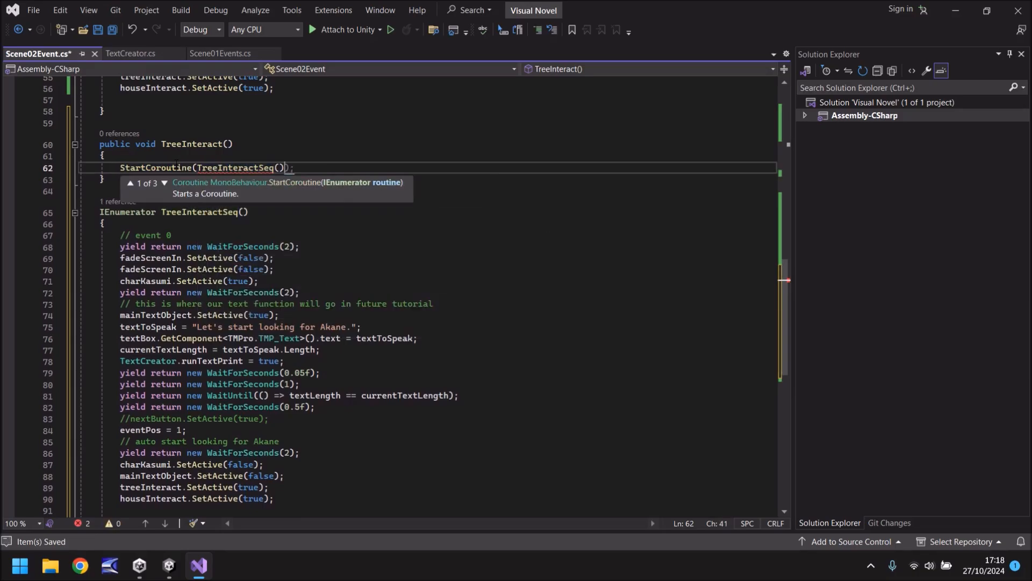
text();)
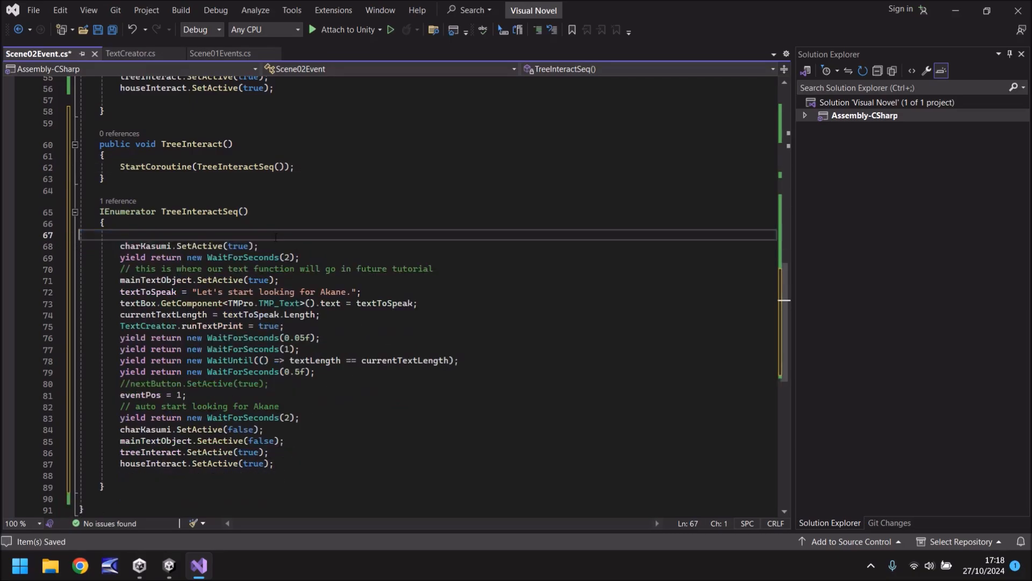
Replace TreeInteractSeq's textToSpeak with "Nope, Akane is not behind the tree."
key(Backspace)
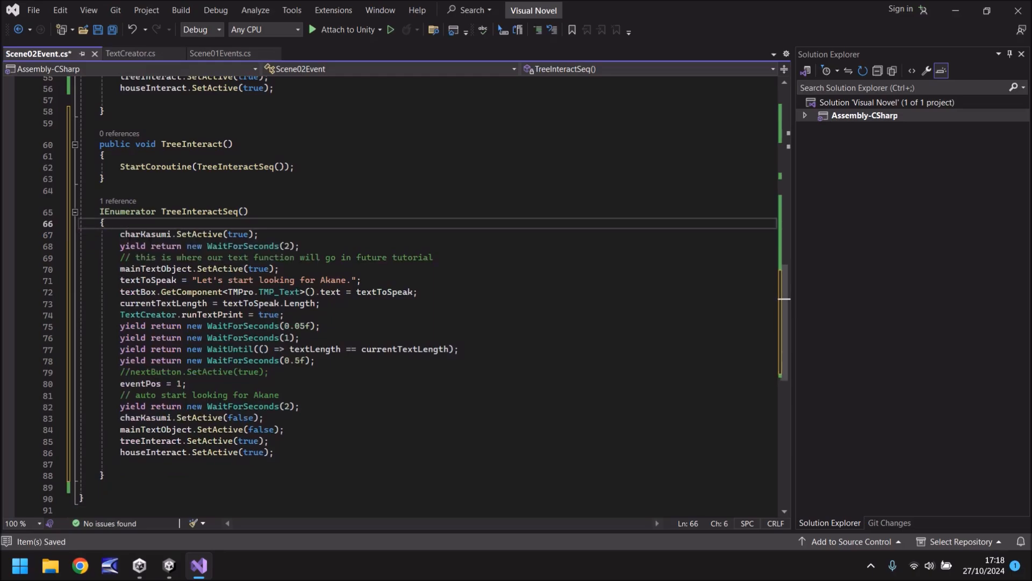
mouse_move(136, 269)
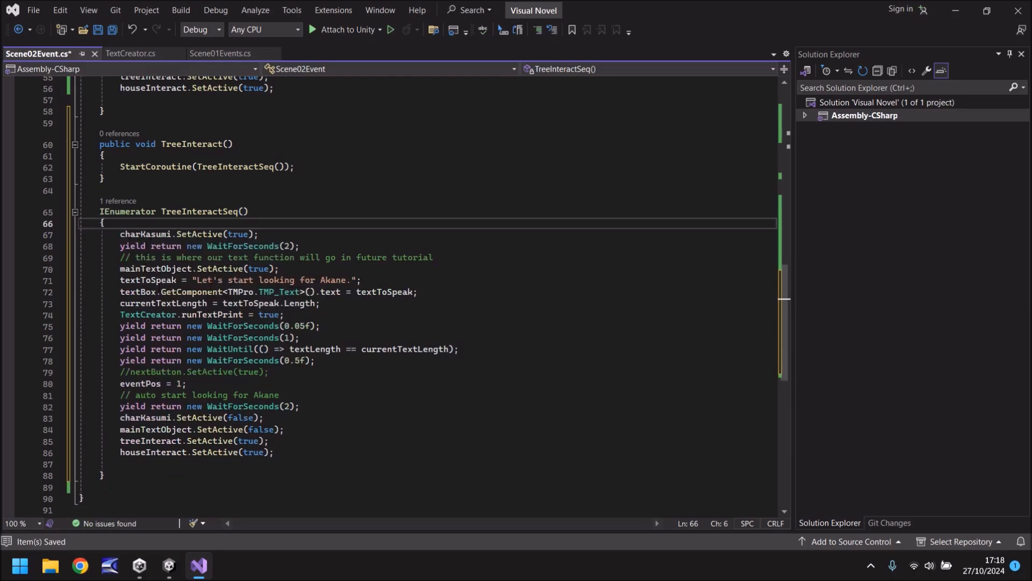
drag(198, 279, 342, 279)
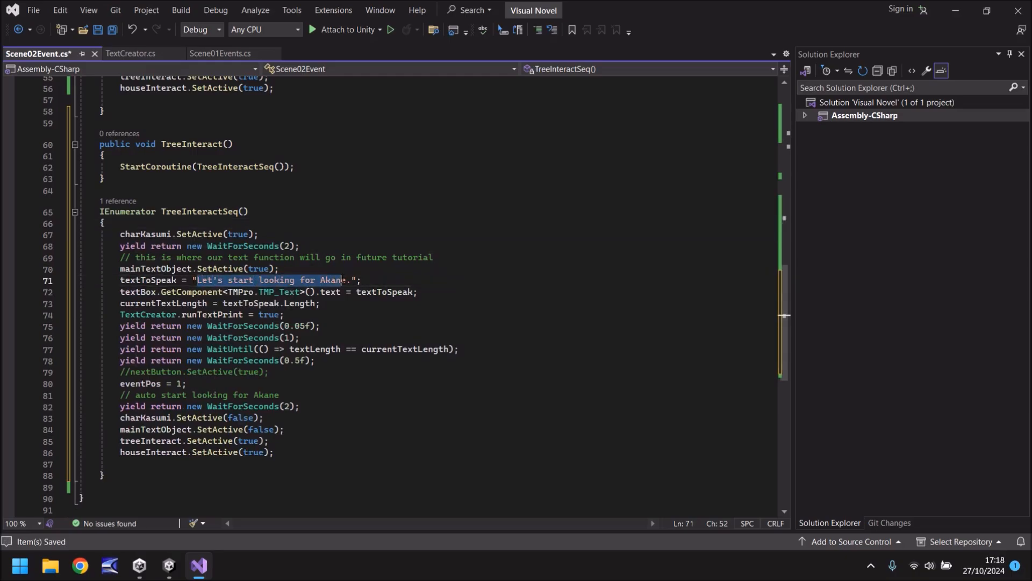
text(Nope,)
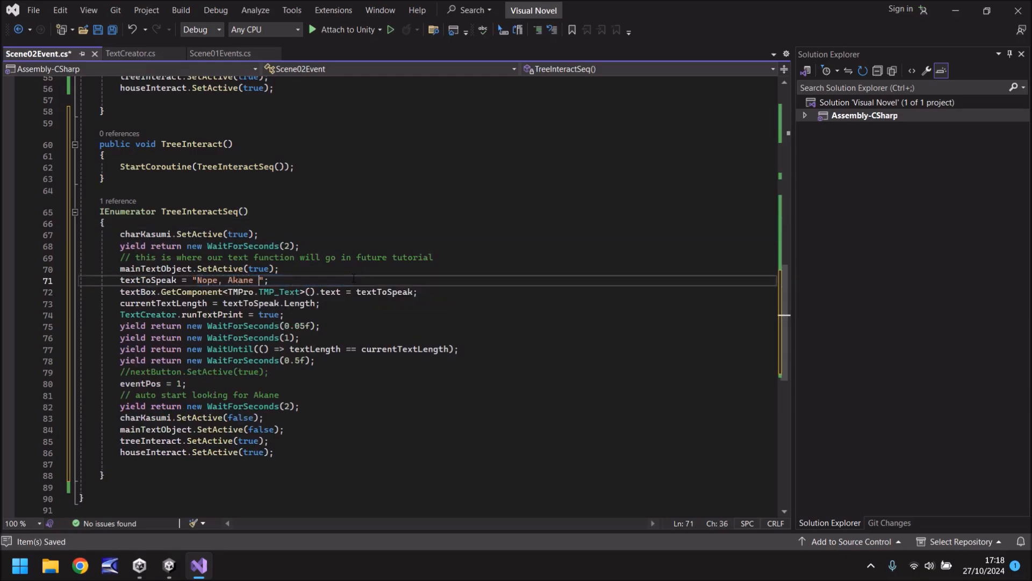
text(is not behind th)
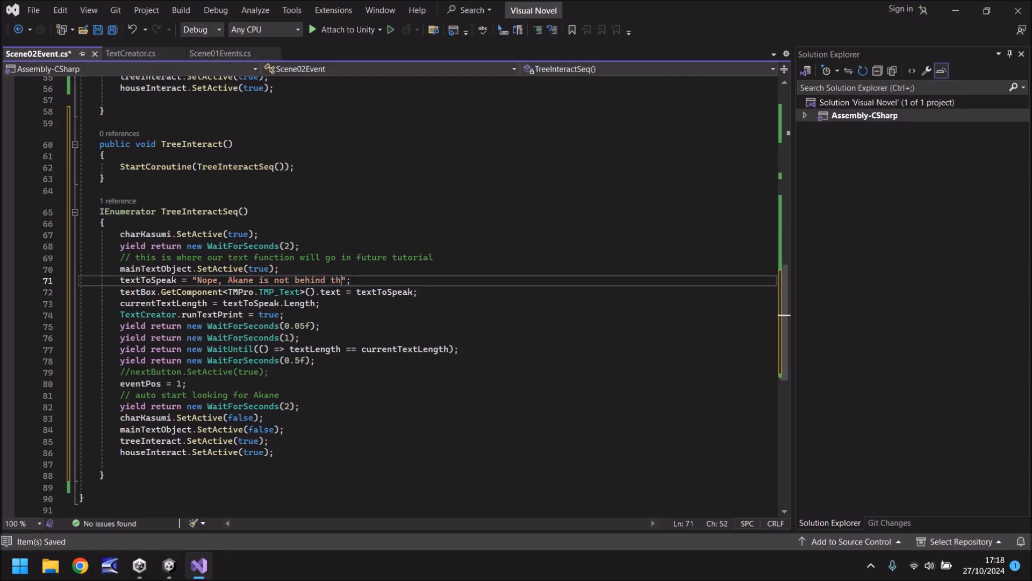
text(e tree)
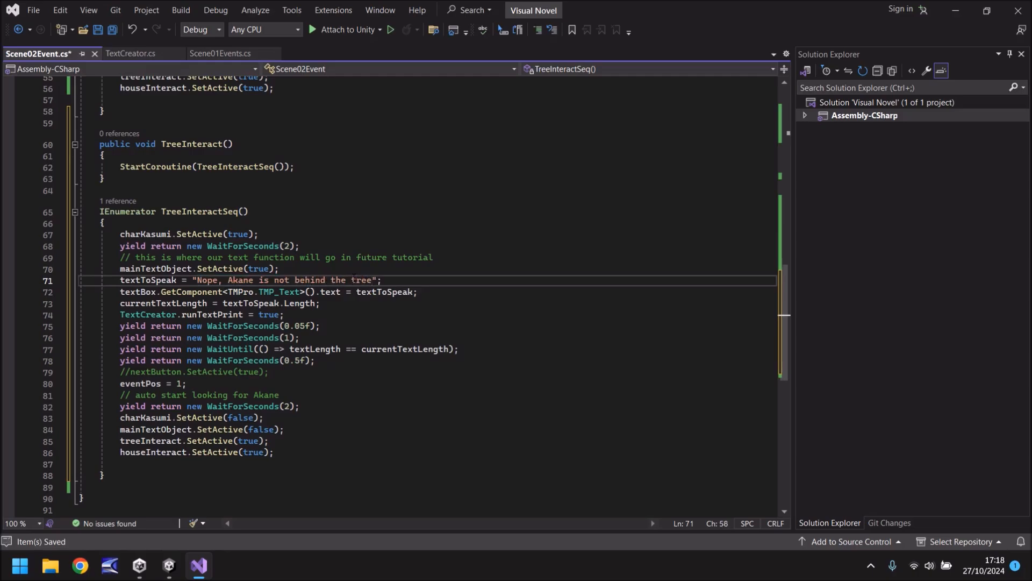
text(.)
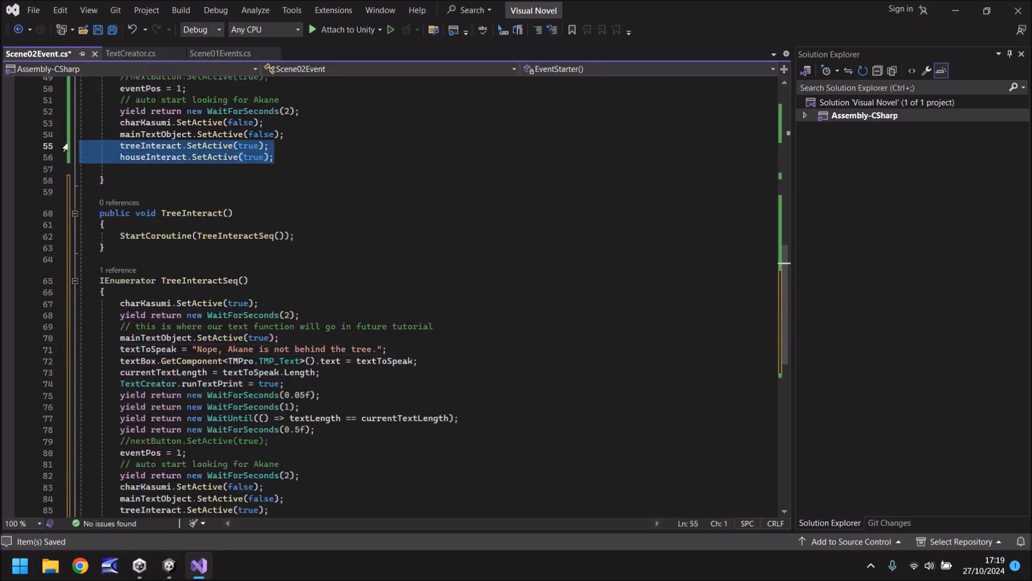
Start TreeInteractSeq with treeInteract.SetActive(false) and houseInteract.SetActive(false), then save
click(183, 280)
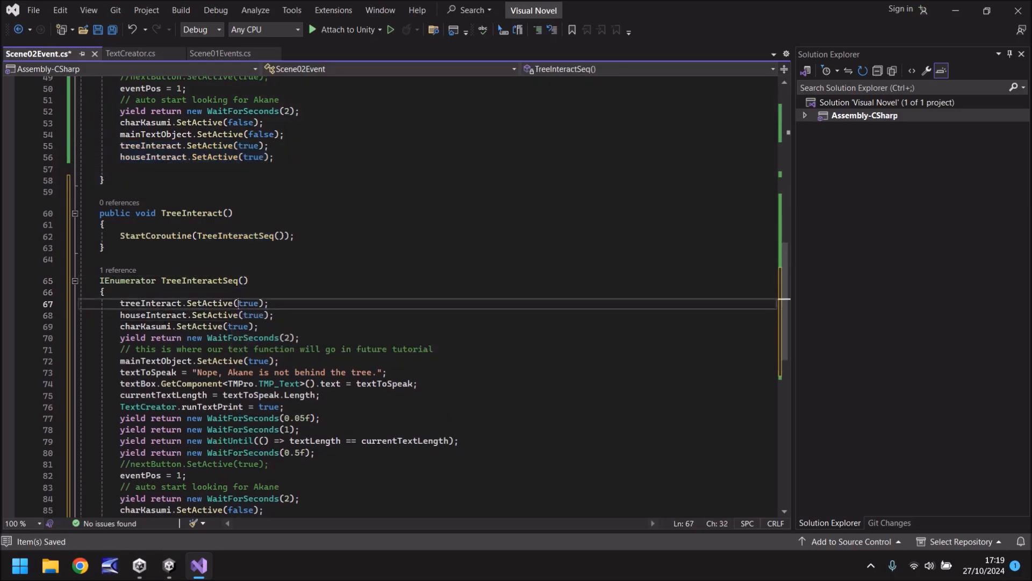
text(false)
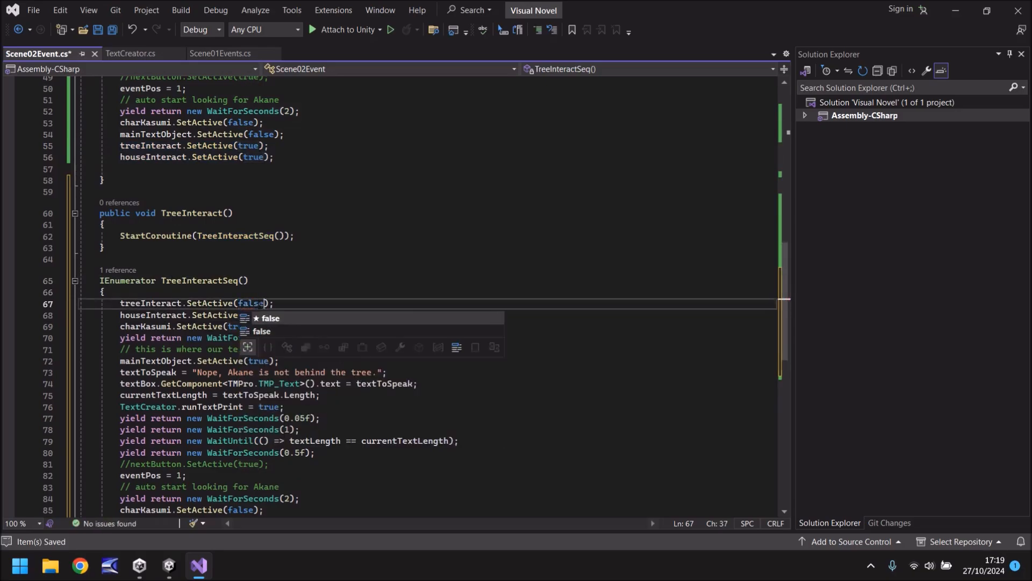
text(f)
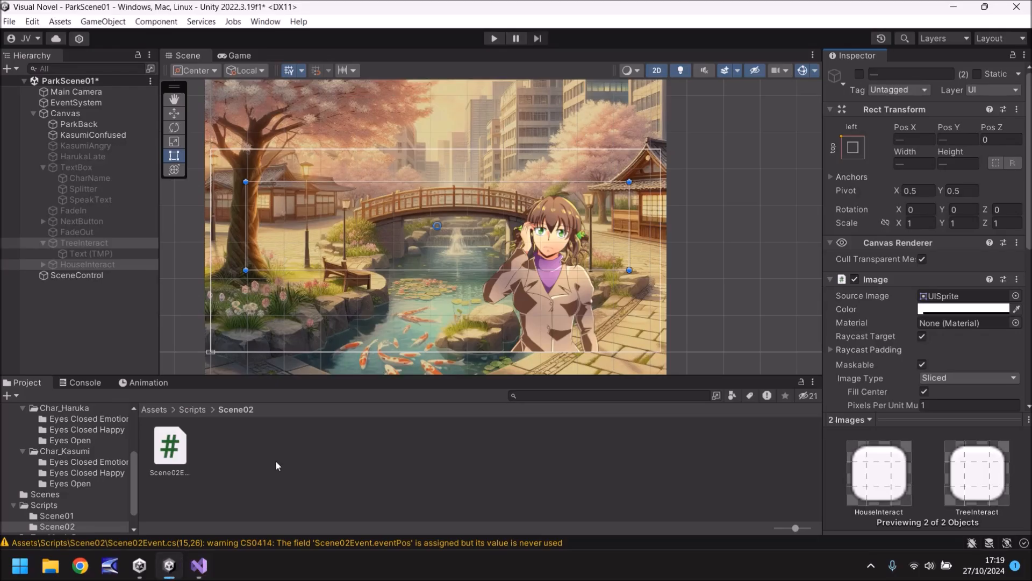
Drop HouseInteract into the House Interact slot of SceneControl's Scene 02 Event component
click(76, 275)
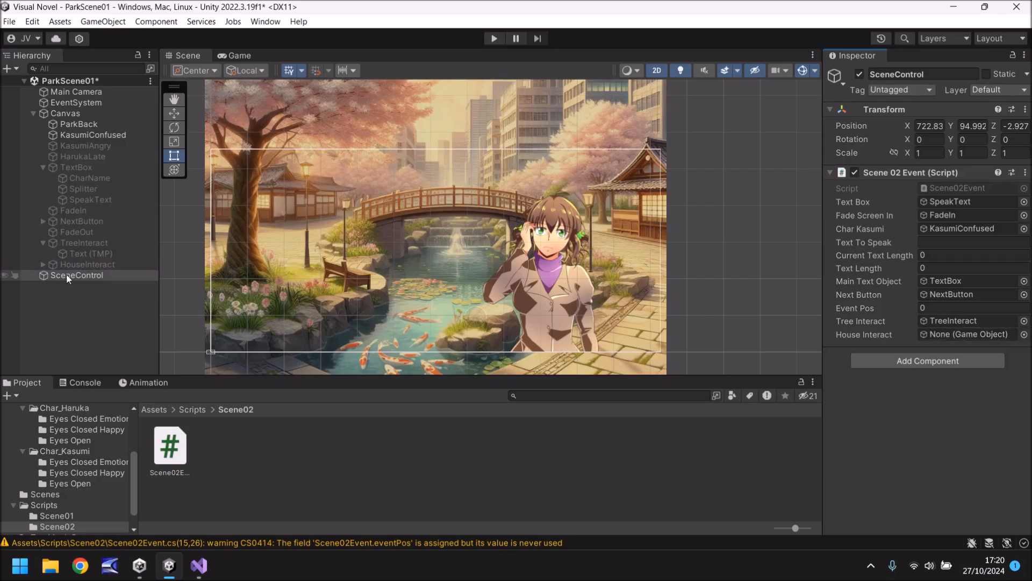
click(101, 317)
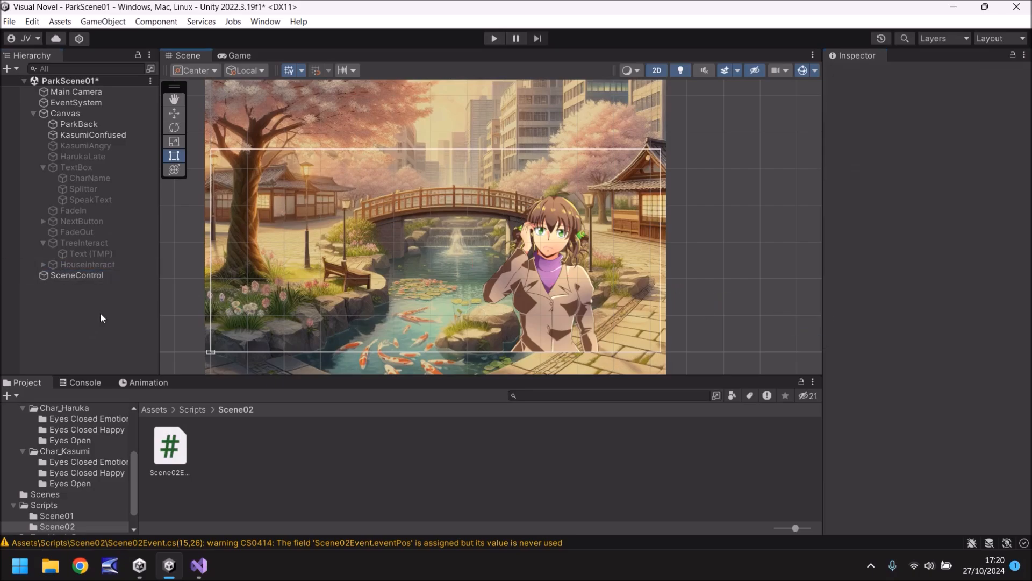
click(75, 274)
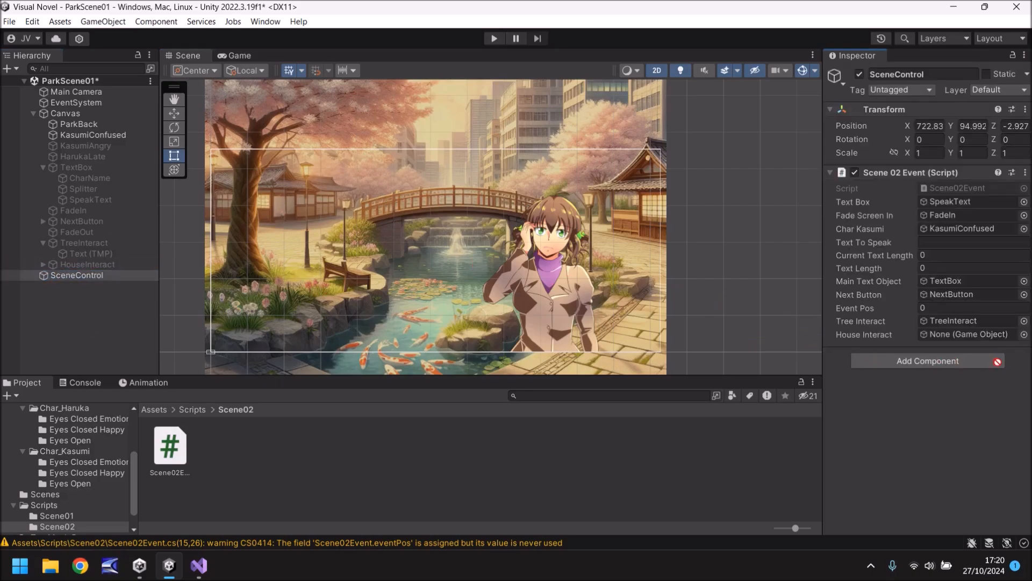
click(971, 333)
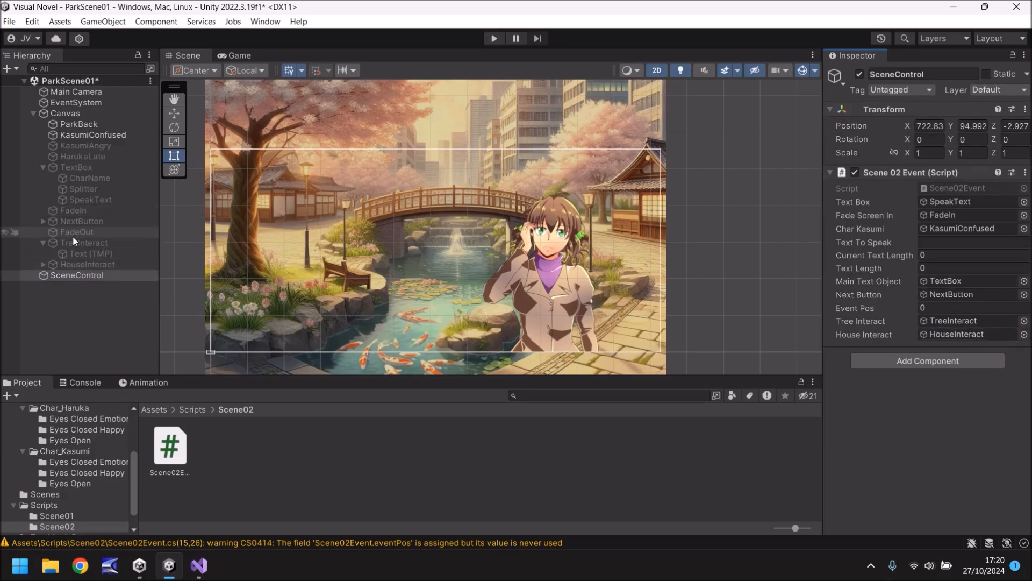
Add an On Click entry to the TreeInteract button targeting SceneControl
click(84, 242)
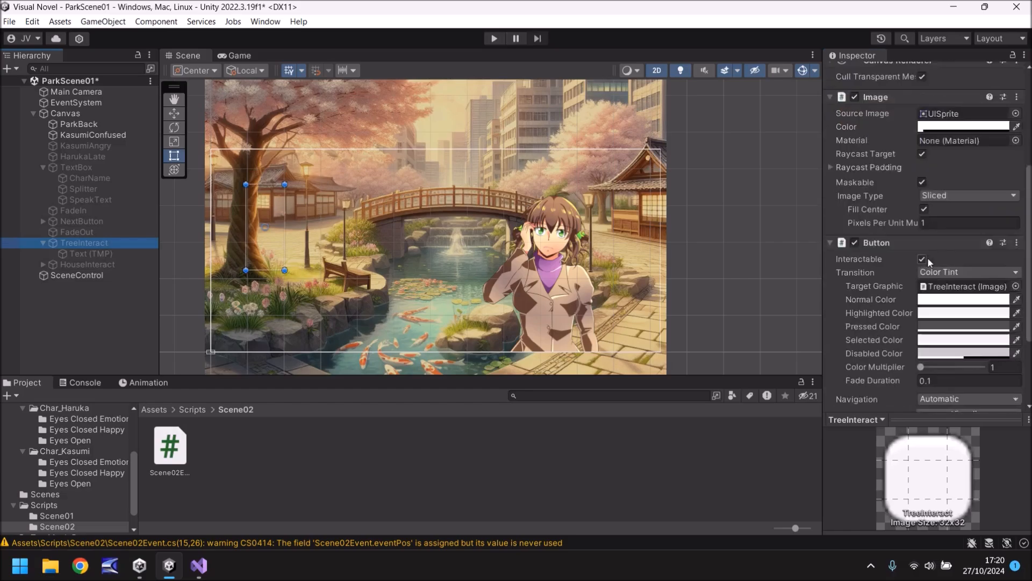
scroll(down, 3)
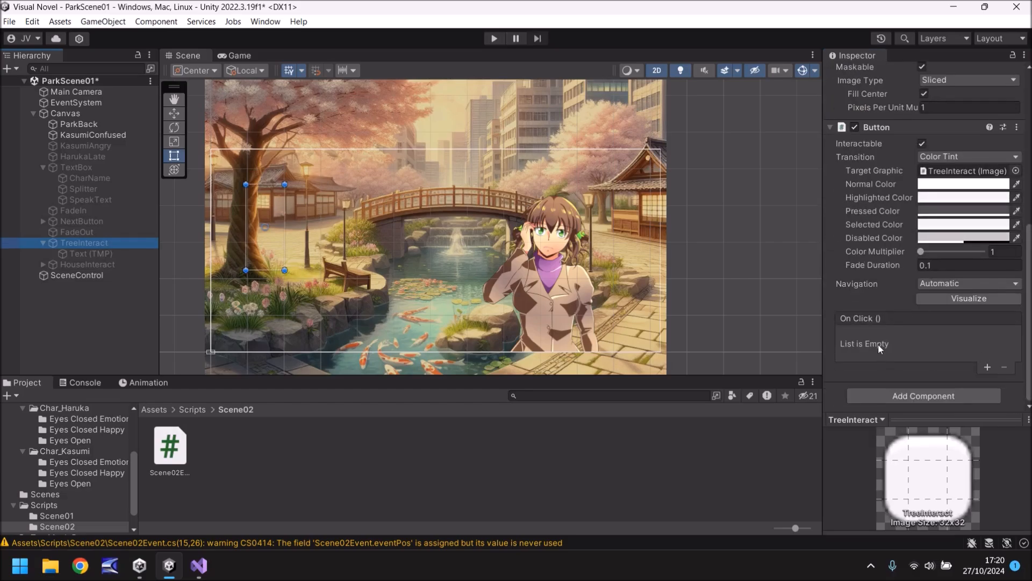
click(987, 368)
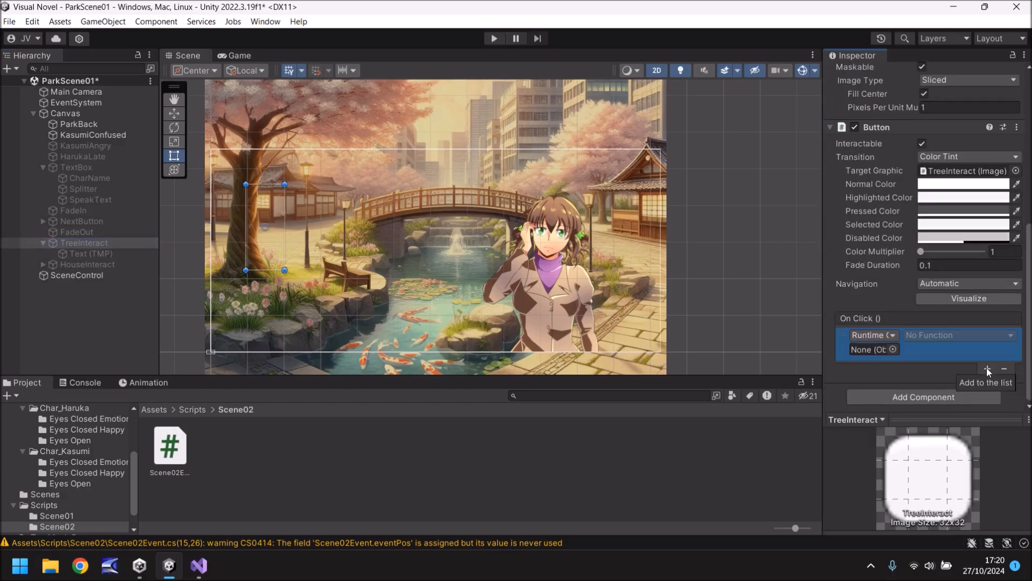
click(872, 349)
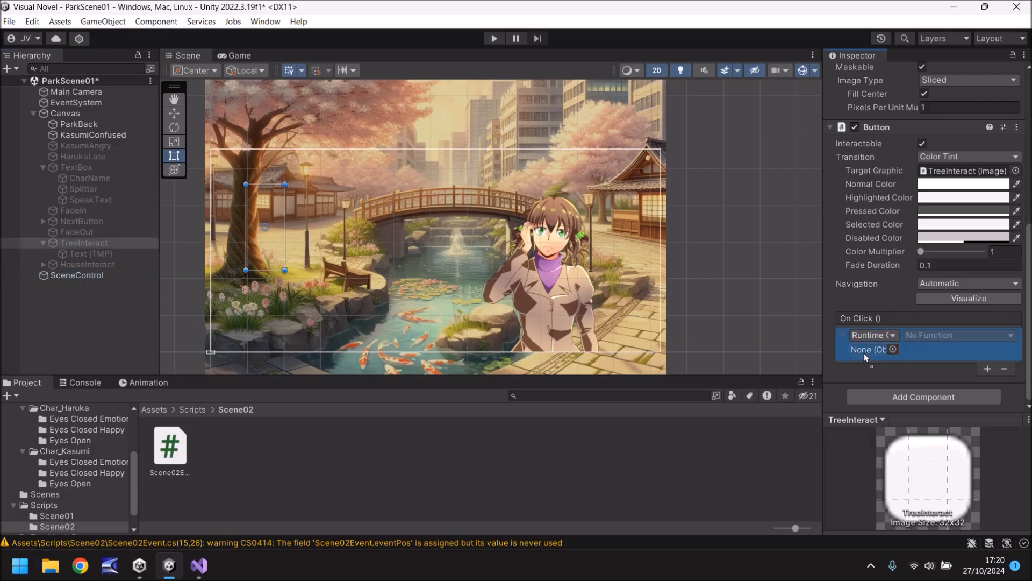
click(958, 336)
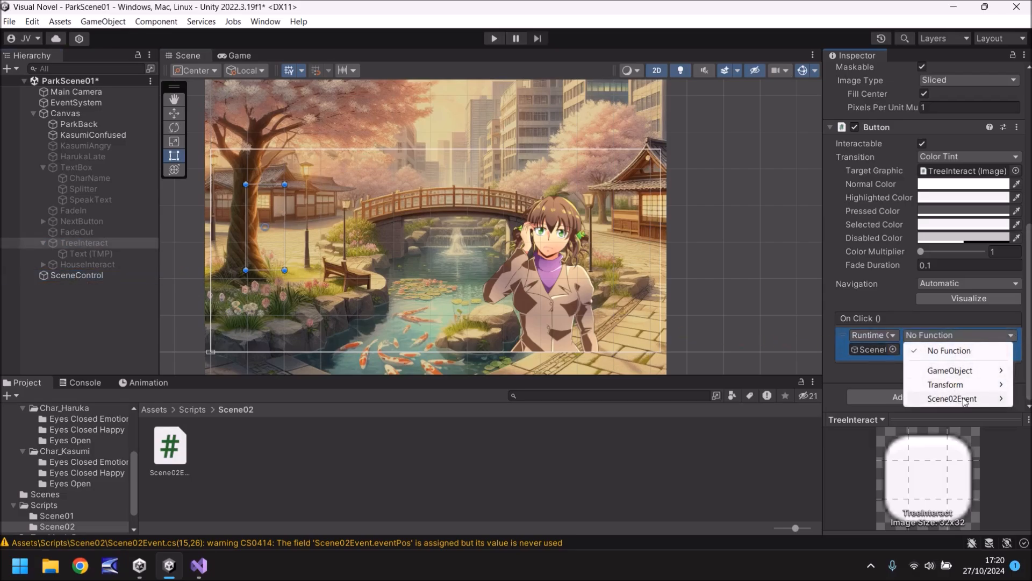
Choose Scene02Event > TreeInteract() as the button's On Click function
click(952, 398)
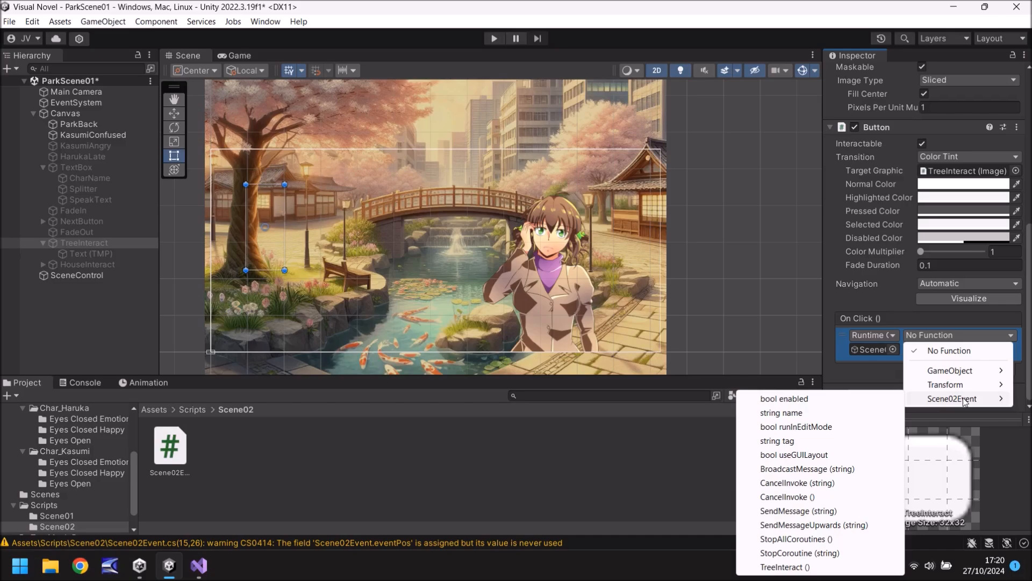
click(785, 566)
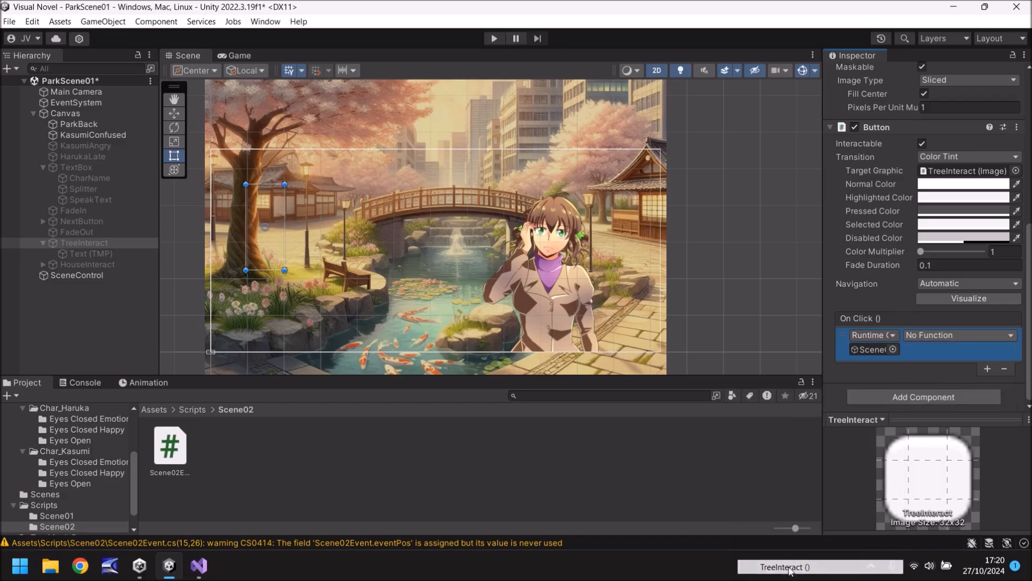
click(959, 335)
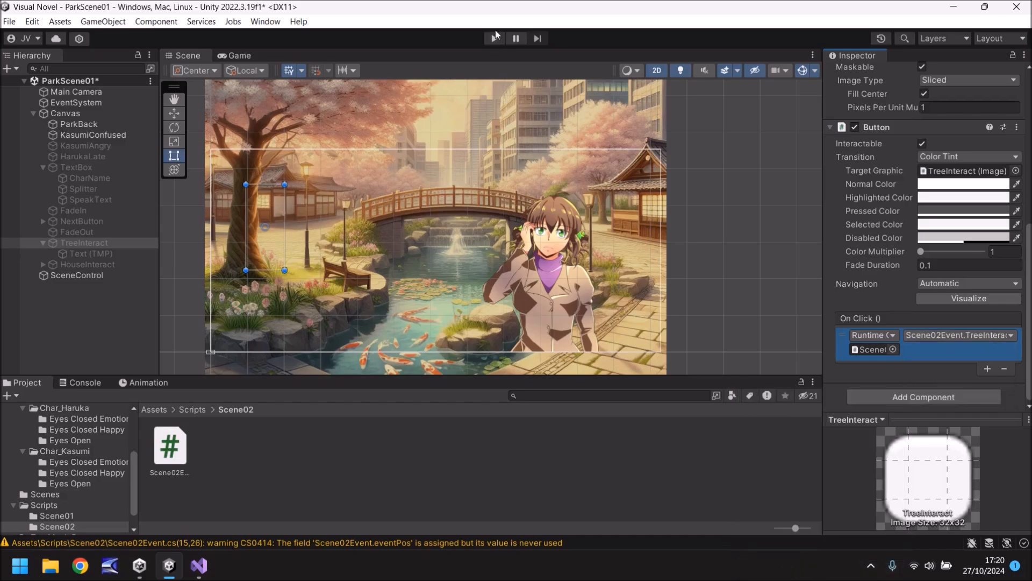
click(493, 38)
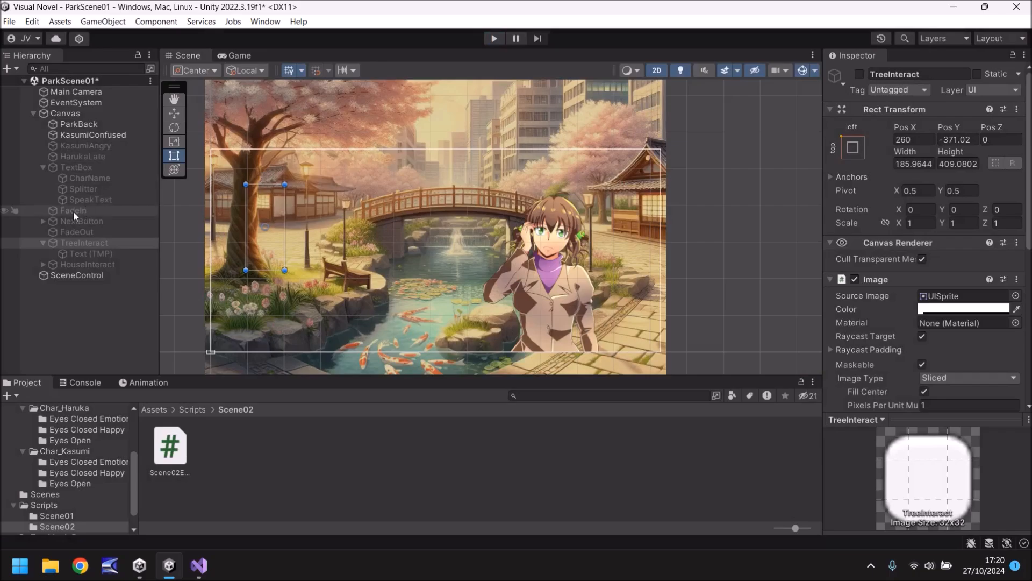
click(72, 210)
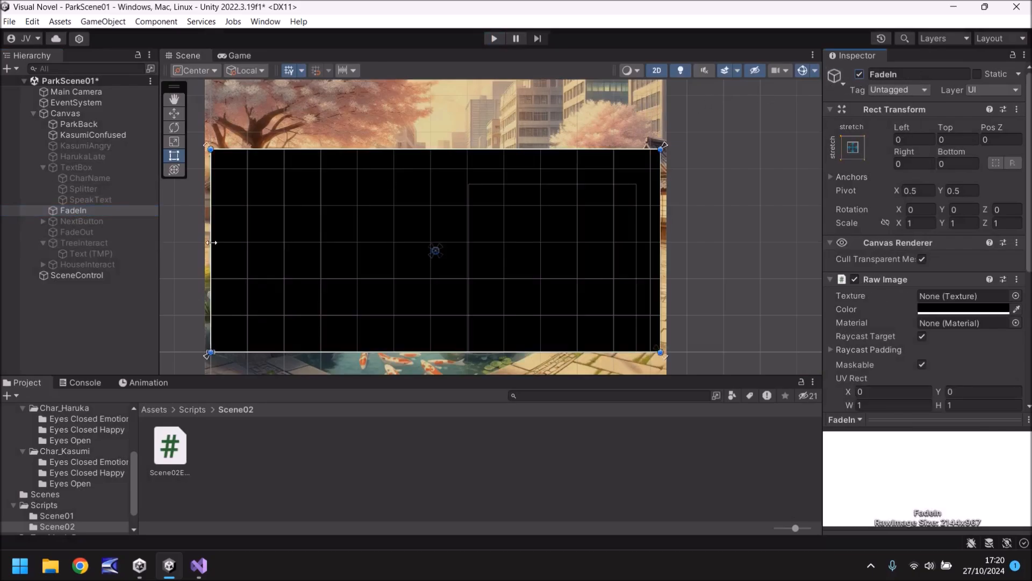
click(493, 39)
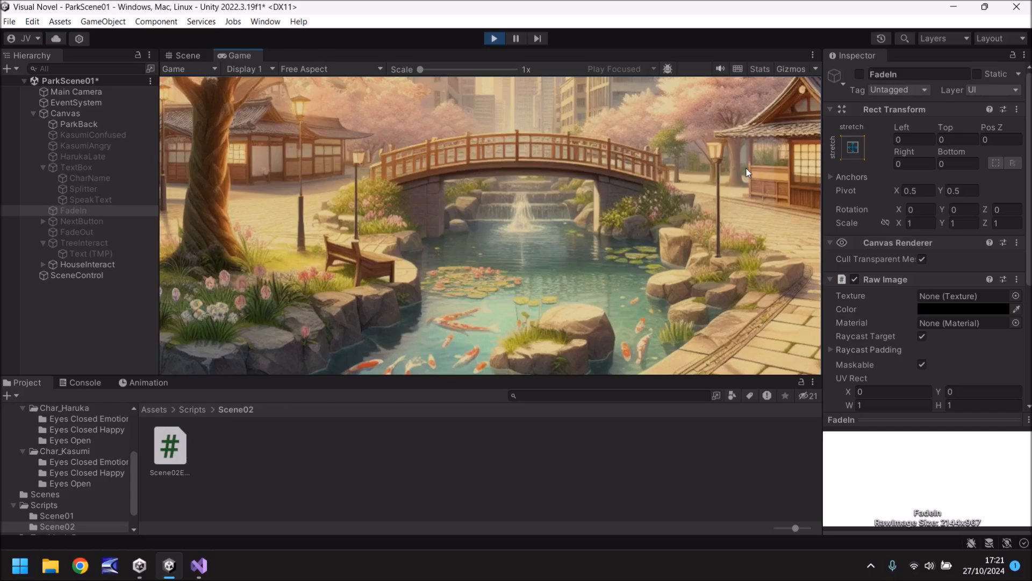
mouse_move(668, 263)
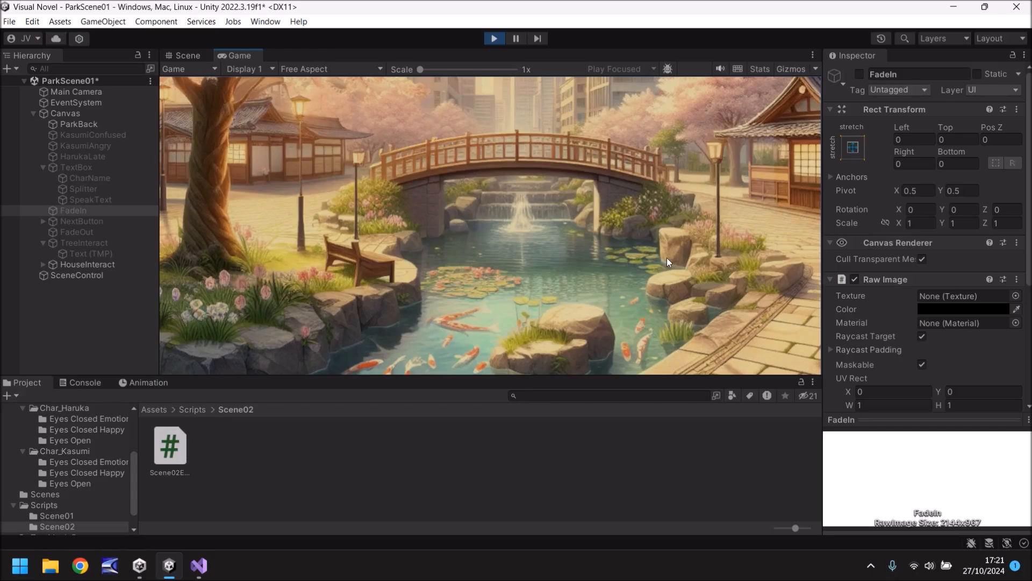
click(187, 55)
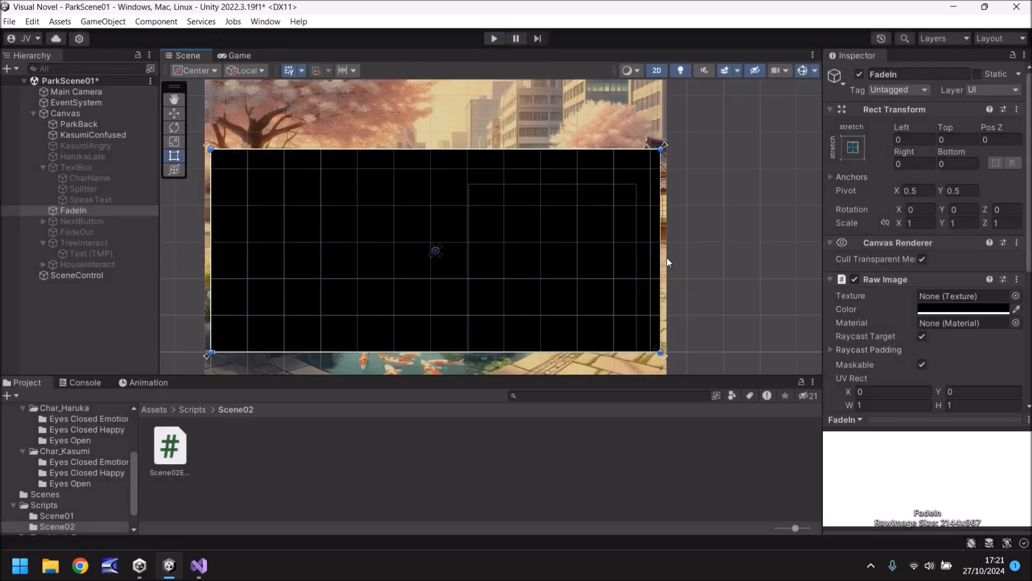